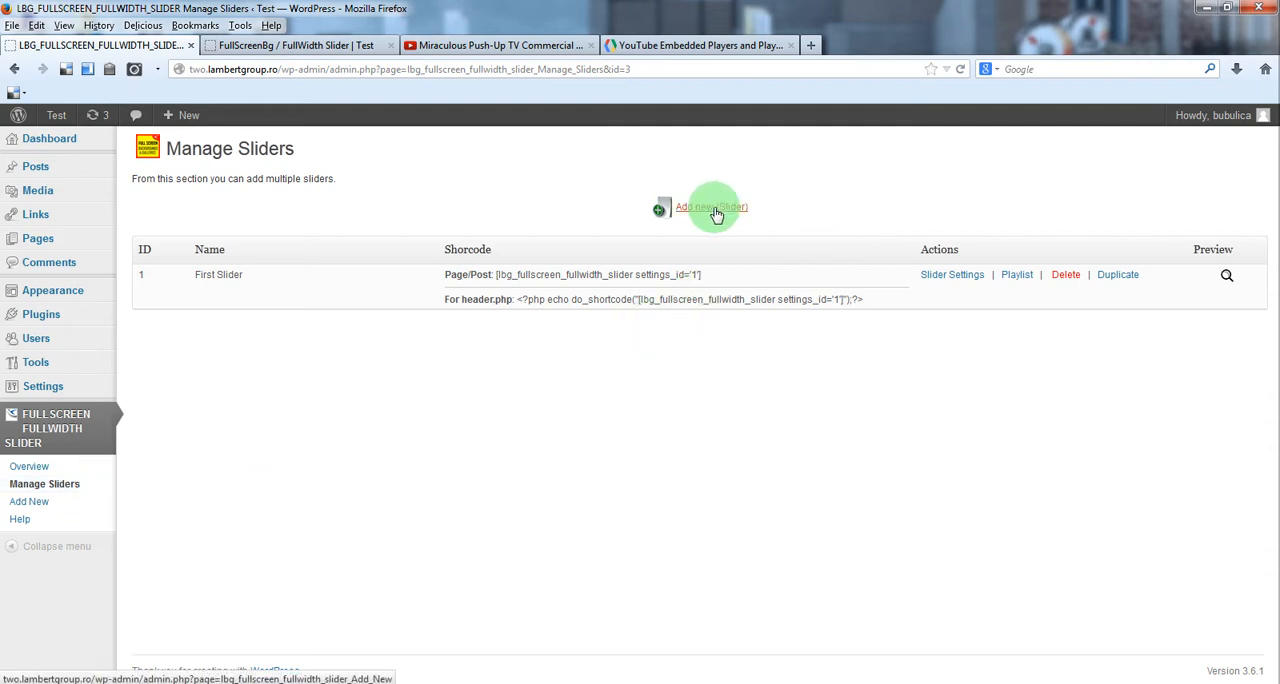
# Add a new slider named 'Video Bg', then go back to Manage Sliders.
pyautogui.click(712, 207)
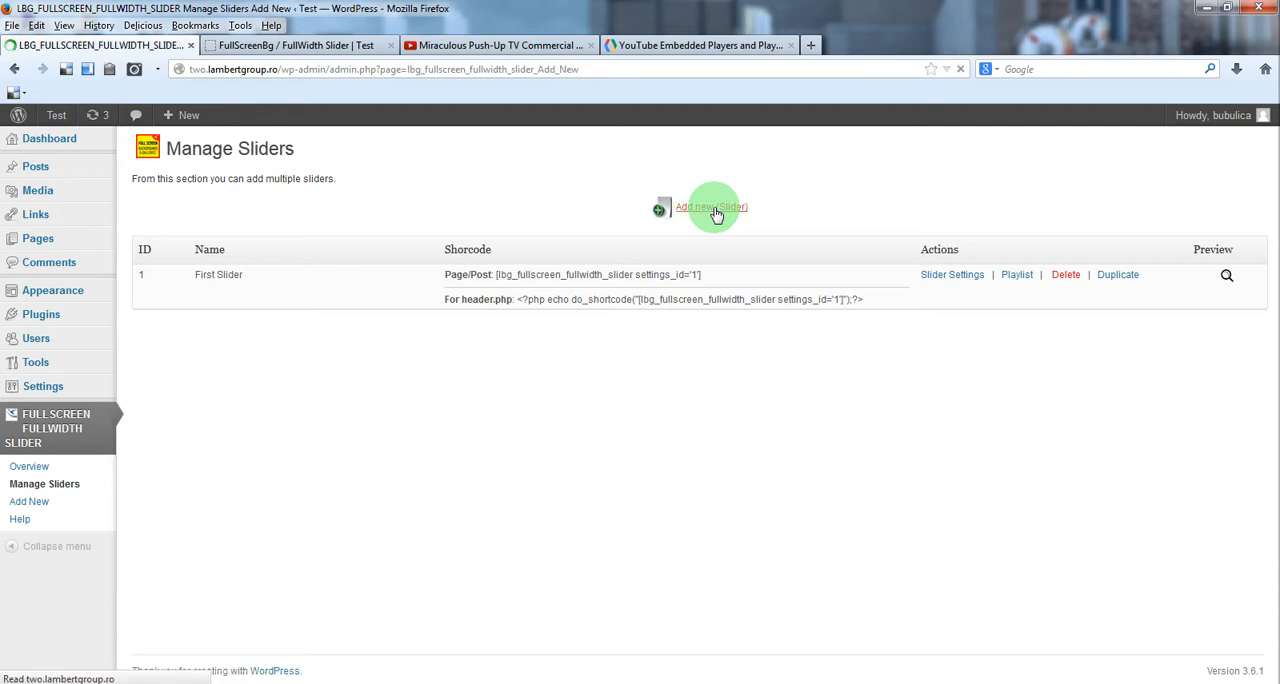
pyautogui.click(710, 207)
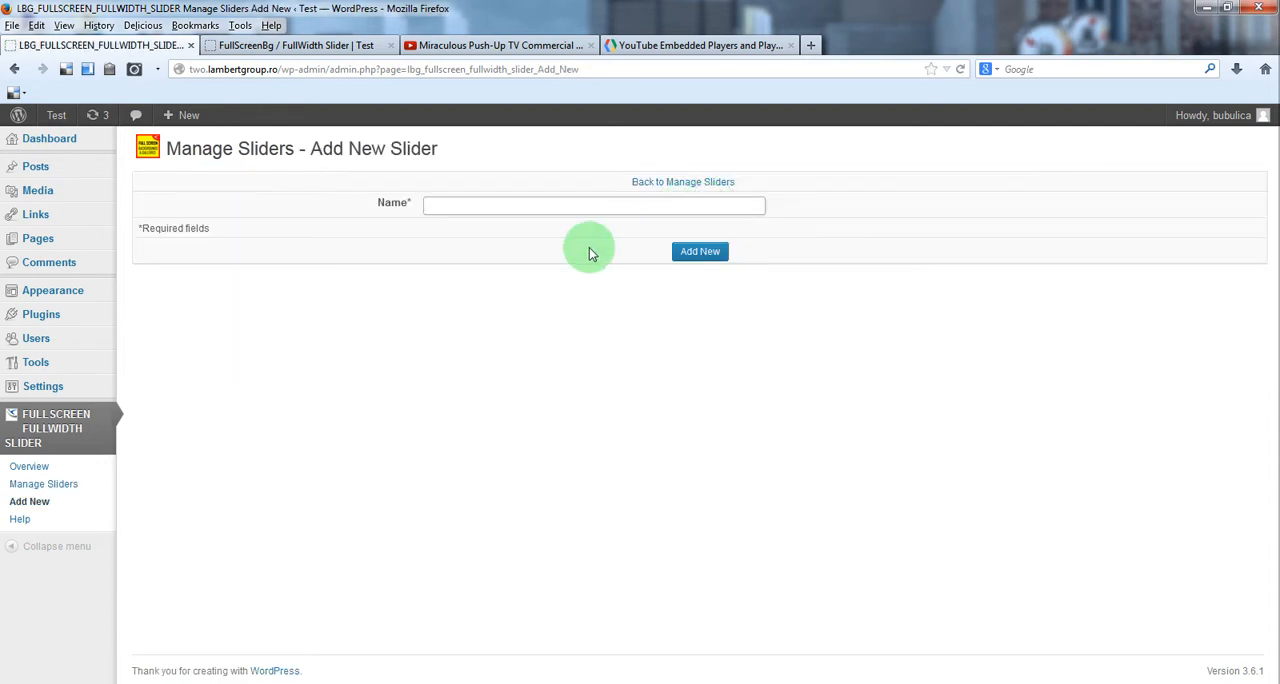
pyautogui.write('Vi')
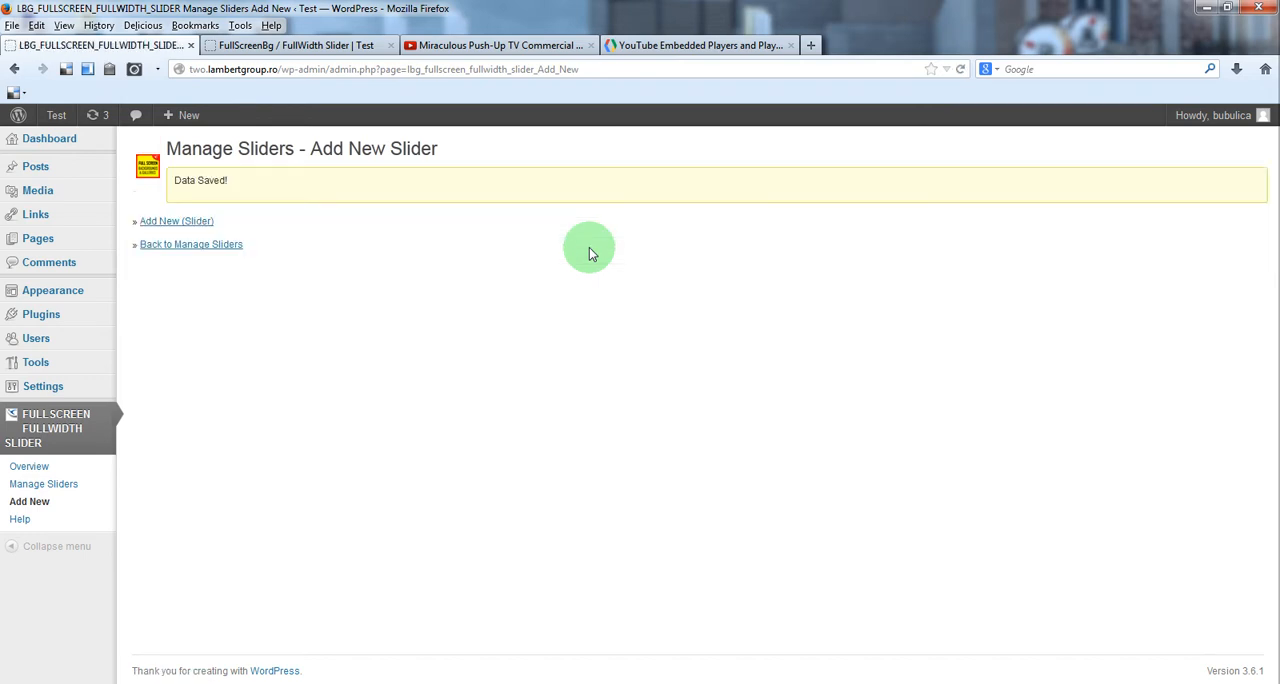
pyautogui.click(191, 244)
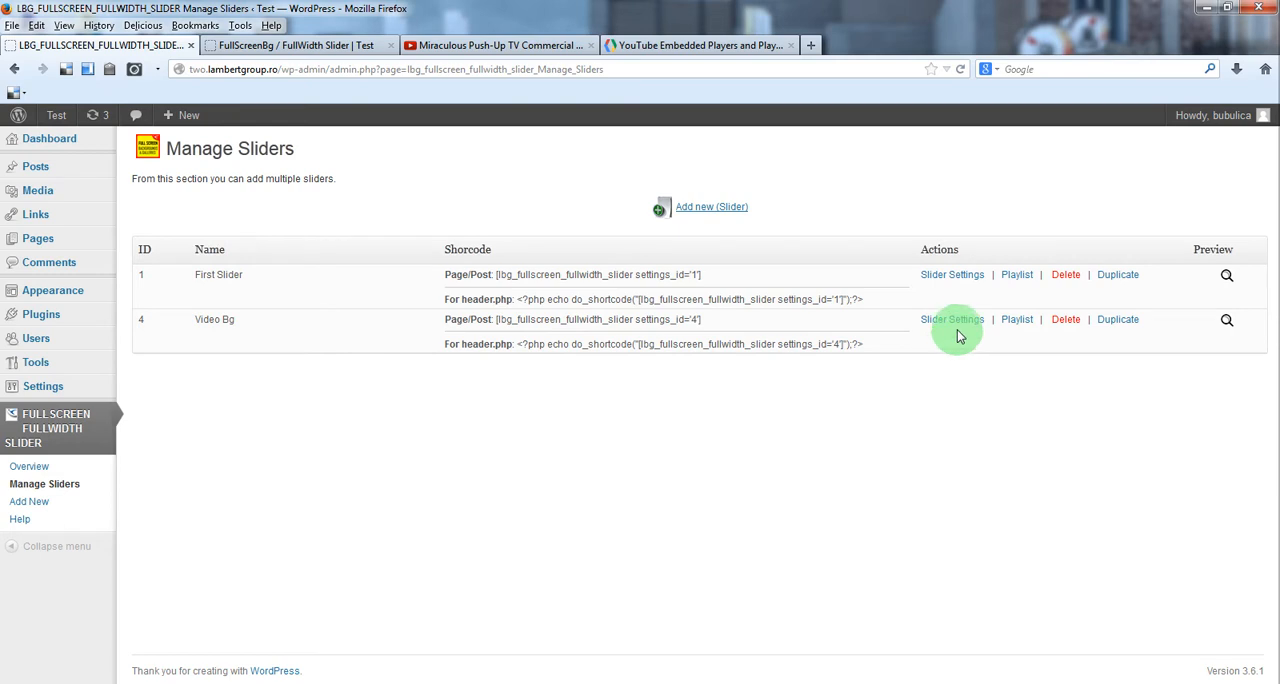
# Set Video Bg's Loop, Show Navigation Arrows and Show Bottom Navigation to false, and save.
pyautogui.click(951, 319)
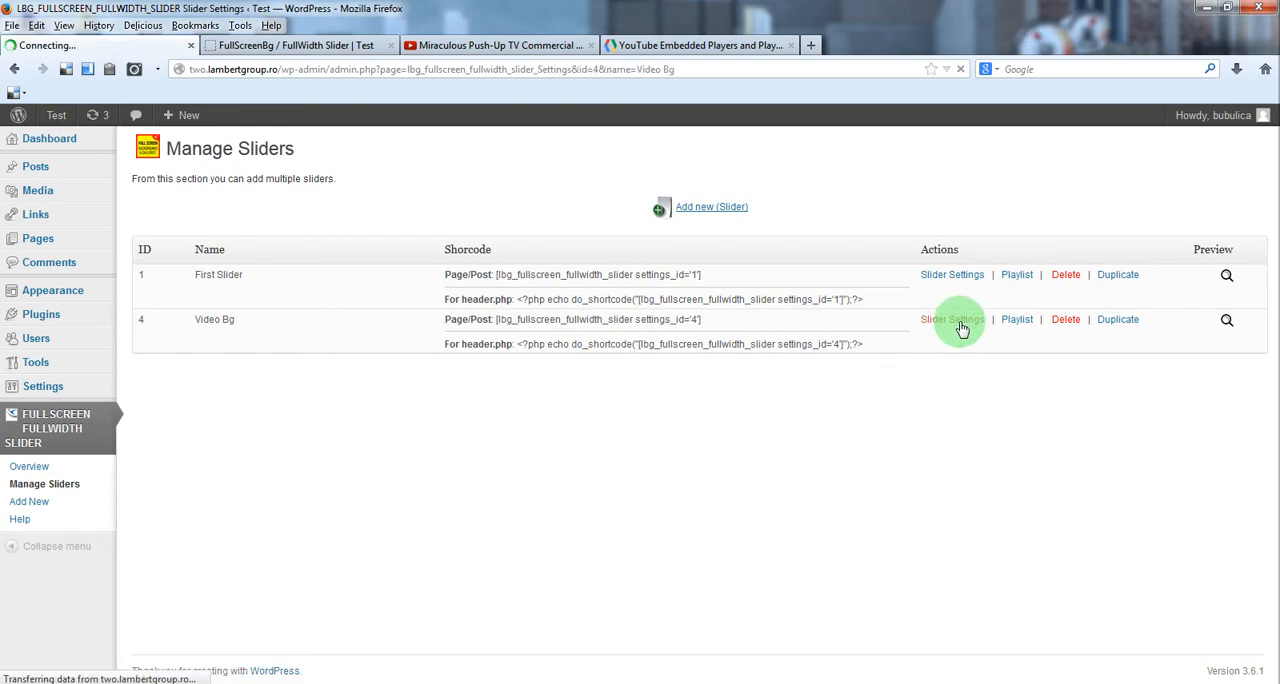
pyautogui.click(951, 319)
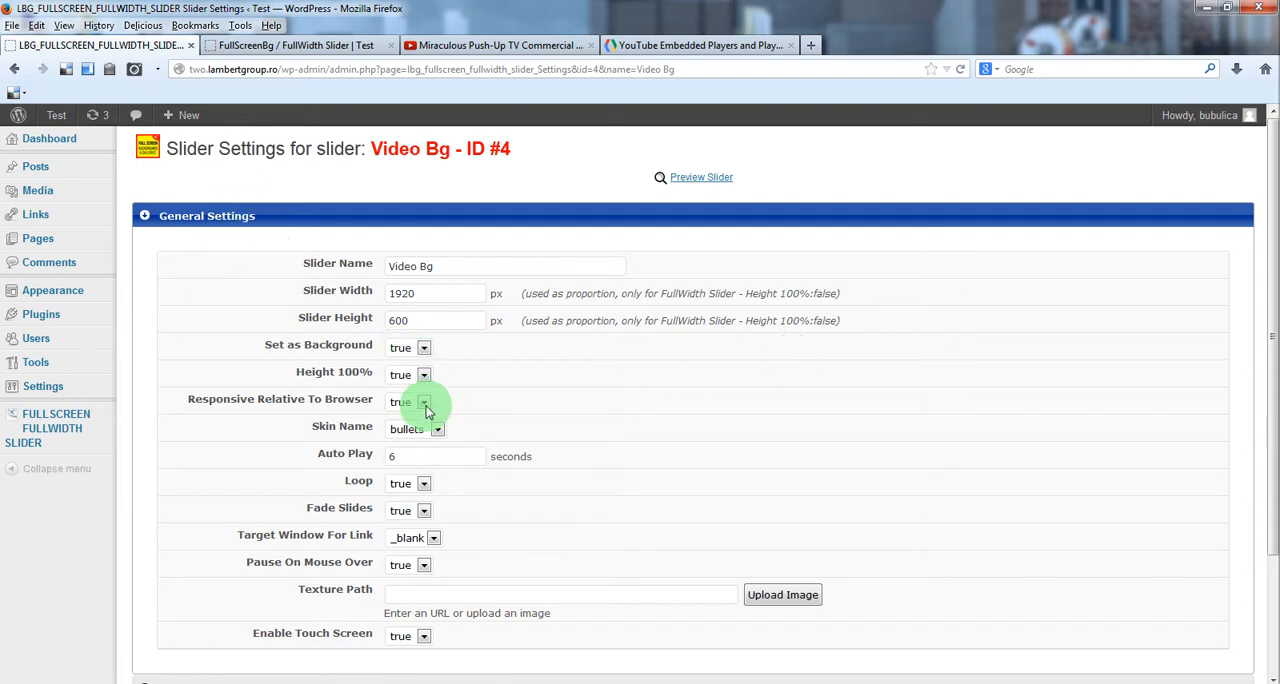
pyautogui.click(422, 483)
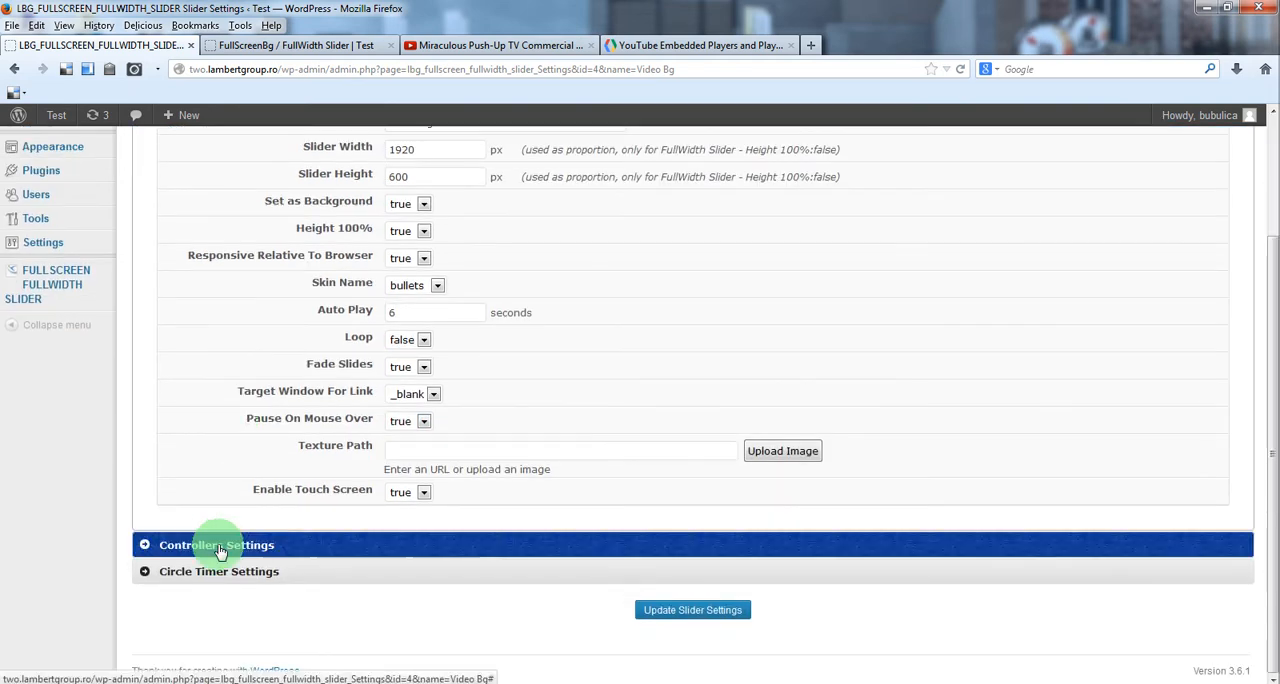
pyautogui.click(217, 545)
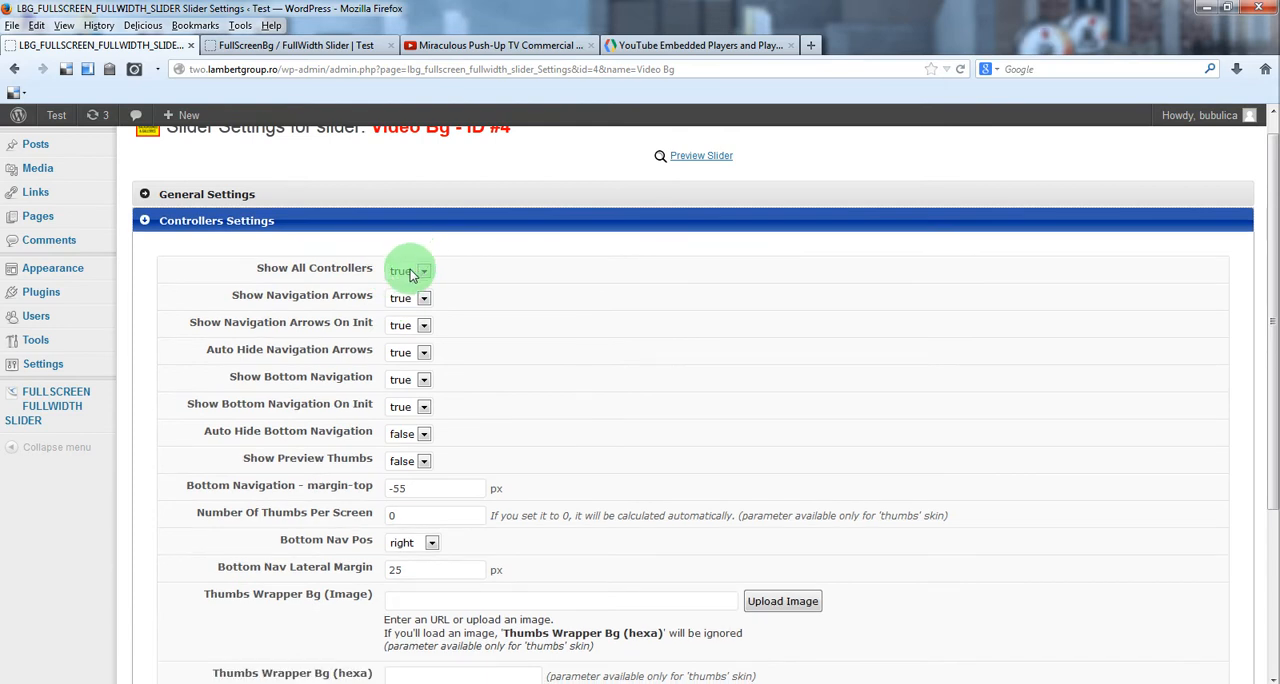
pyautogui.click(422, 298)
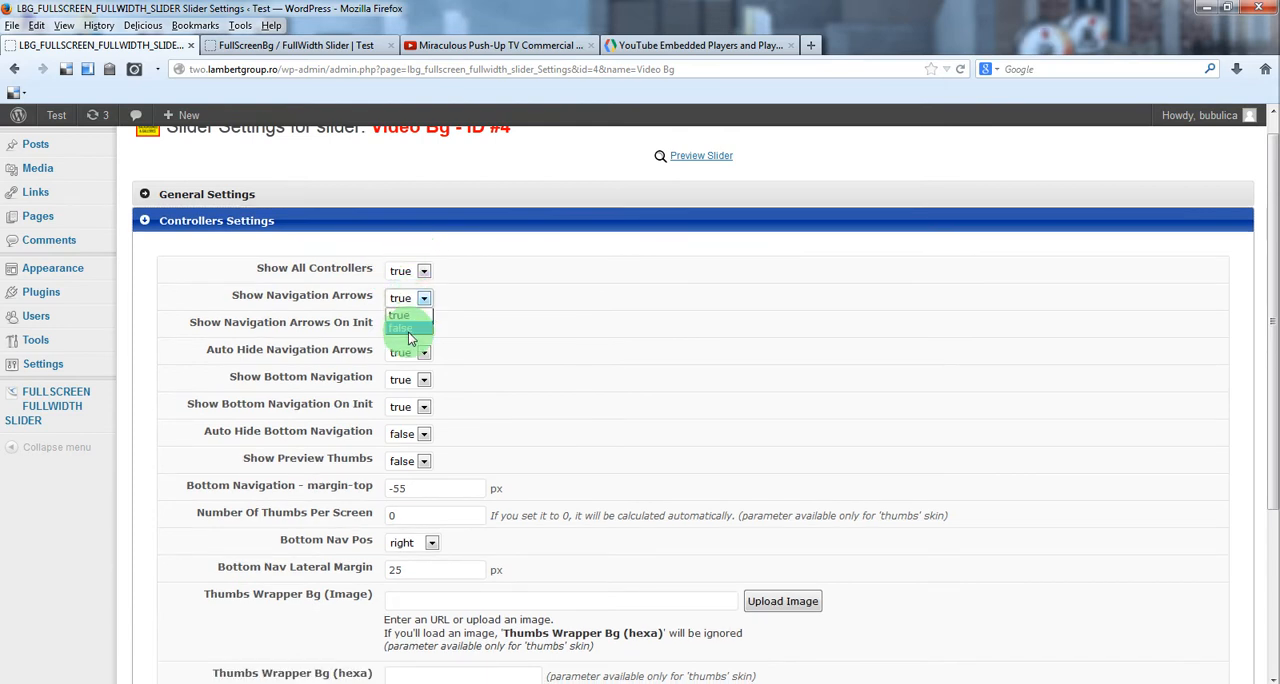
pyautogui.click(399, 328)
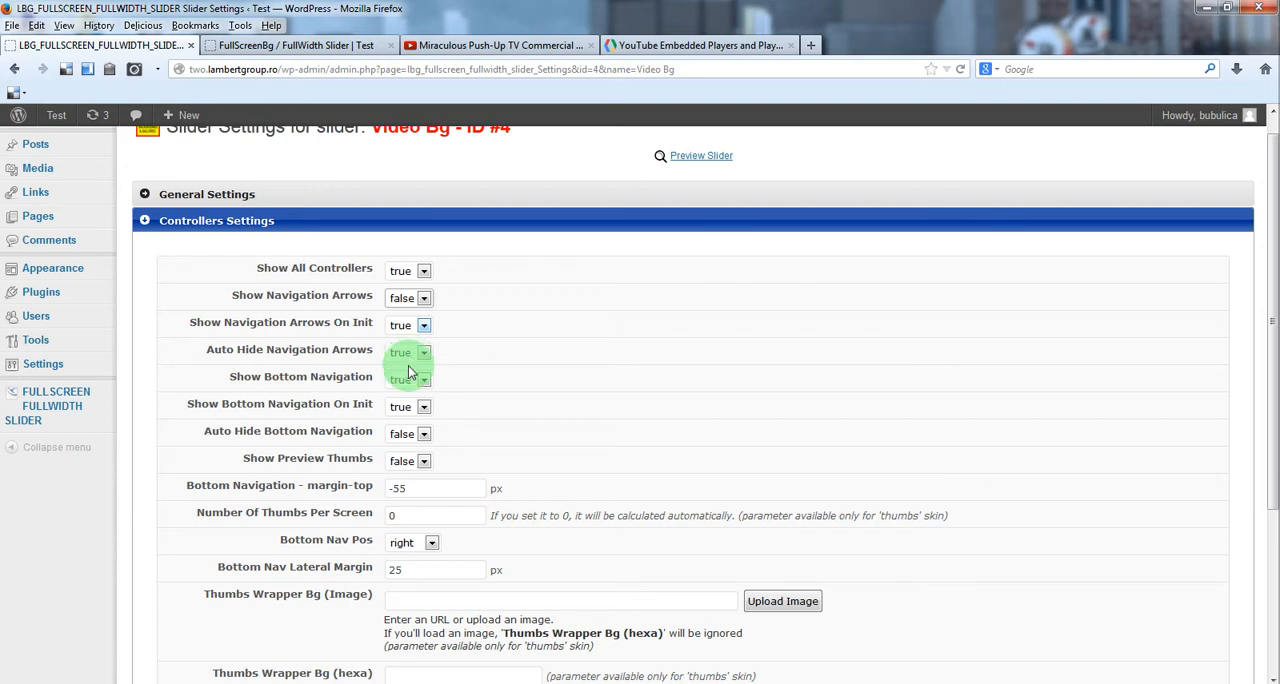
pyautogui.click(407, 379)
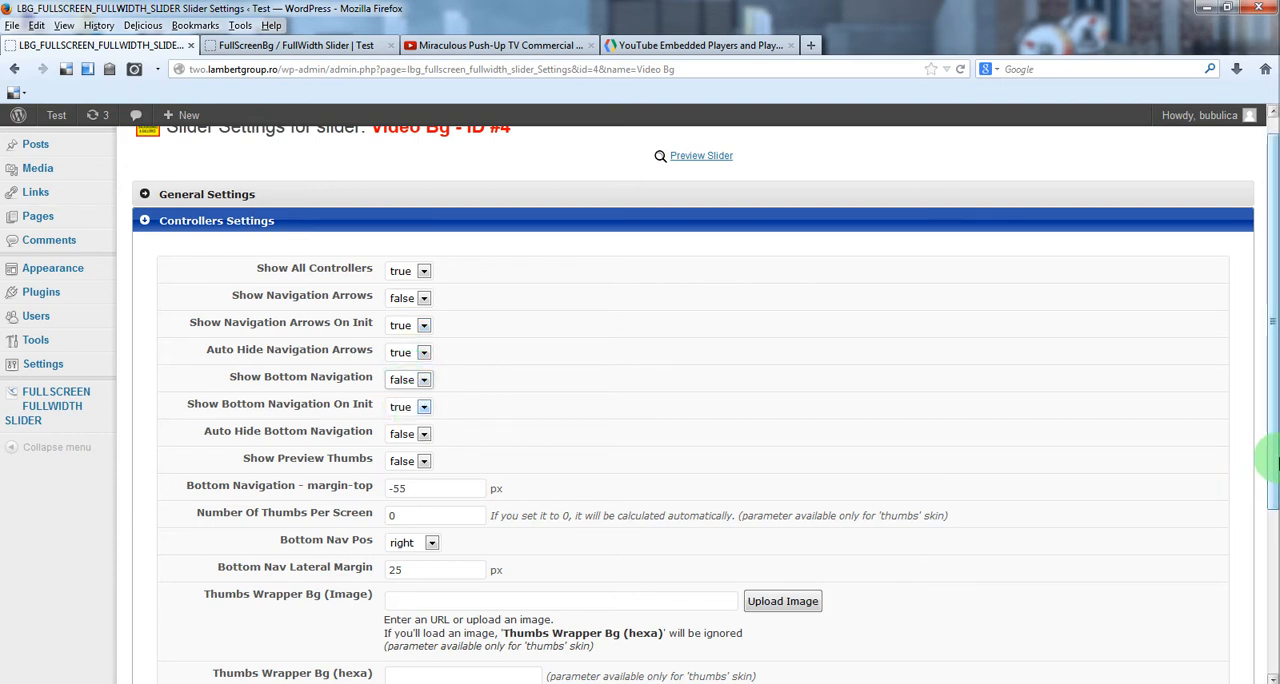
pyautogui.scroll(-3)
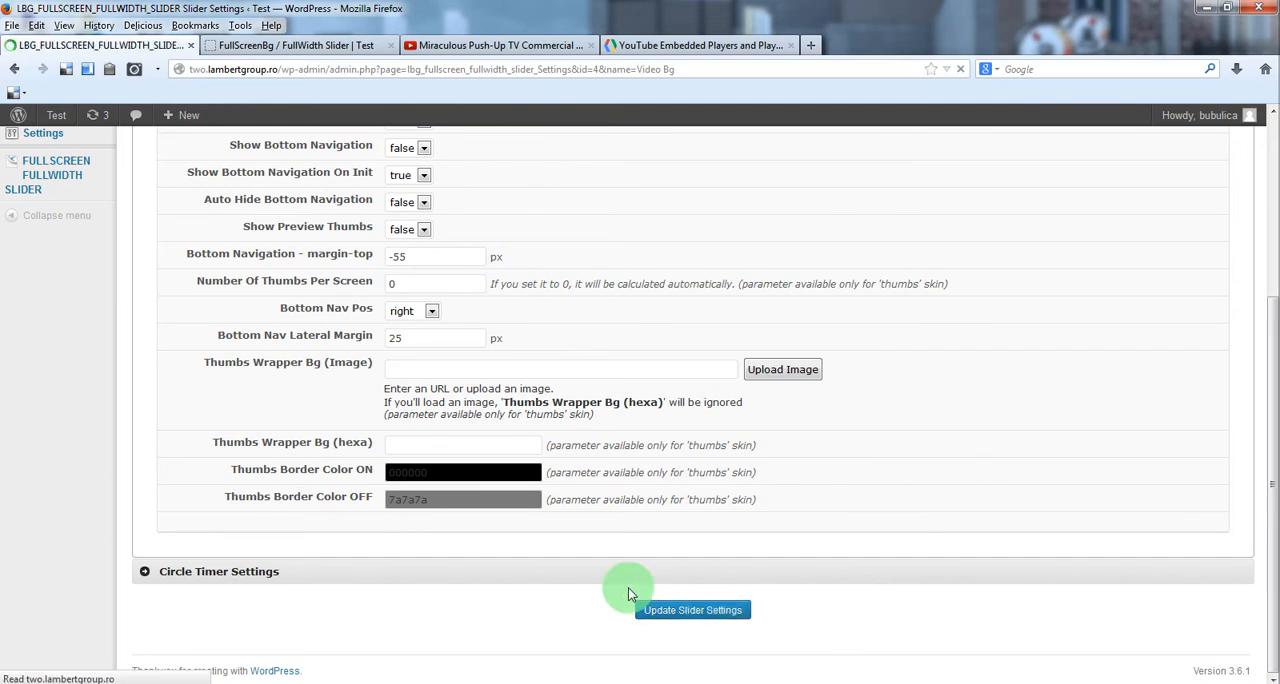
pyautogui.click(692, 610)
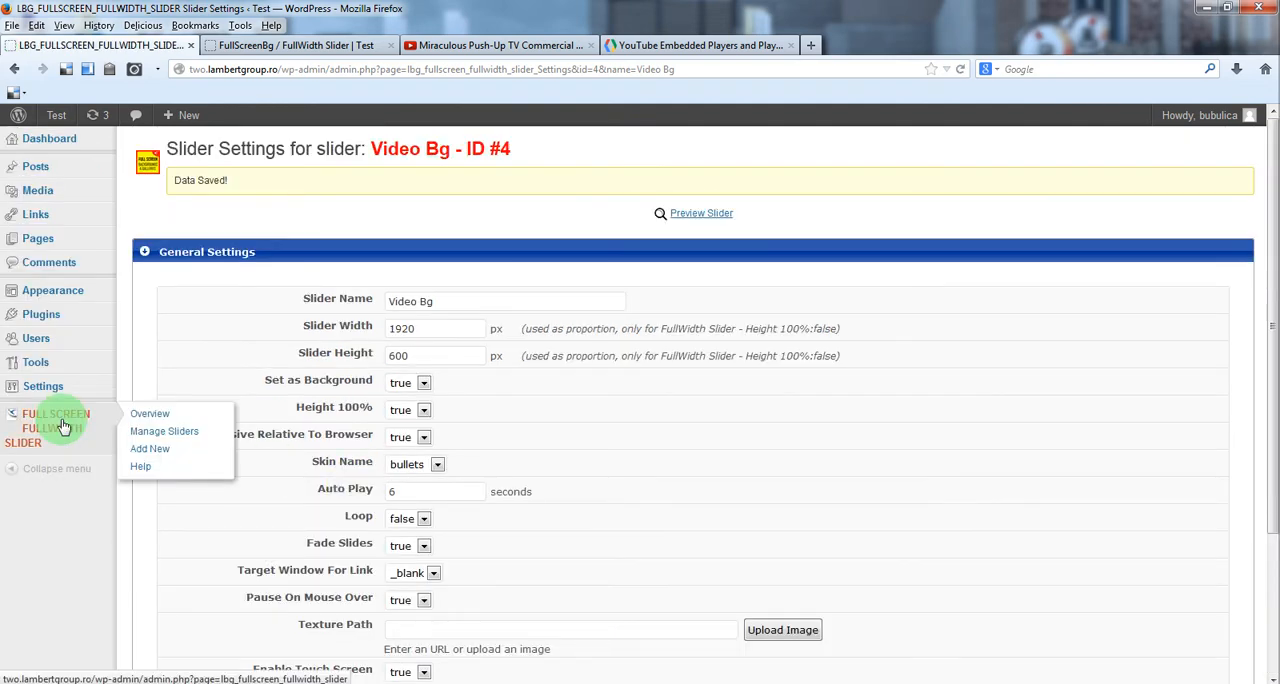
# Open the Video Bg slider's playlist and start a new record.
pyautogui.click(164, 431)
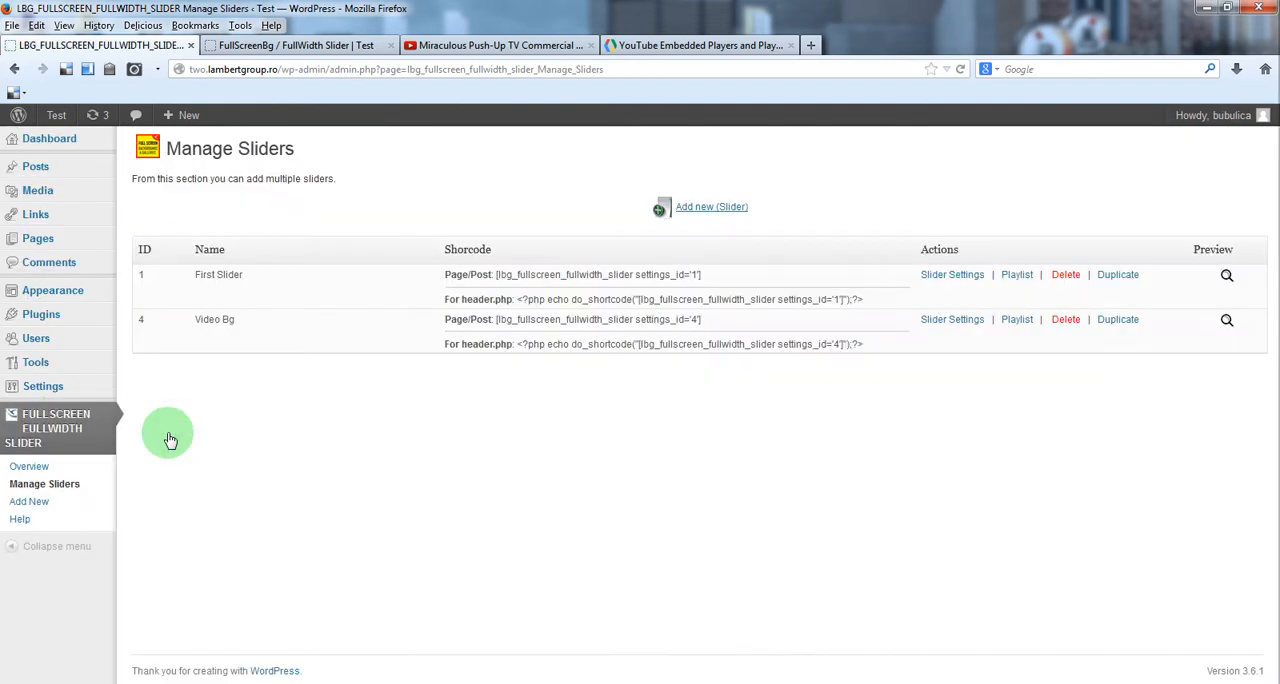
pyautogui.moveTo(930, 362)
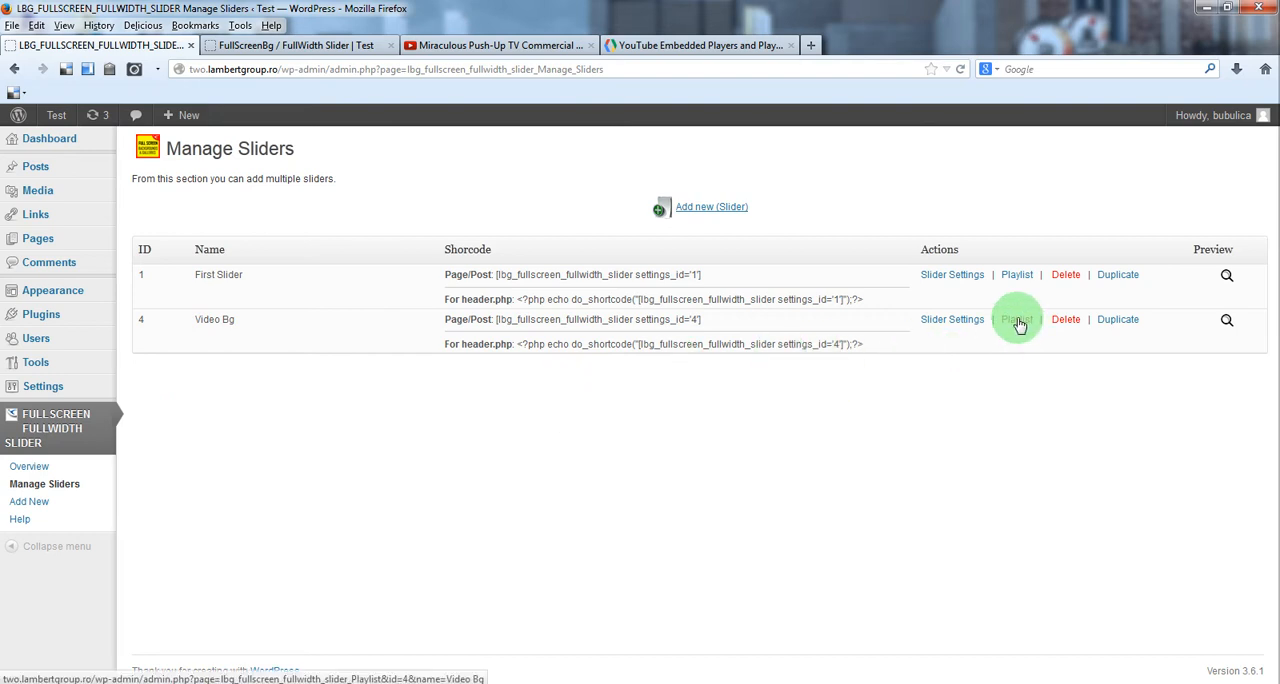
pyautogui.click(1017, 319)
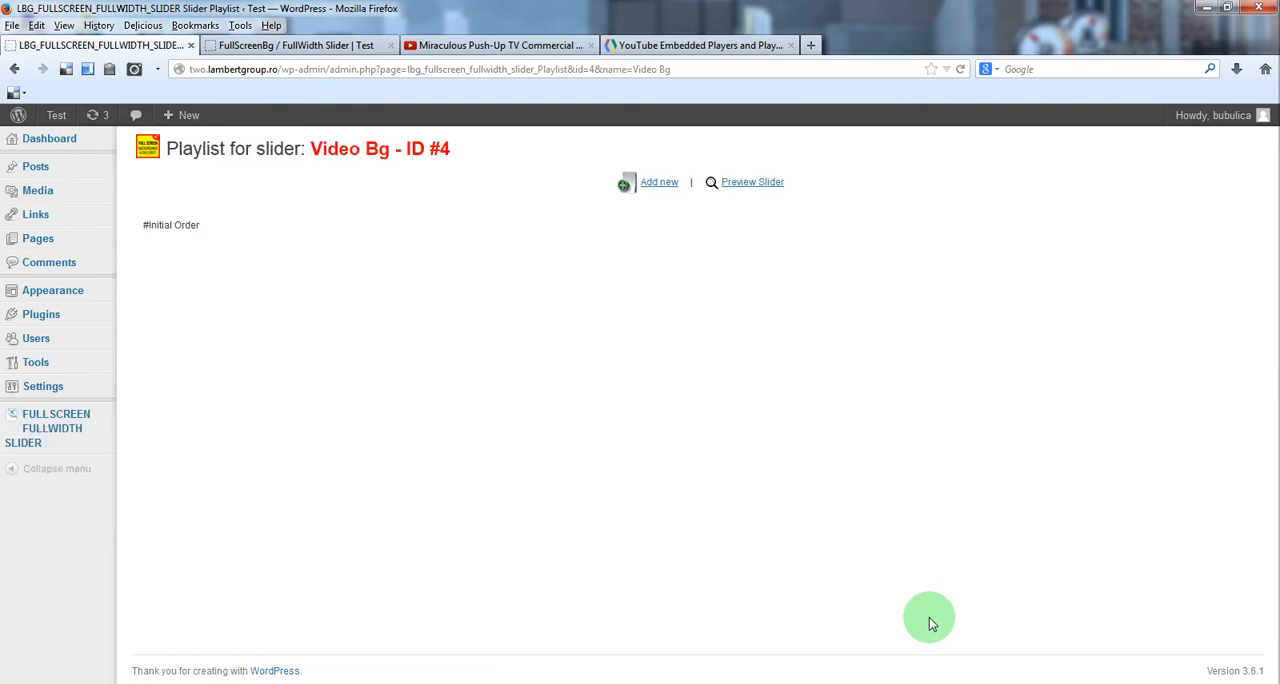
pyautogui.click(659, 181)
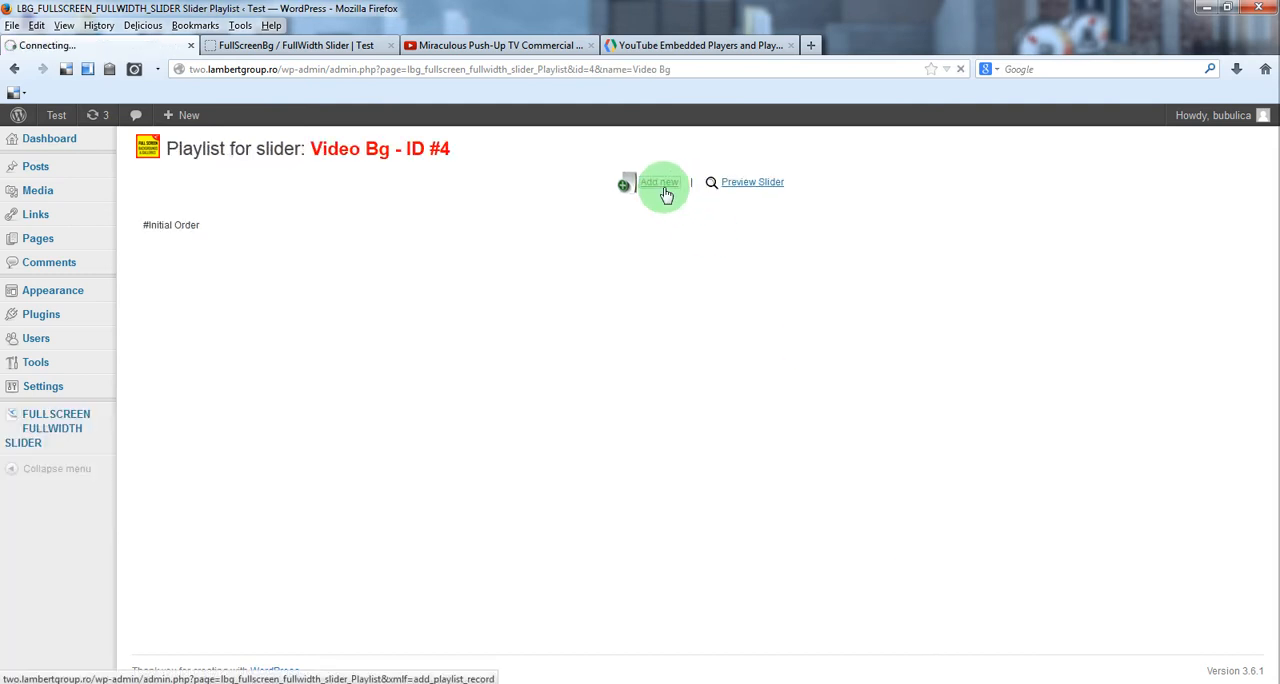
pyautogui.click(660, 182)
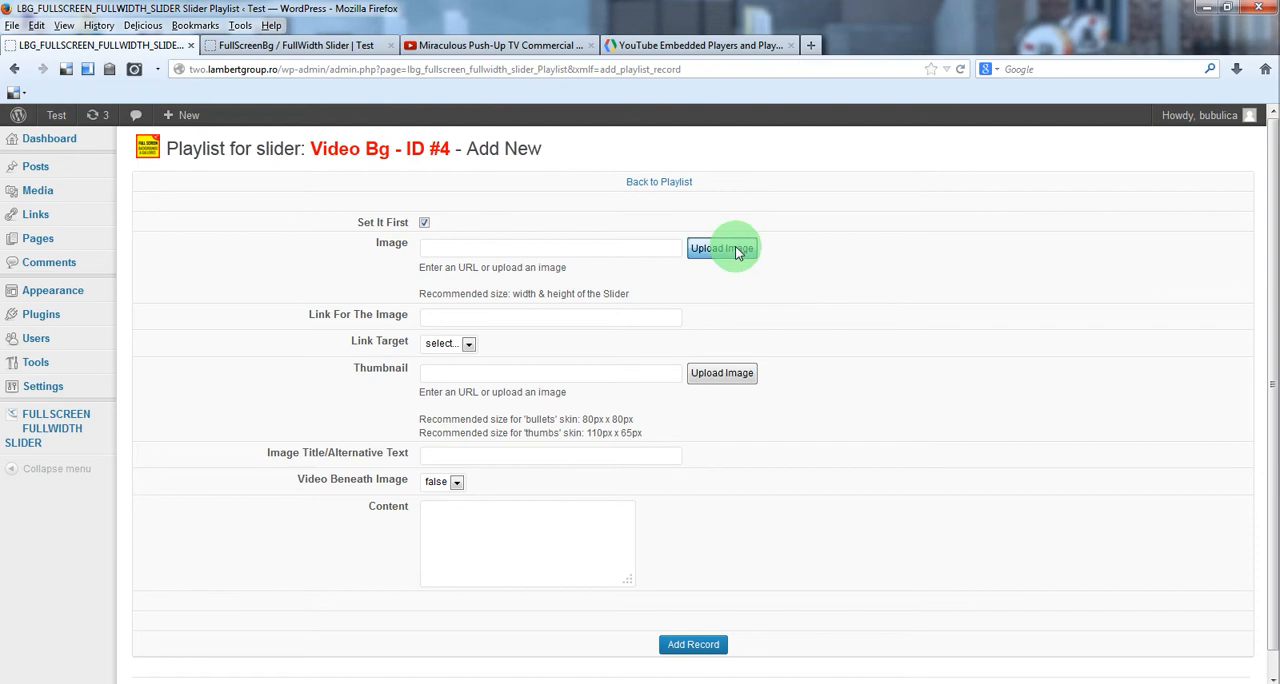
# Insert the 'empty' picture from the Media Library as the record's image.
pyautogui.click(722, 248)
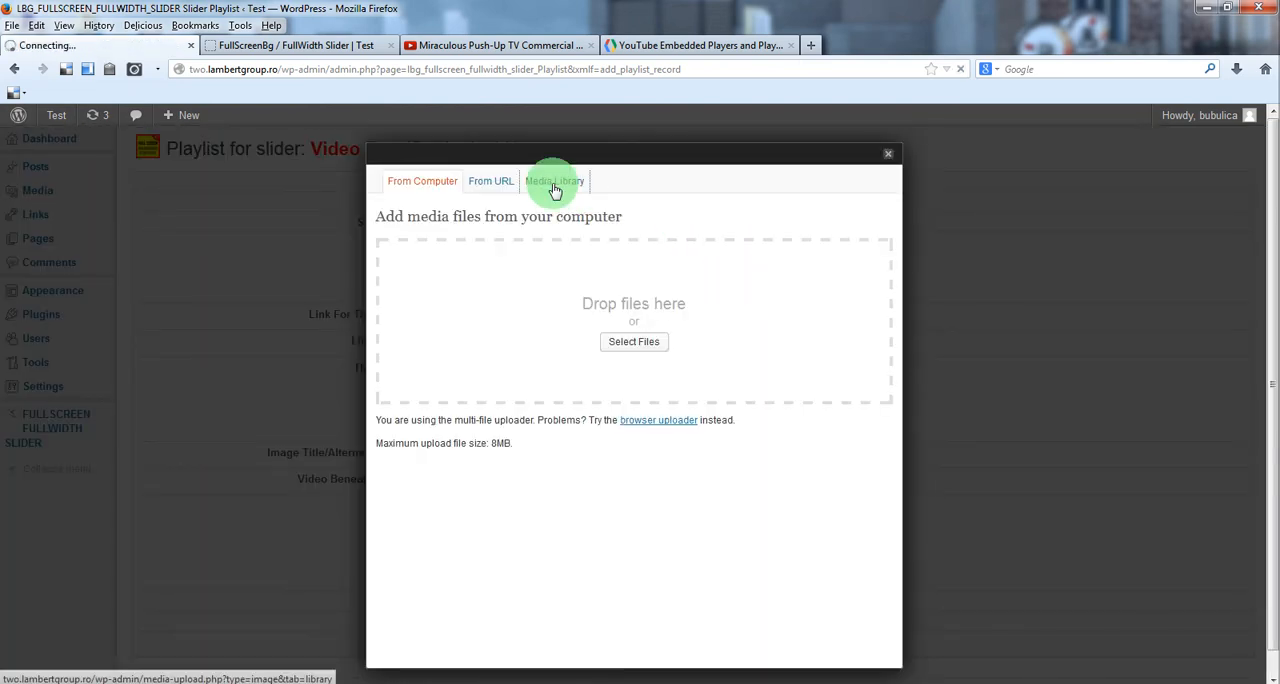
pyautogui.click(554, 181)
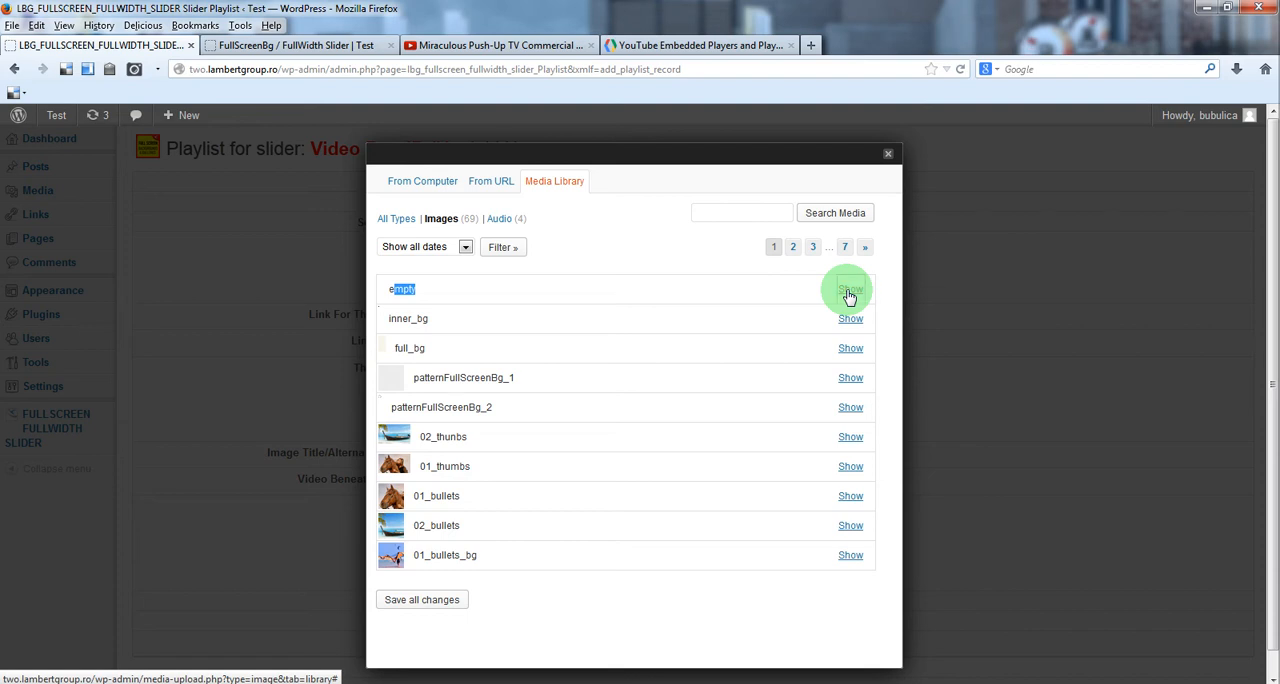
pyautogui.click(850, 290)
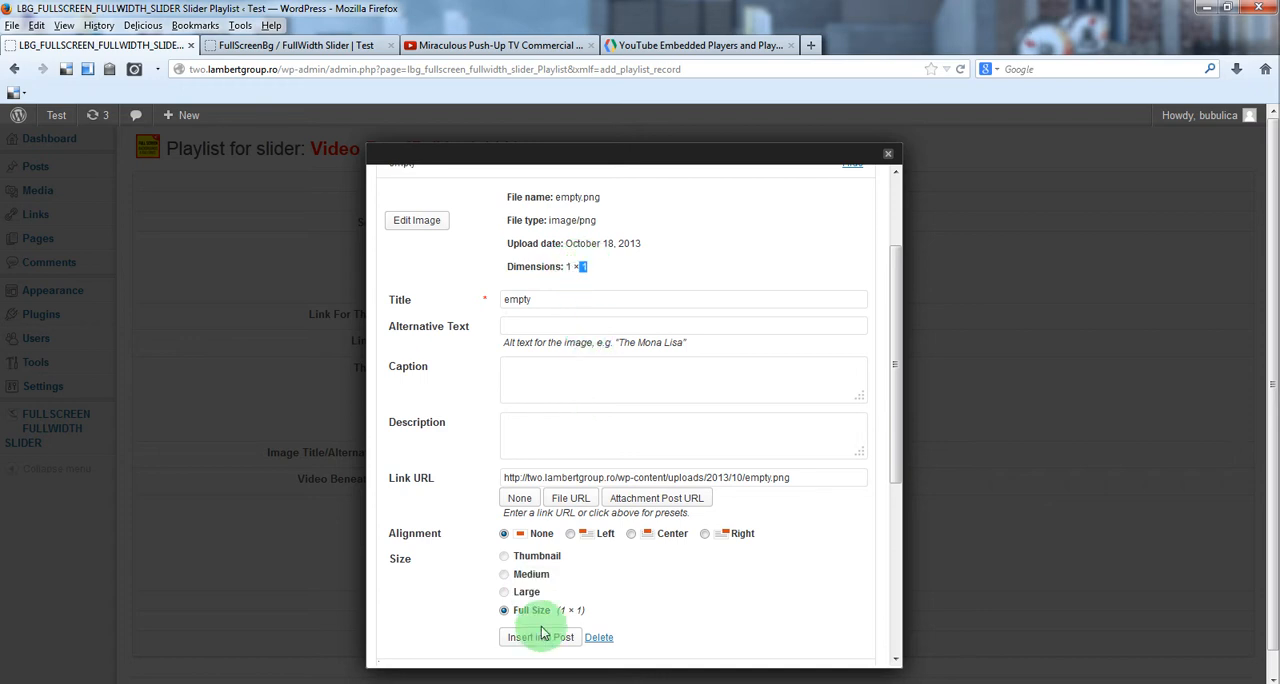
pyautogui.click(540, 637)
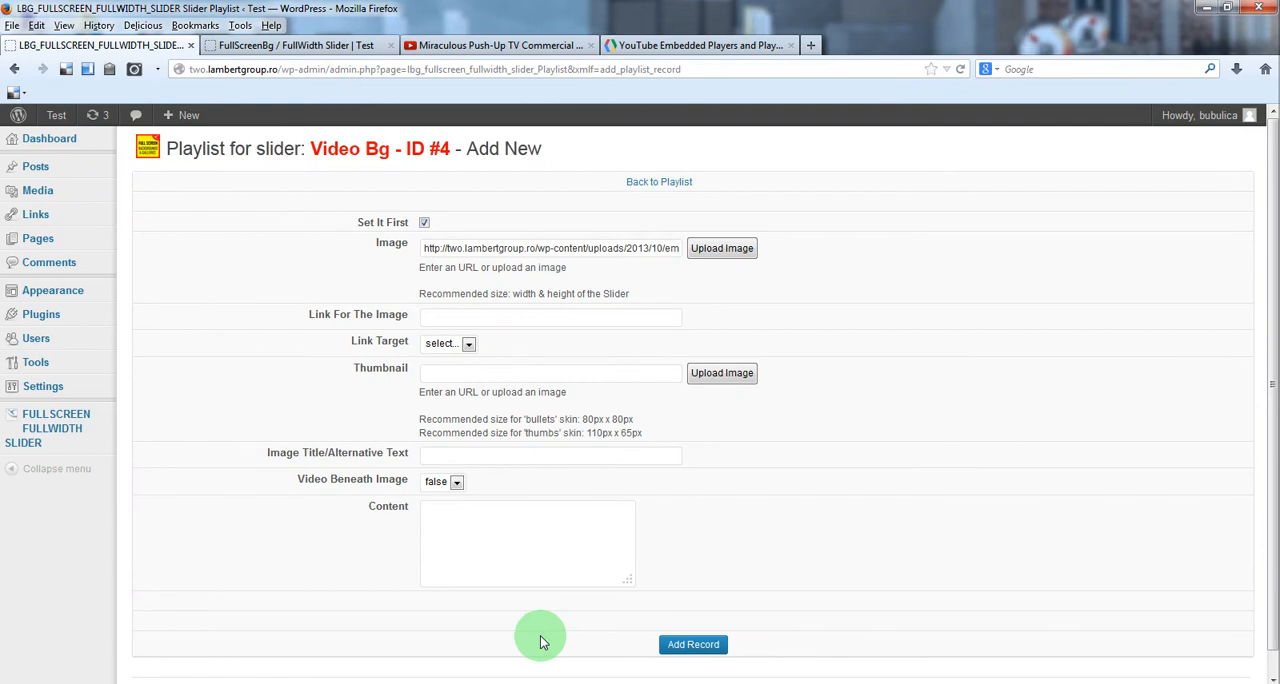
pyautogui.moveTo(438, 518)
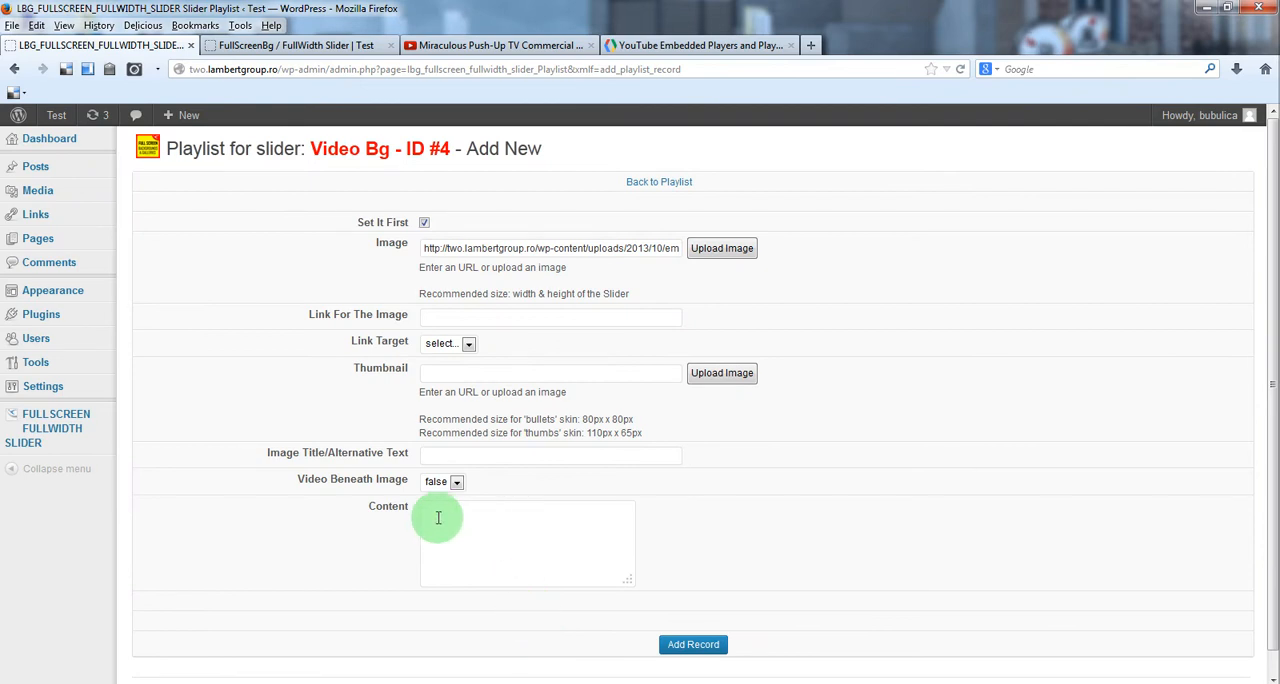
pyautogui.moveTo(487, 10)
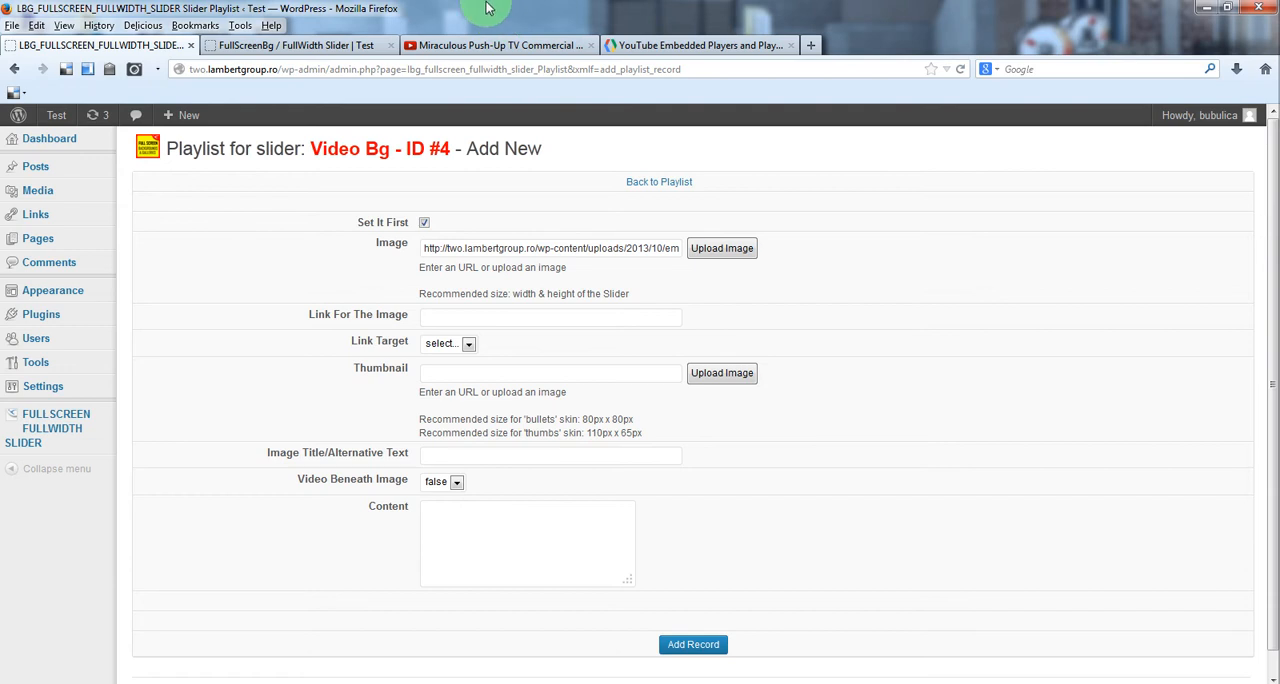
pyautogui.moveTo(445, 528)
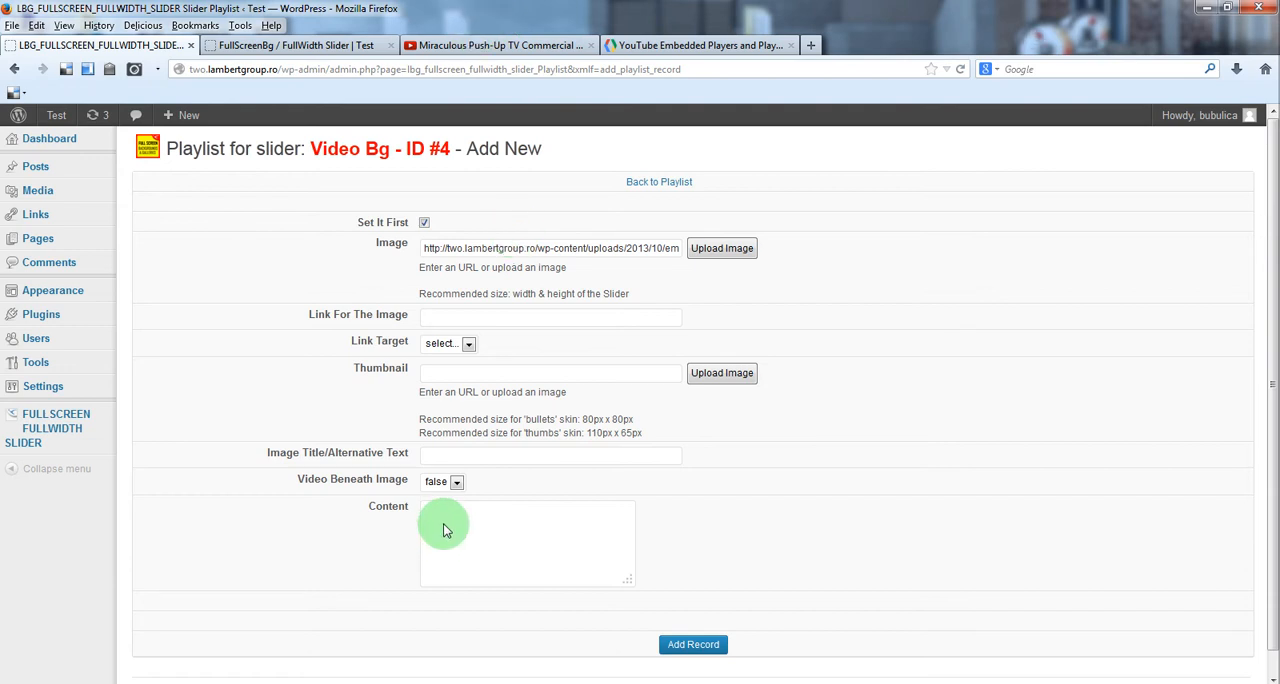
pyautogui.click(445, 530)
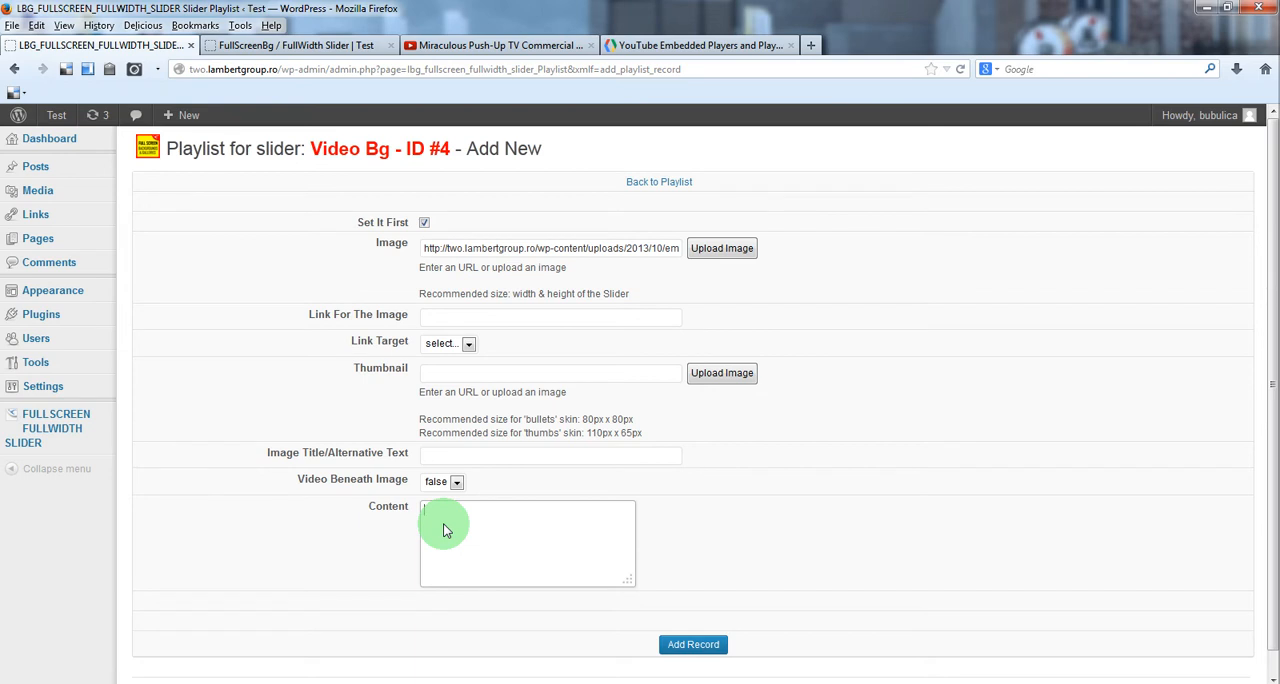
pyautogui.click(497, 45)
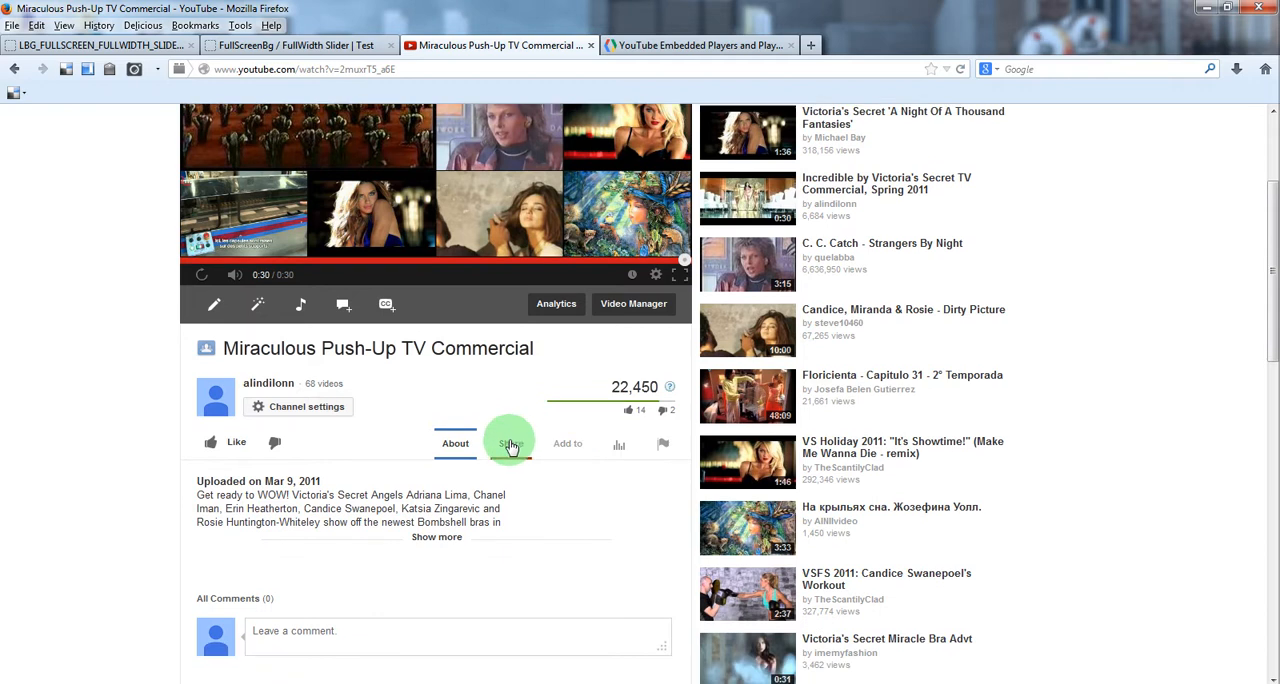
# Copy the Miraculous Push-Up TV Commercial's embed code from YouTube's Share options.
pyautogui.click(511, 443)
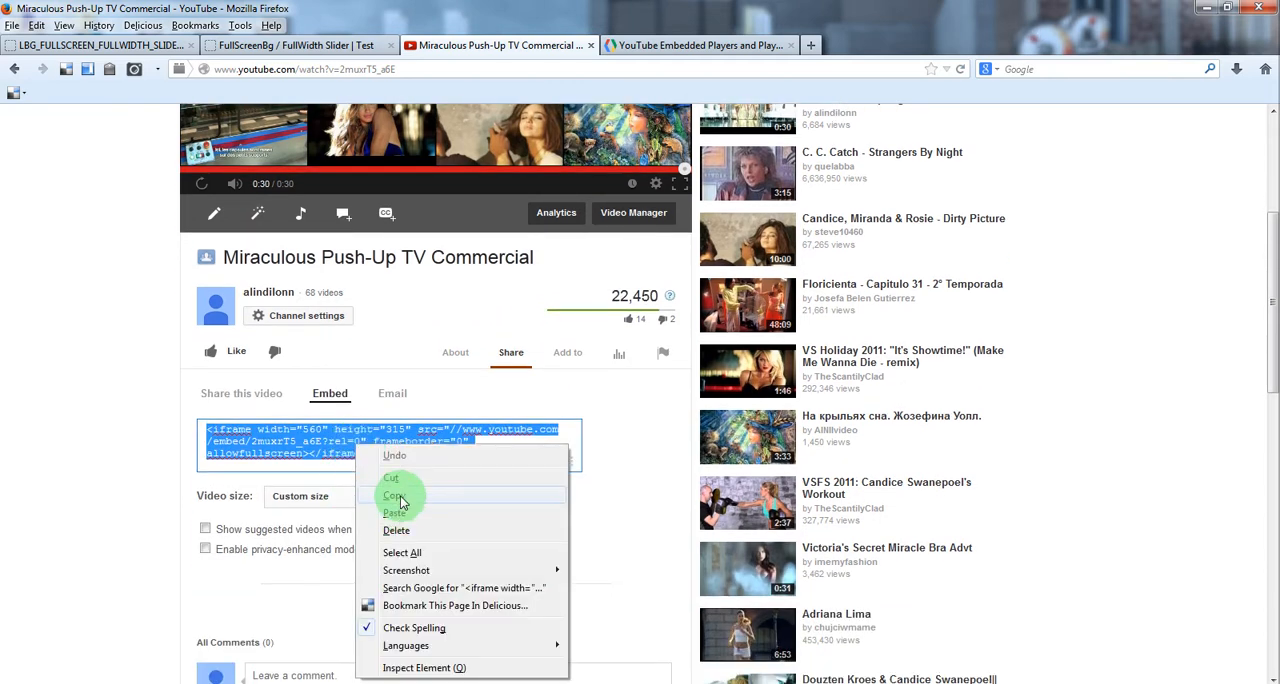
pyautogui.click(100, 45)
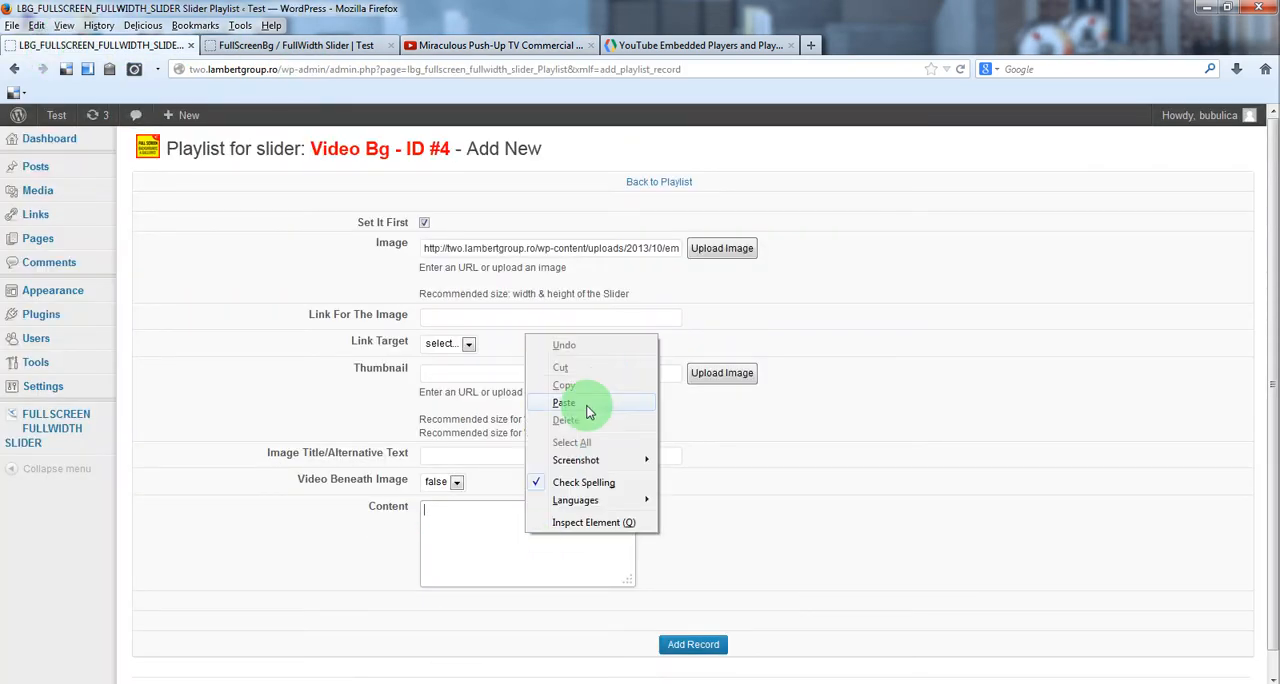
# Paste the embed code into Content, change width 560 and height 315 to 100%, and add the record.
pyautogui.click(564, 402)
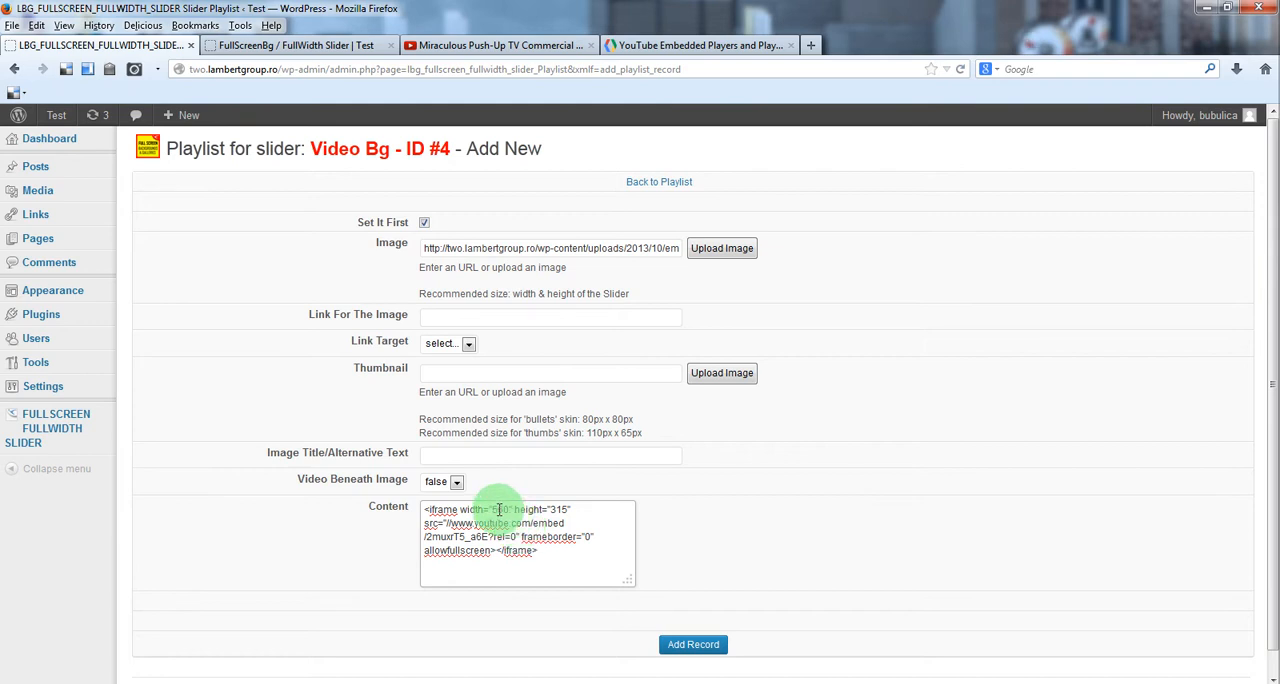
pyautogui.doubleClick(500, 510)
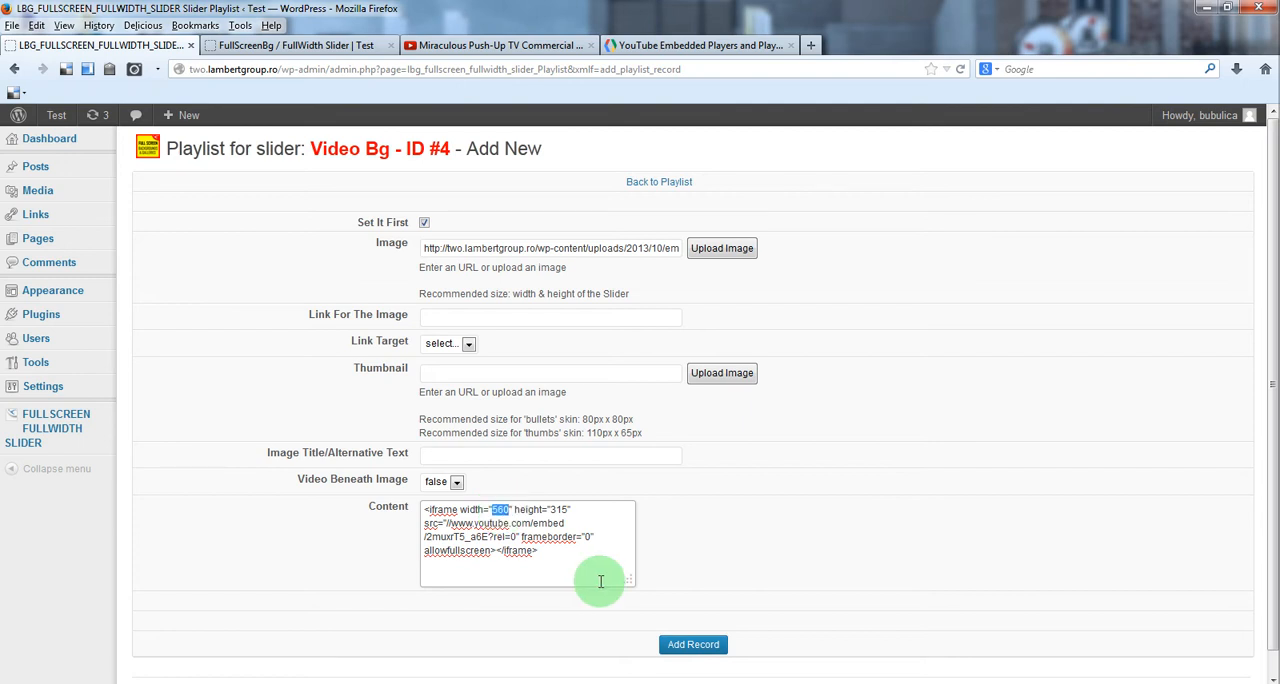
pyautogui.write('100%')
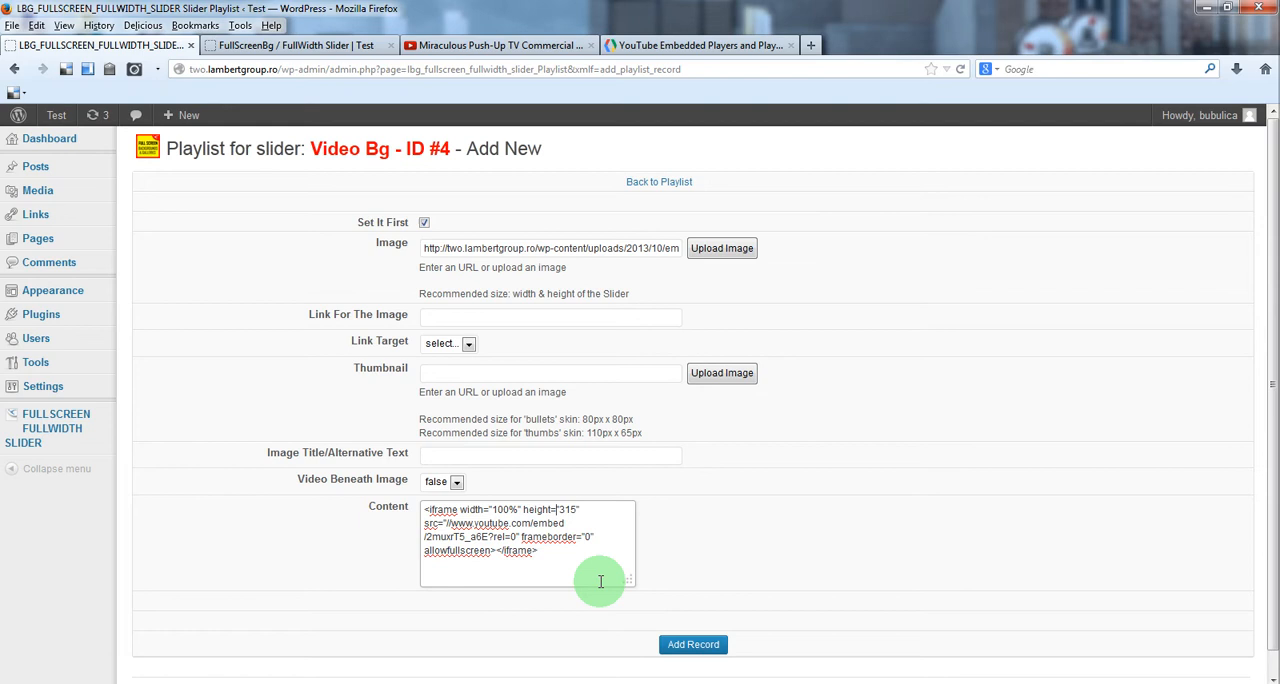
pyautogui.doubleClick(567, 510)
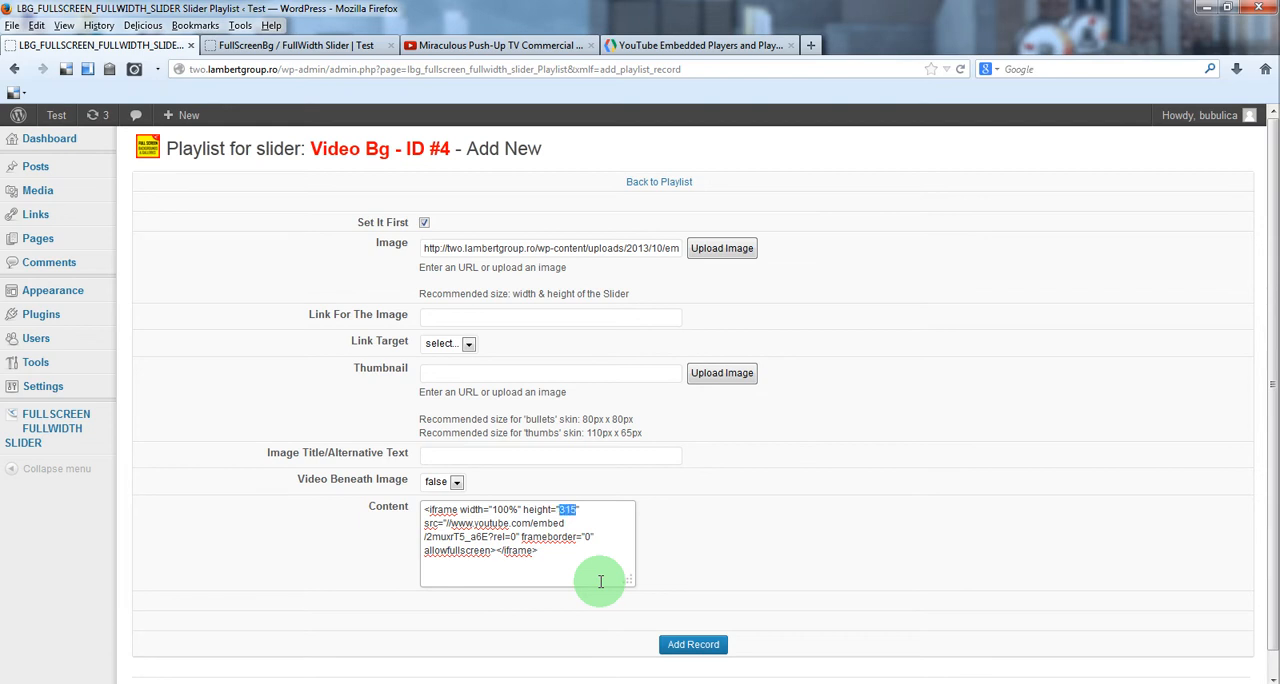
pyautogui.write('100%')
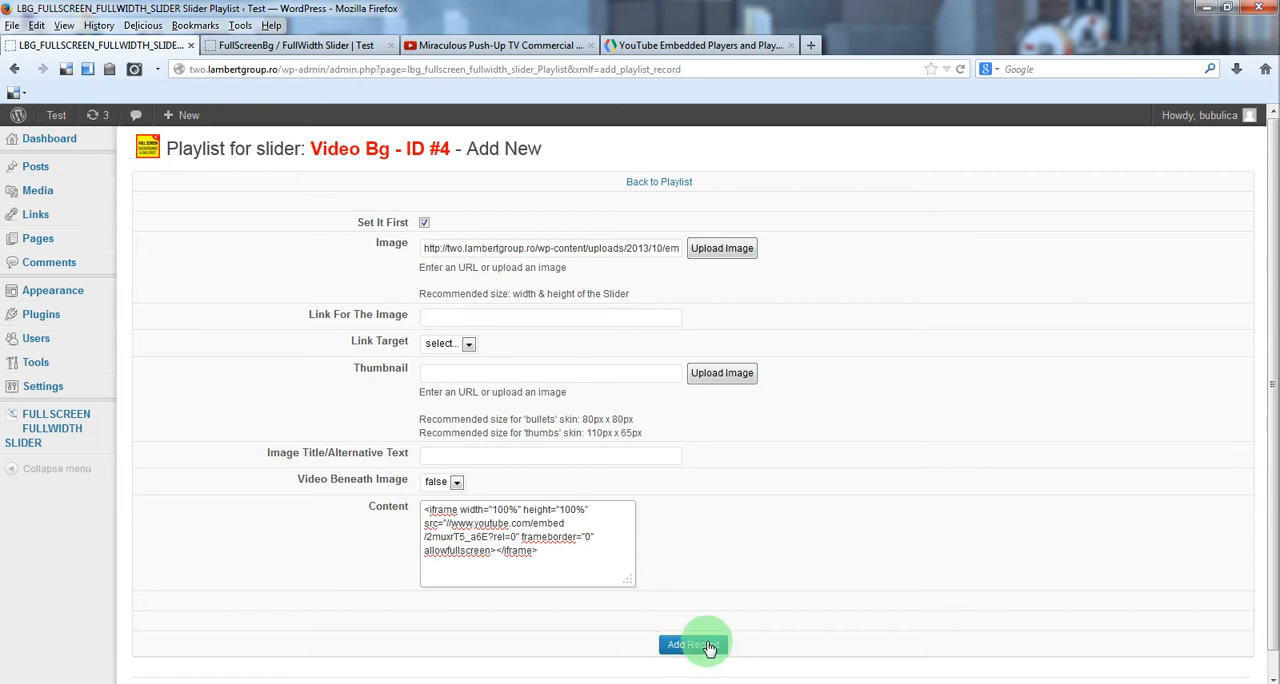
pyautogui.click(692, 644)
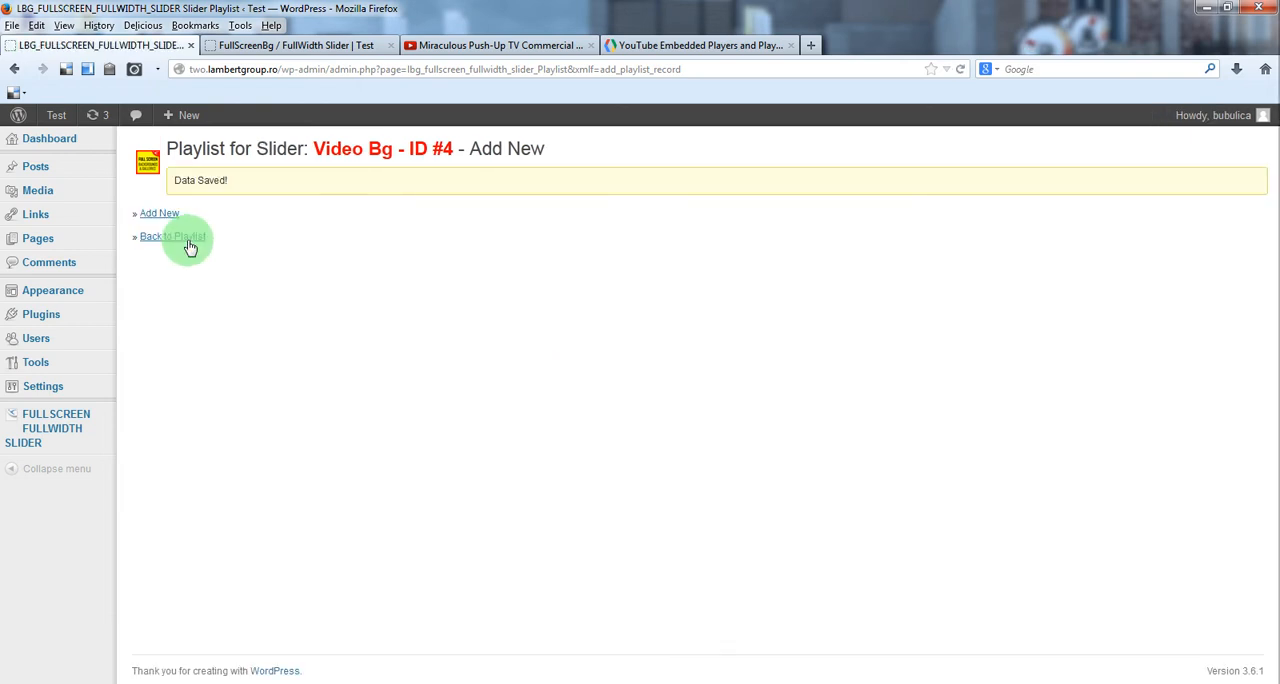
# Preview the Video Bg slider twice, playing the Push-Up commercial video in the first preview.
pyautogui.click(172, 236)
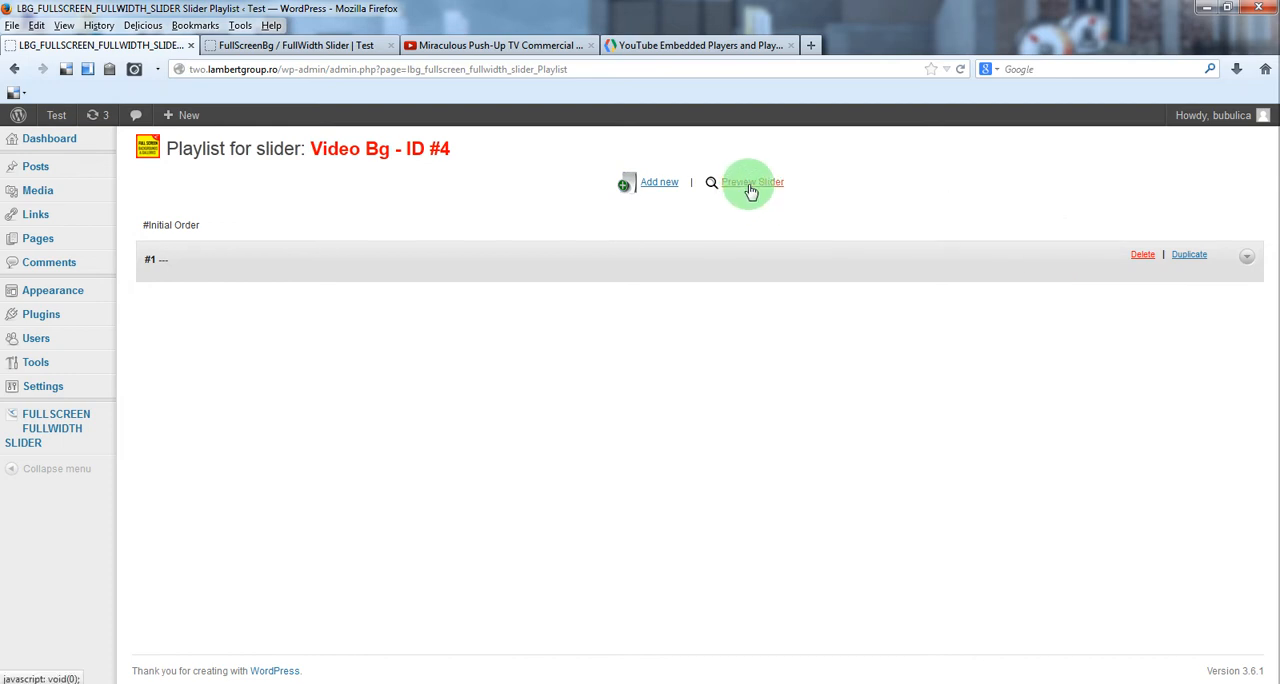
pyautogui.click(751, 182)
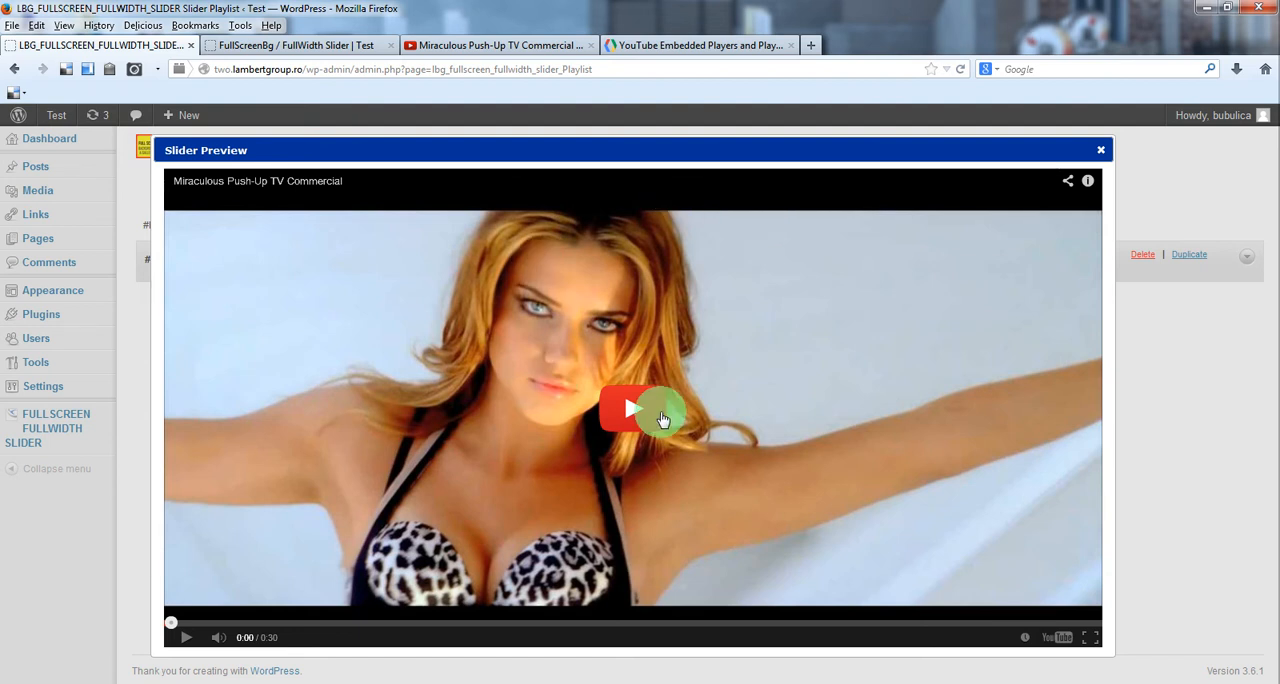
pyautogui.click(632, 408)
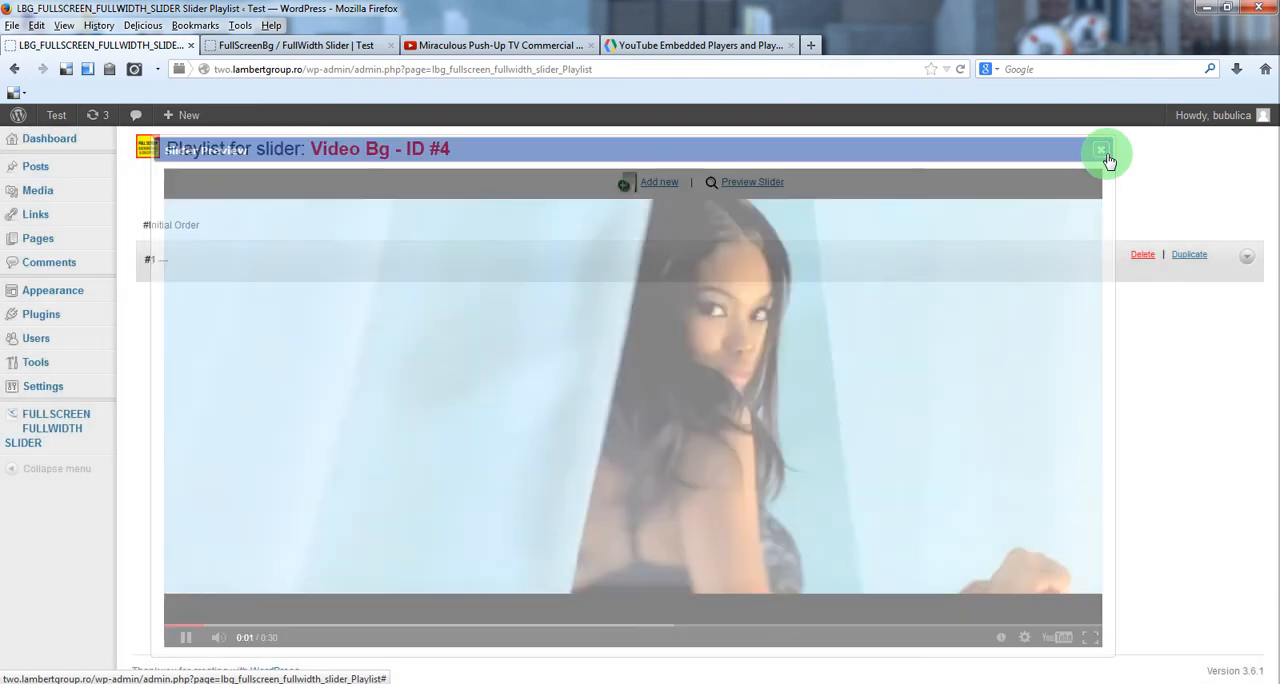
pyautogui.click(1100, 150)
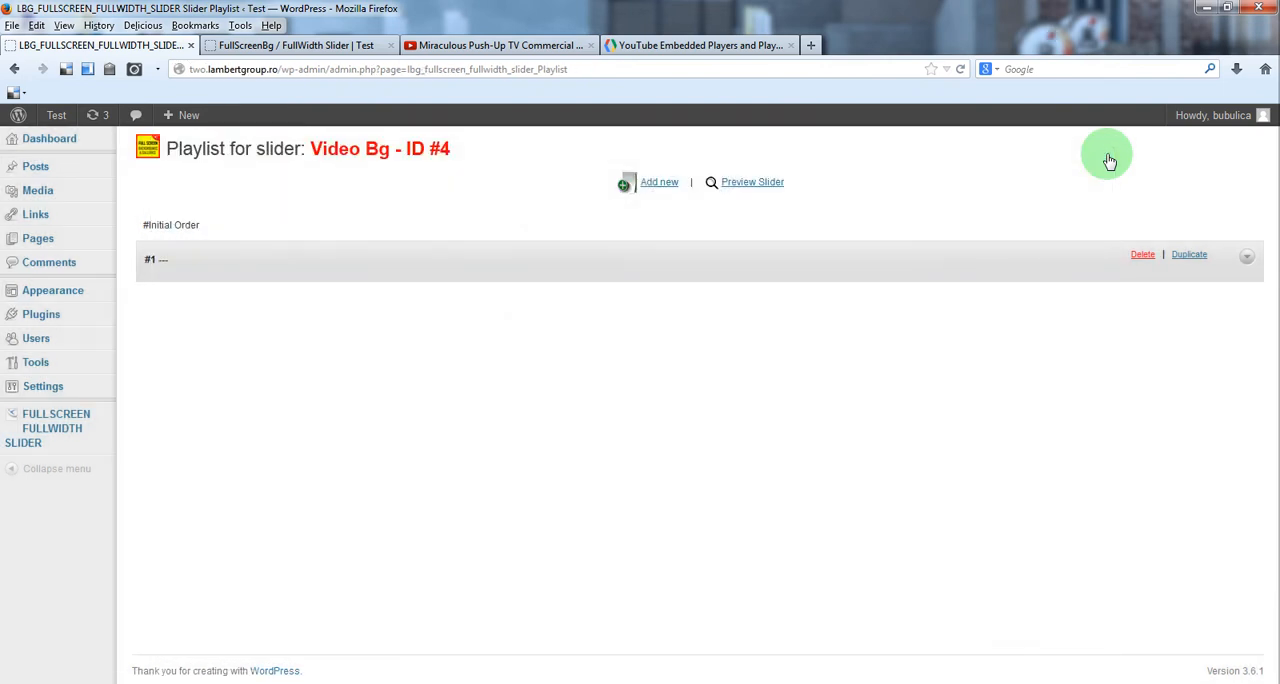
pyautogui.moveTo(1270, 160)
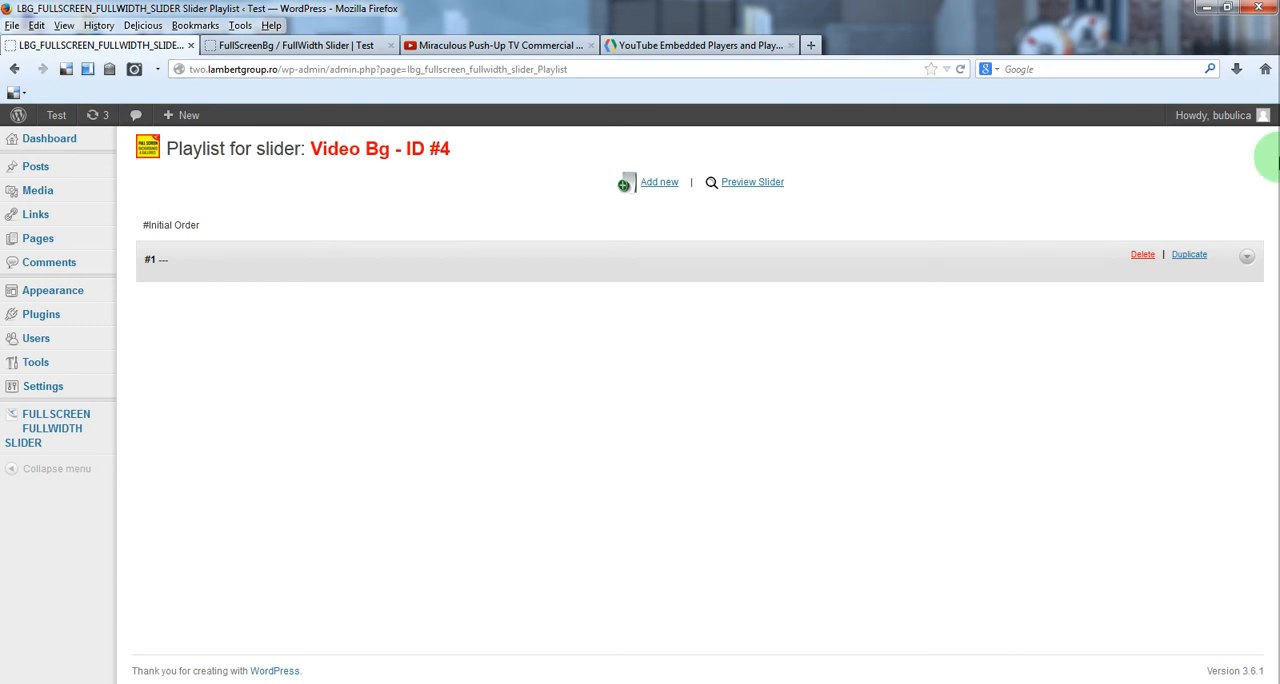
pyautogui.moveTo(866, 192)
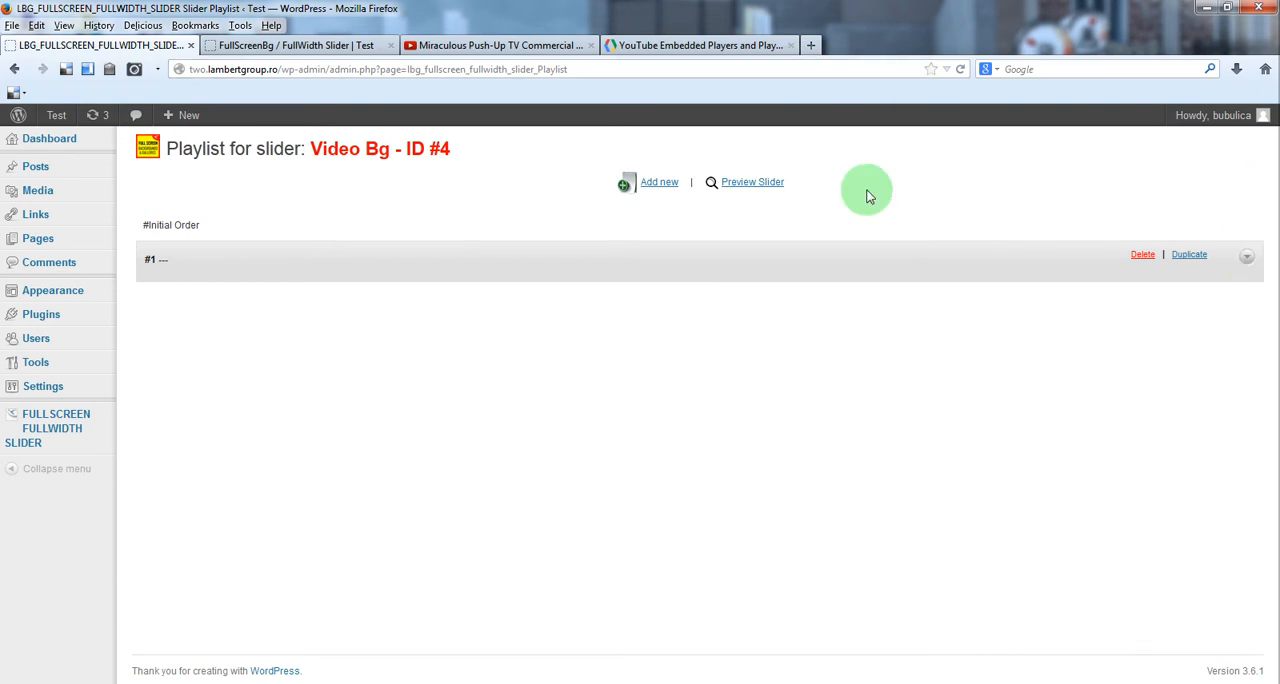
pyautogui.click(752, 181)
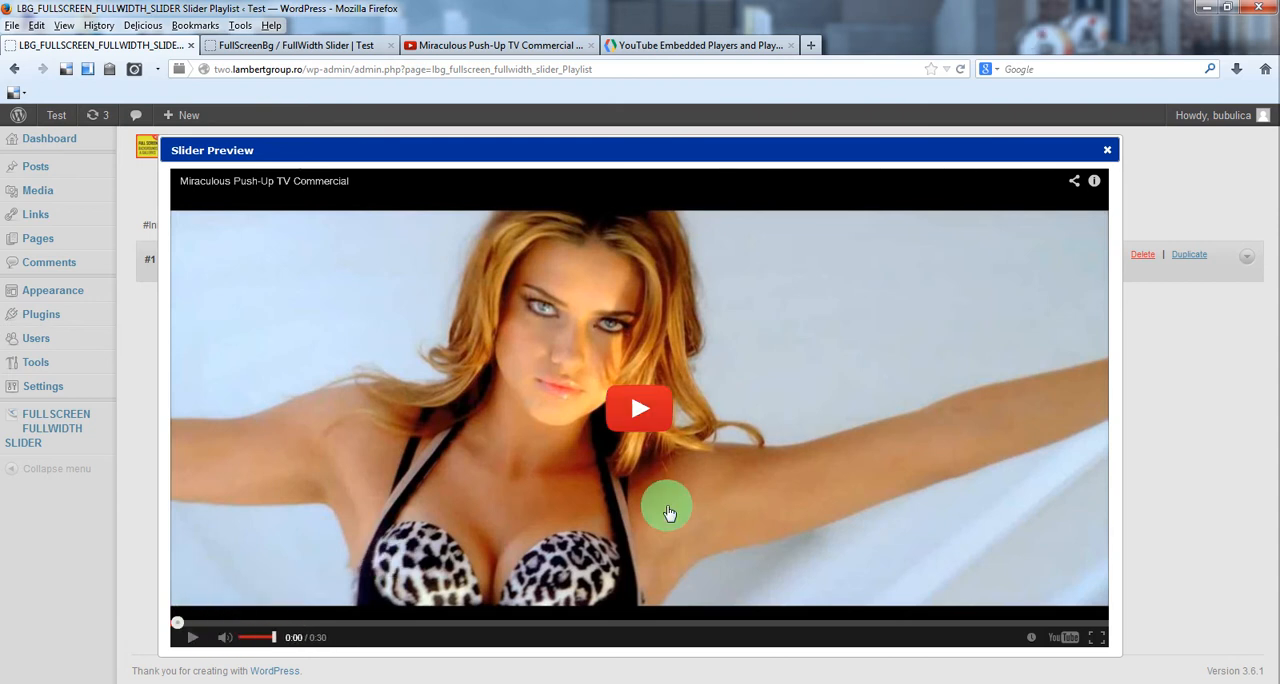
pyautogui.moveTo(945, 263)
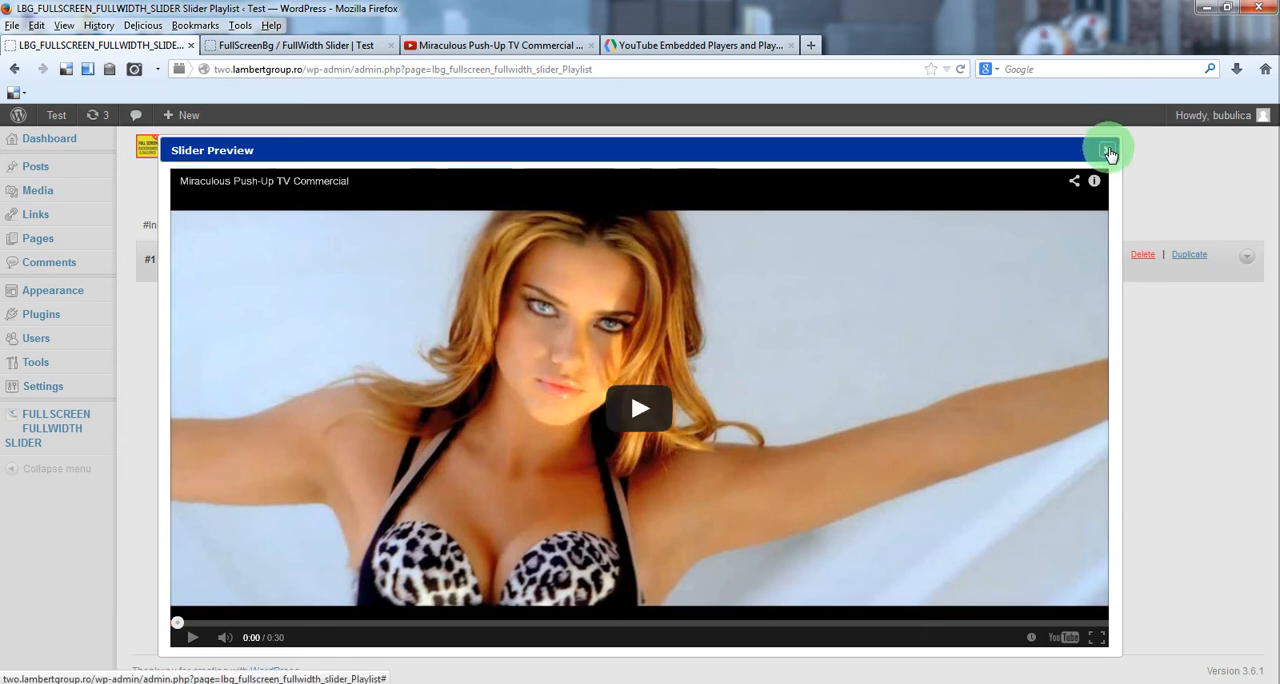
pyautogui.click(1108, 150)
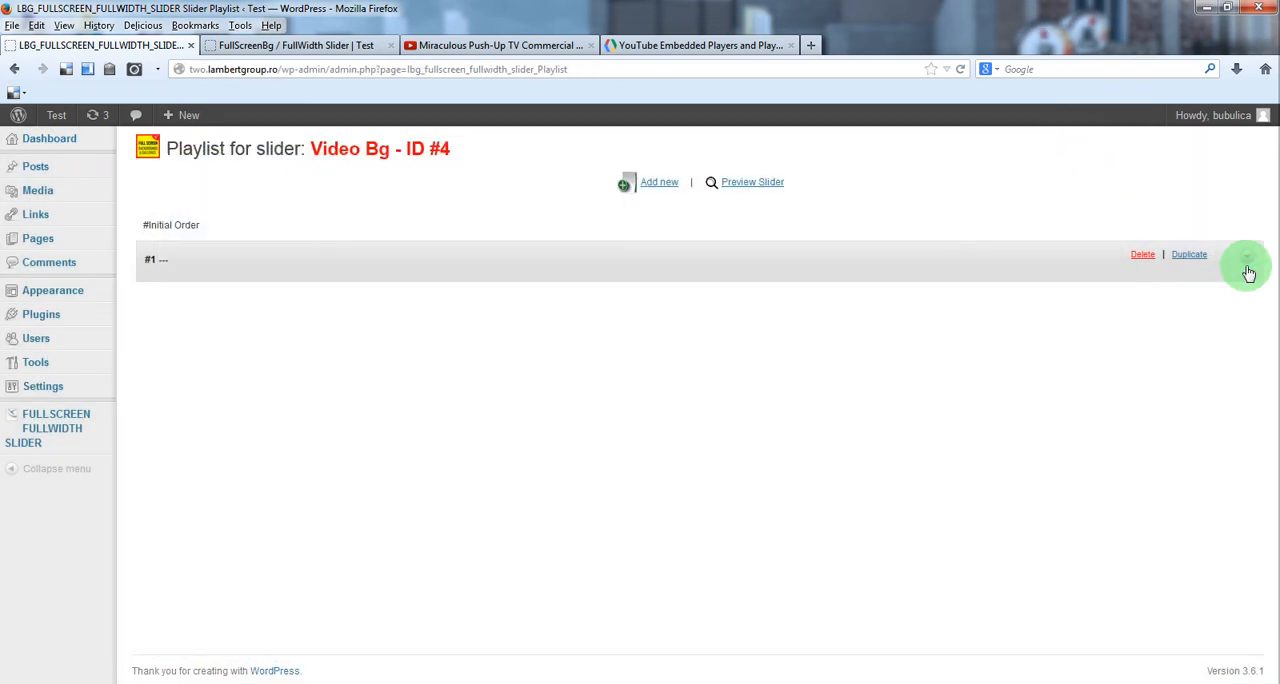
# Expand playlist record #1 and select the iframe embed code in its Content field.
pyautogui.click(1246, 266)
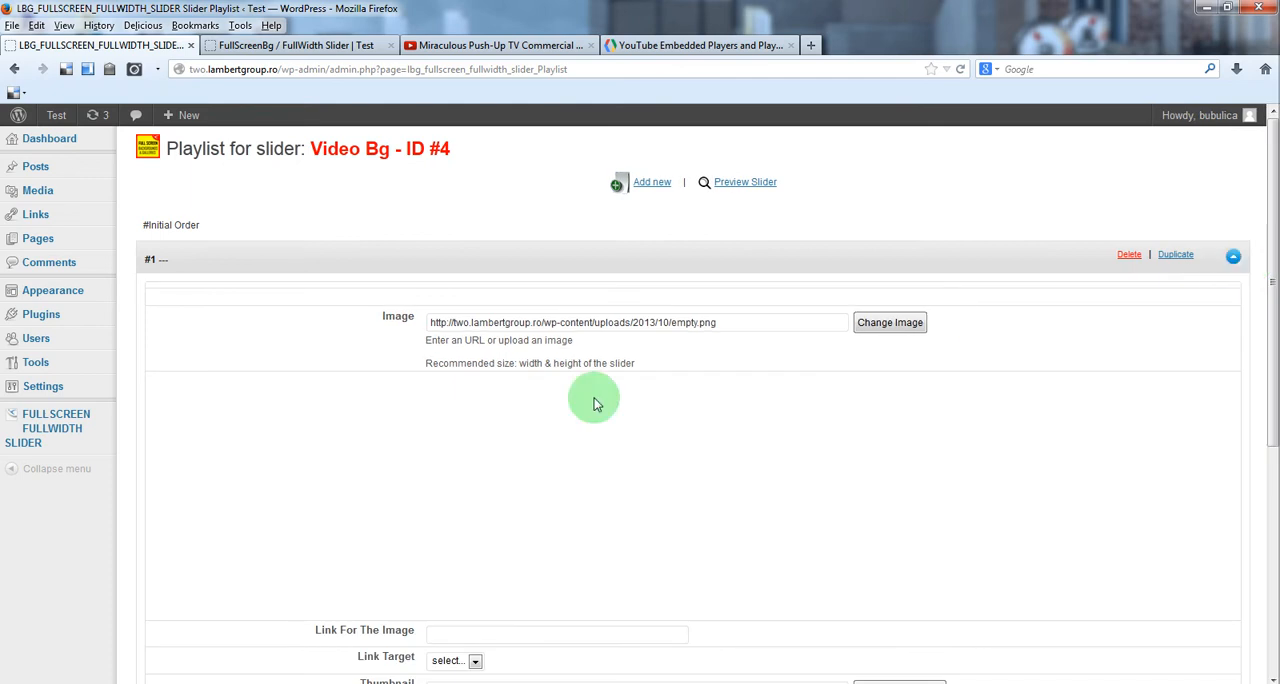
pyautogui.scroll(-3)
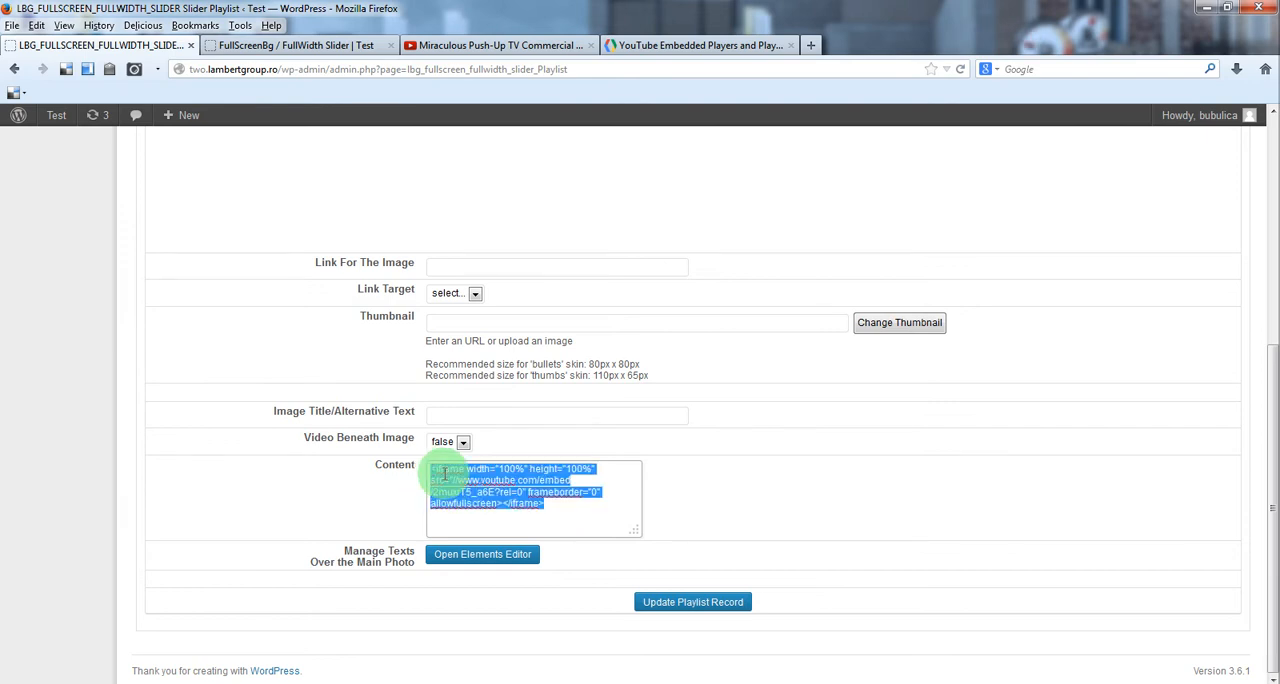
pyautogui.click(448, 470)
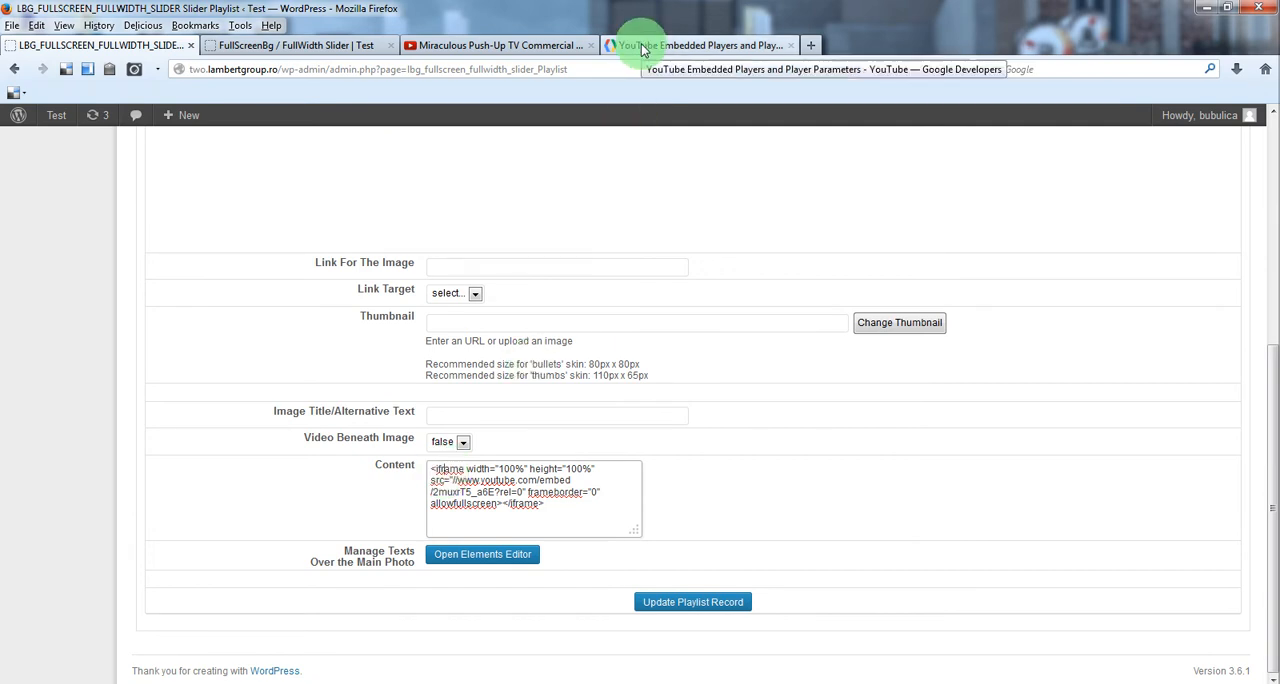
# Find the autoplay parameter on the YouTube Player Parameters page and copy its name.
pyautogui.click(700, 45)
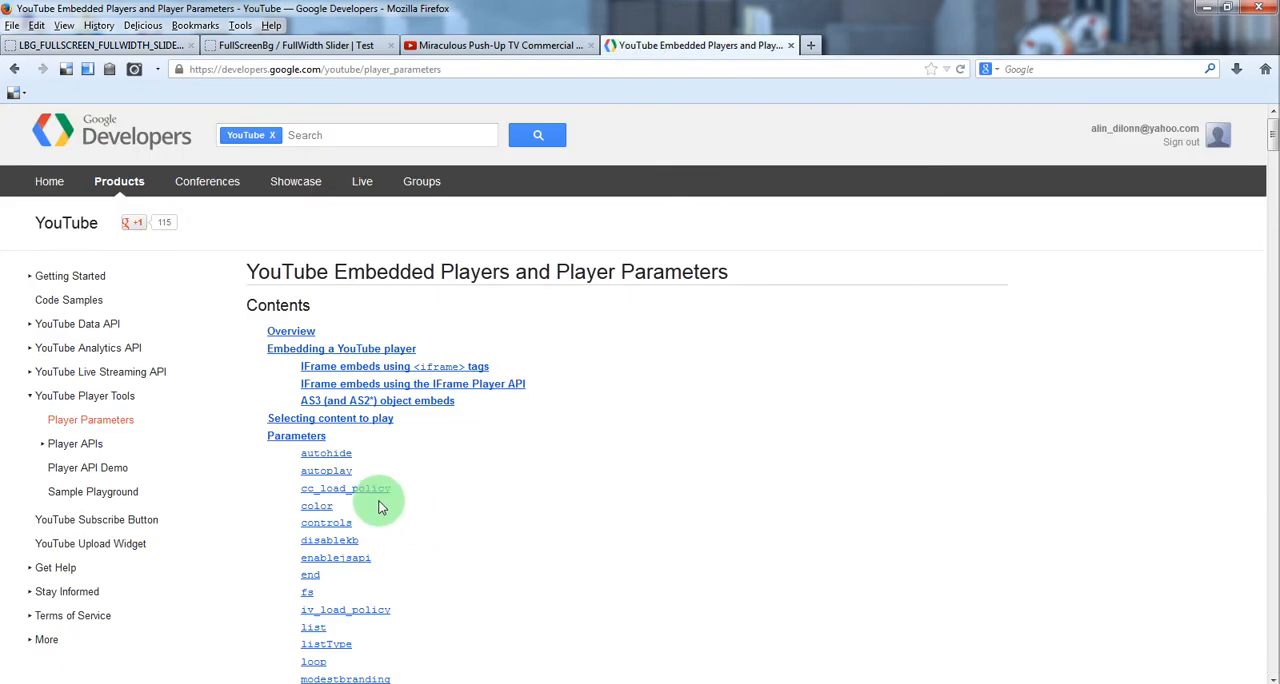
pyautogui.moveTo(376, 453)
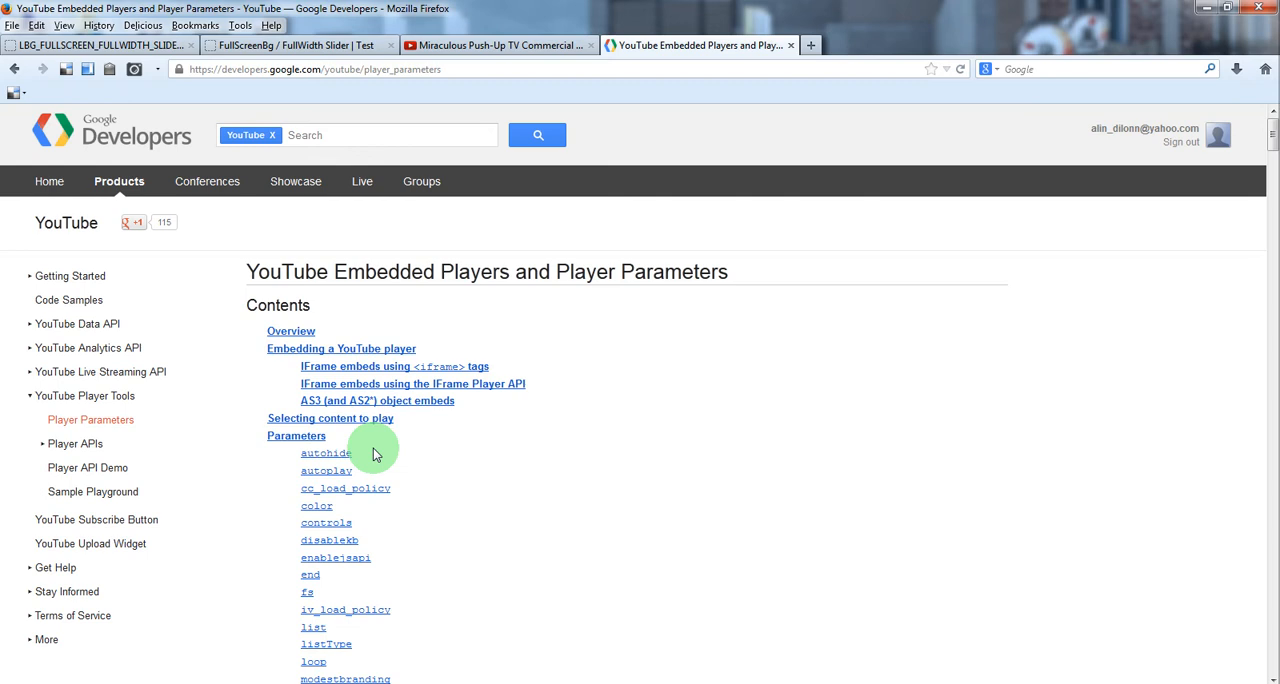
pyautogui.moveTo(326, 471)
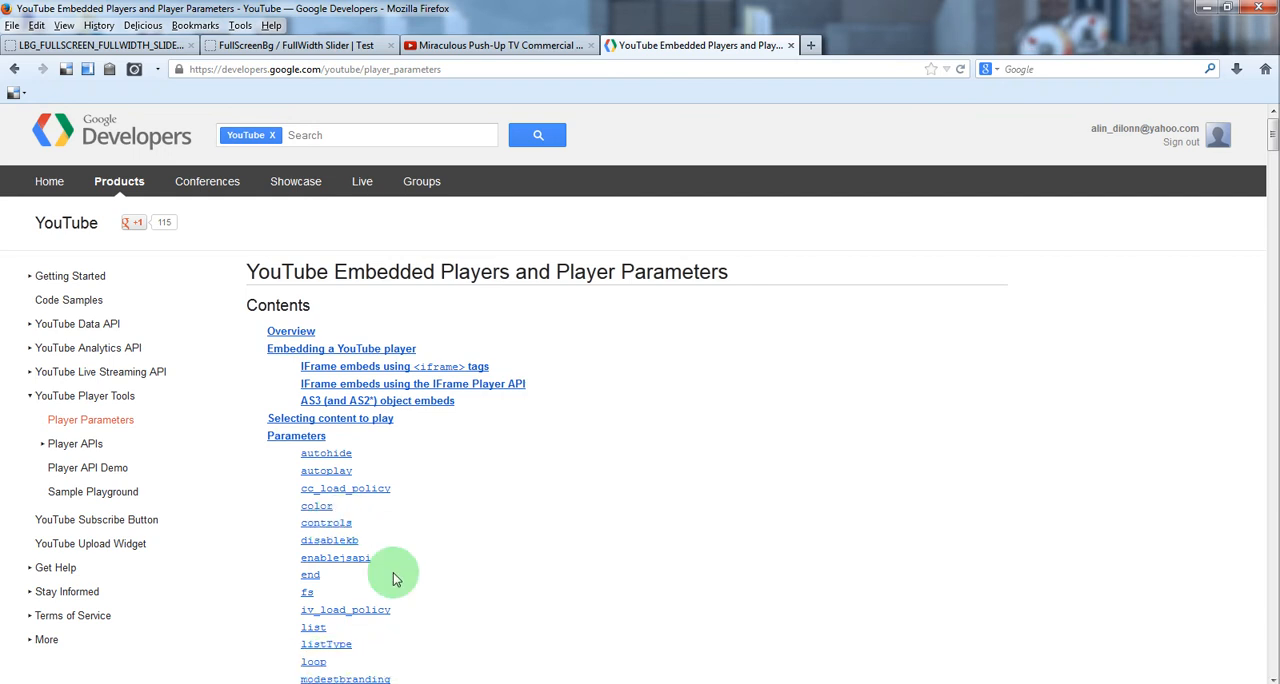
pyautogui.scroll(-3)
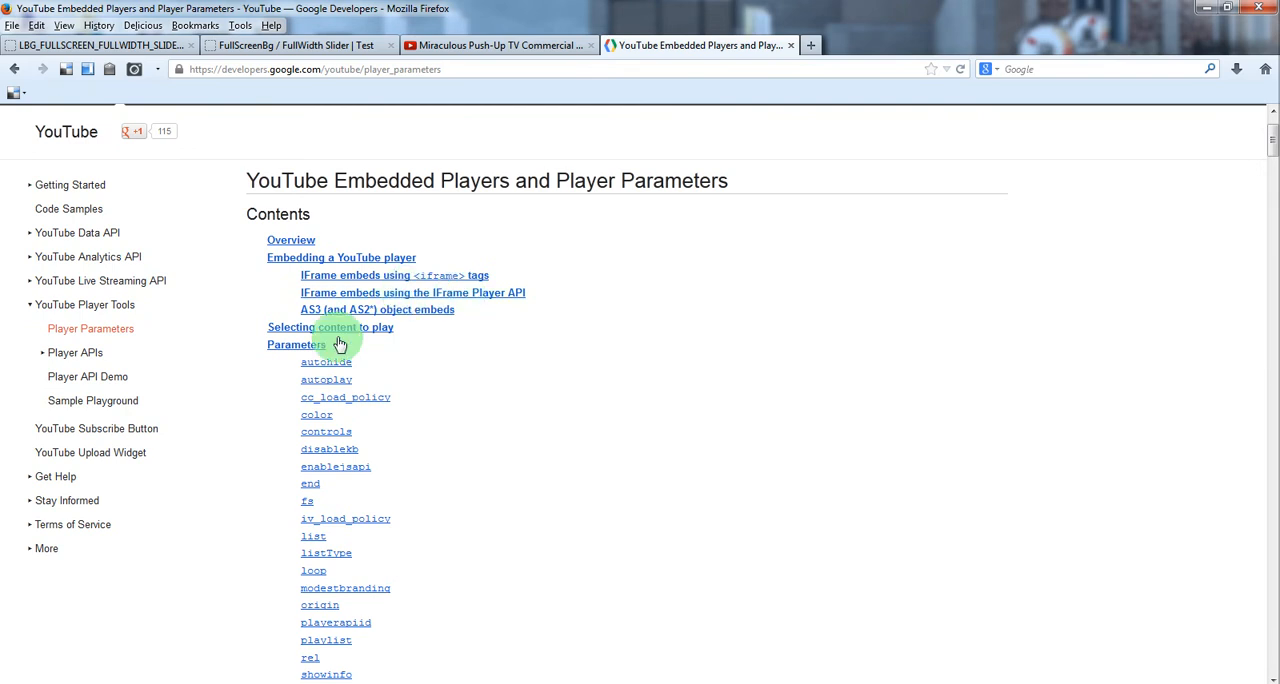
pyautogui.moveTo(325, 380)
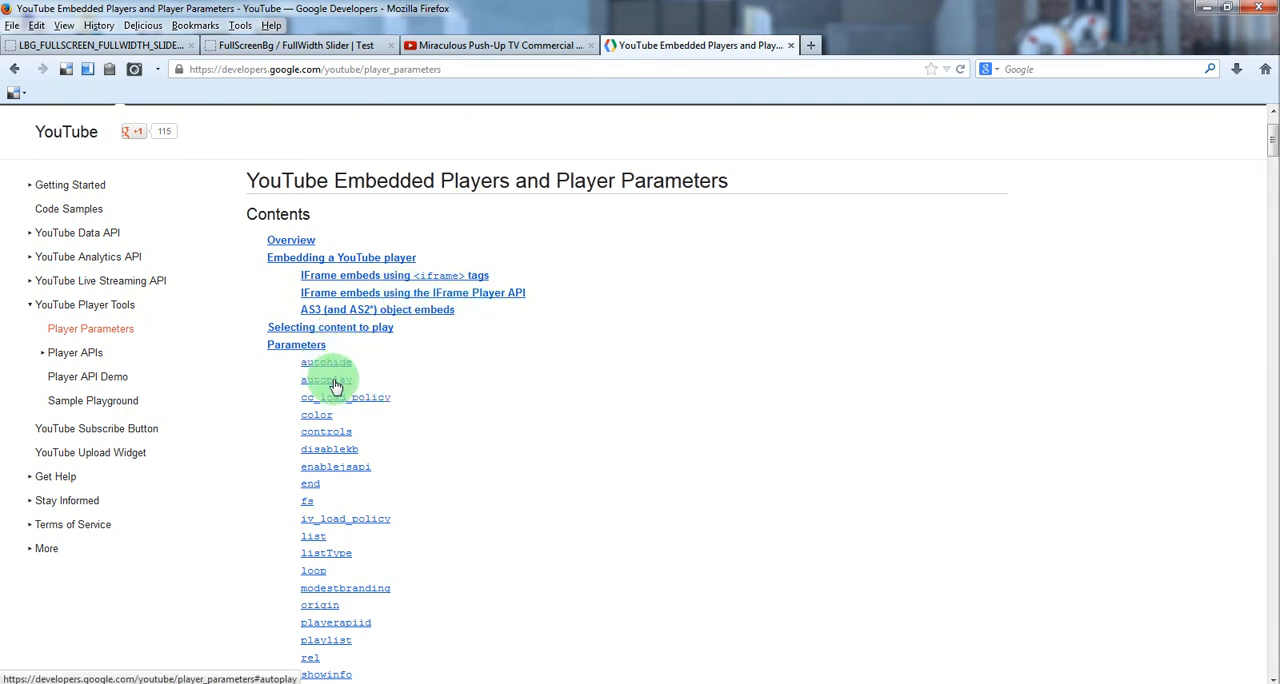
pyautogui.click(325, 380)
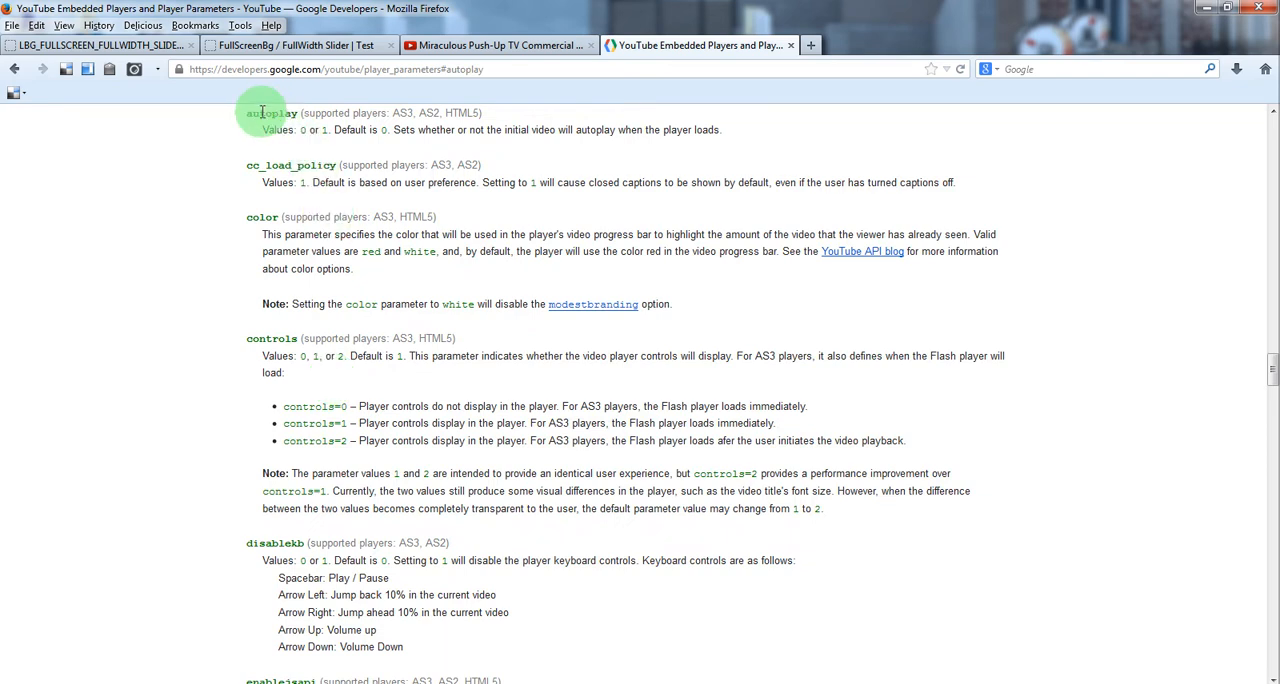
pyautogui.rightClick(273, 112)
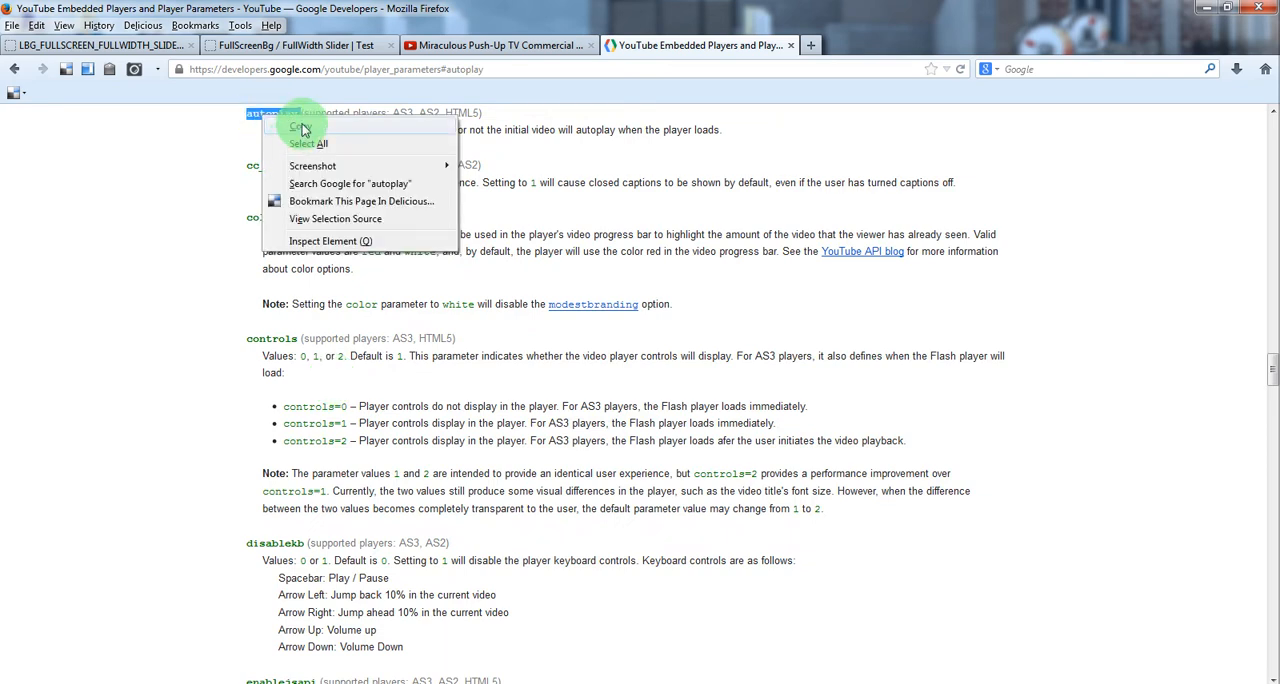
pyautogui.click(95, 45)
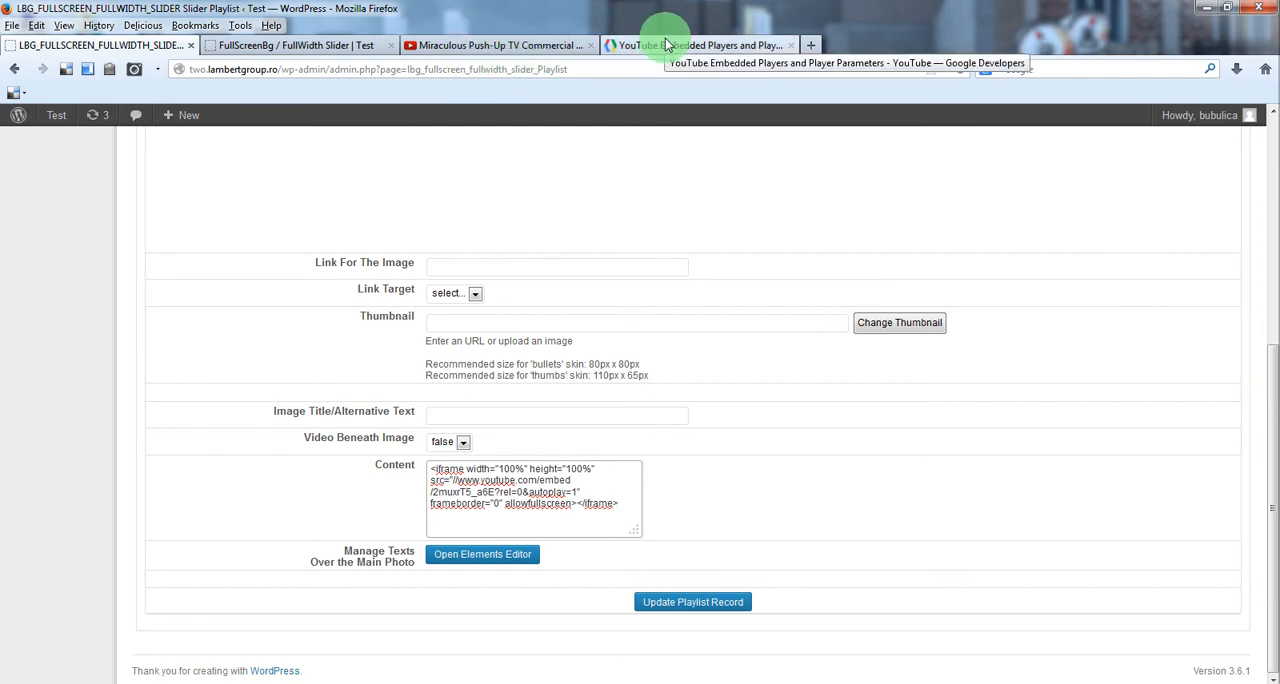
# Append &controls=0 to the embed URL after checking the controls docs, then view the loop docs.
pyautogui.click(700, 45)
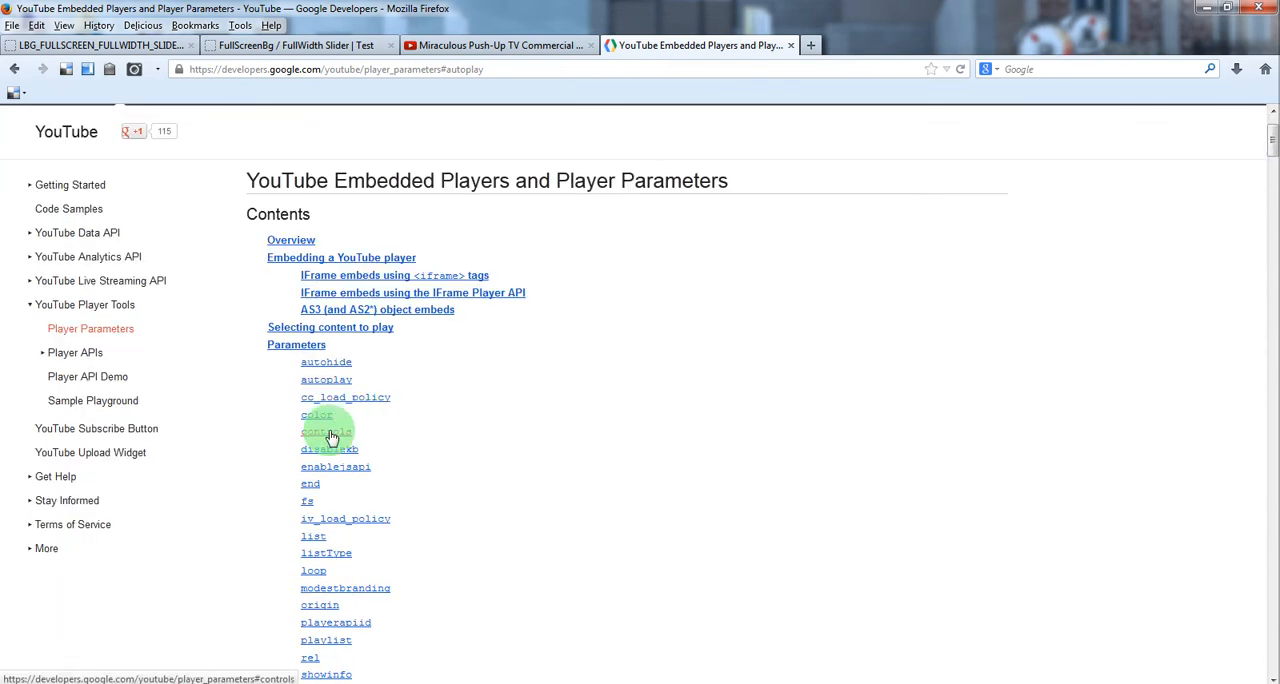
pyautogui.click(316, 431)
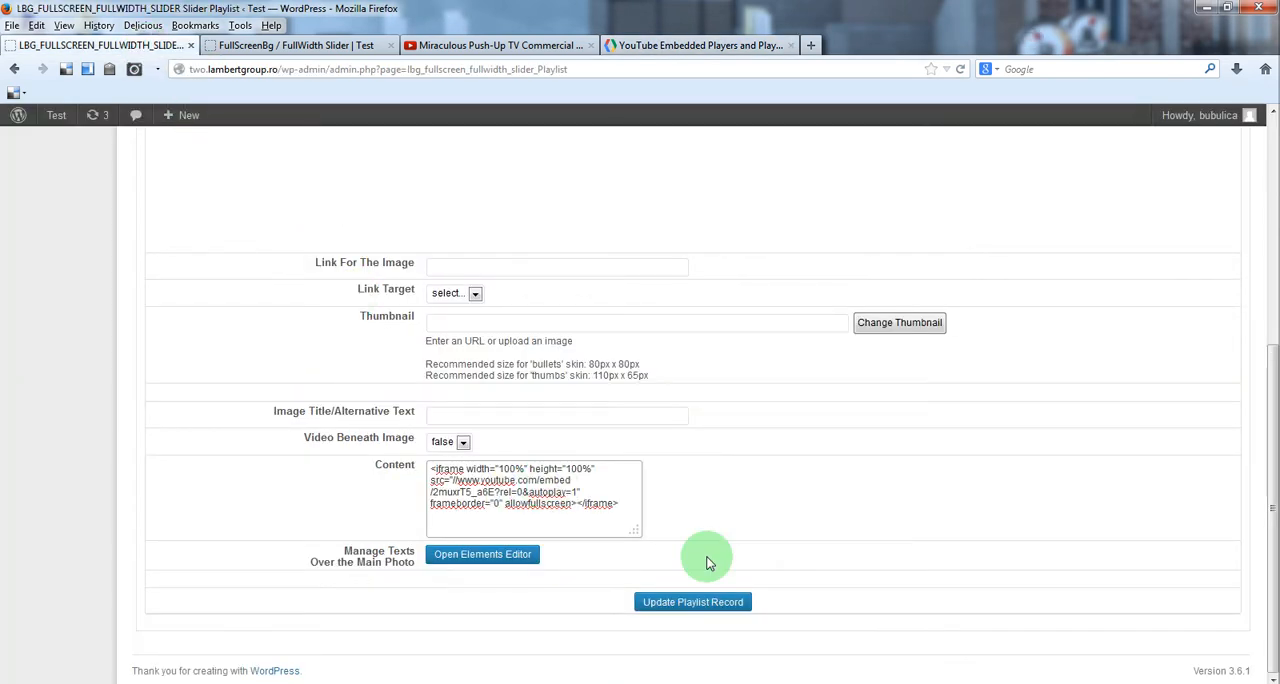
pyautogui.write('&controls=0')
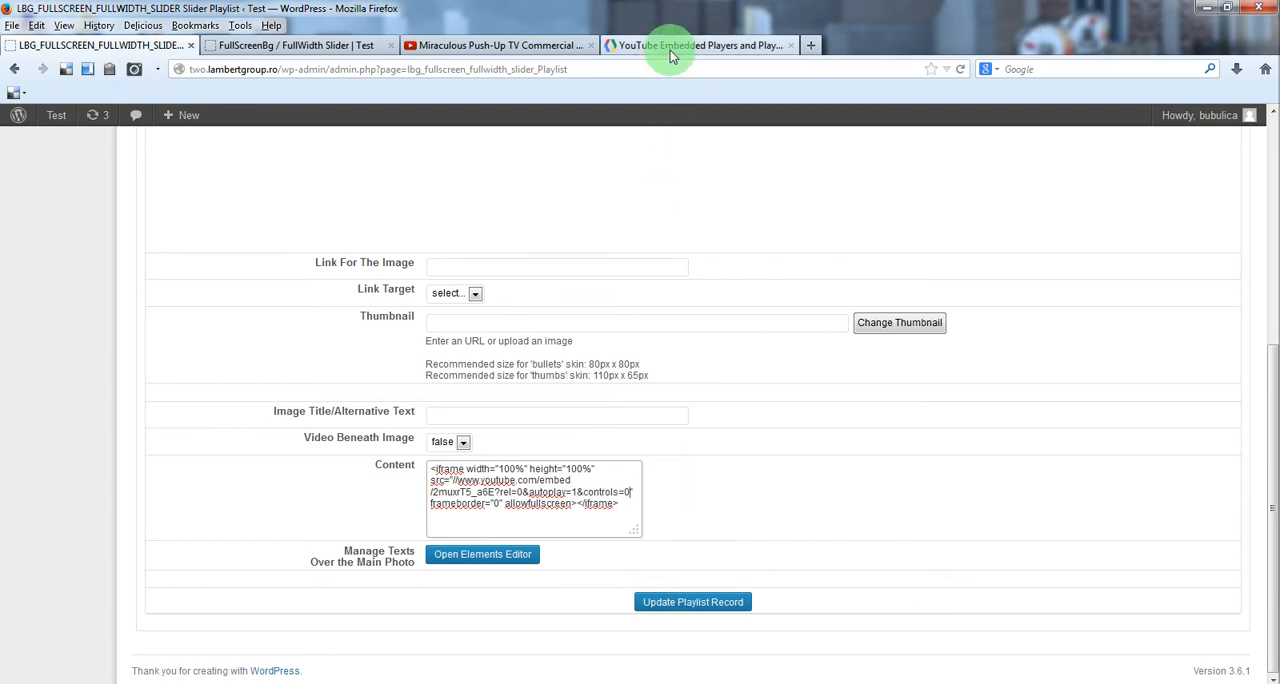
pyautogui.click(700, 45)
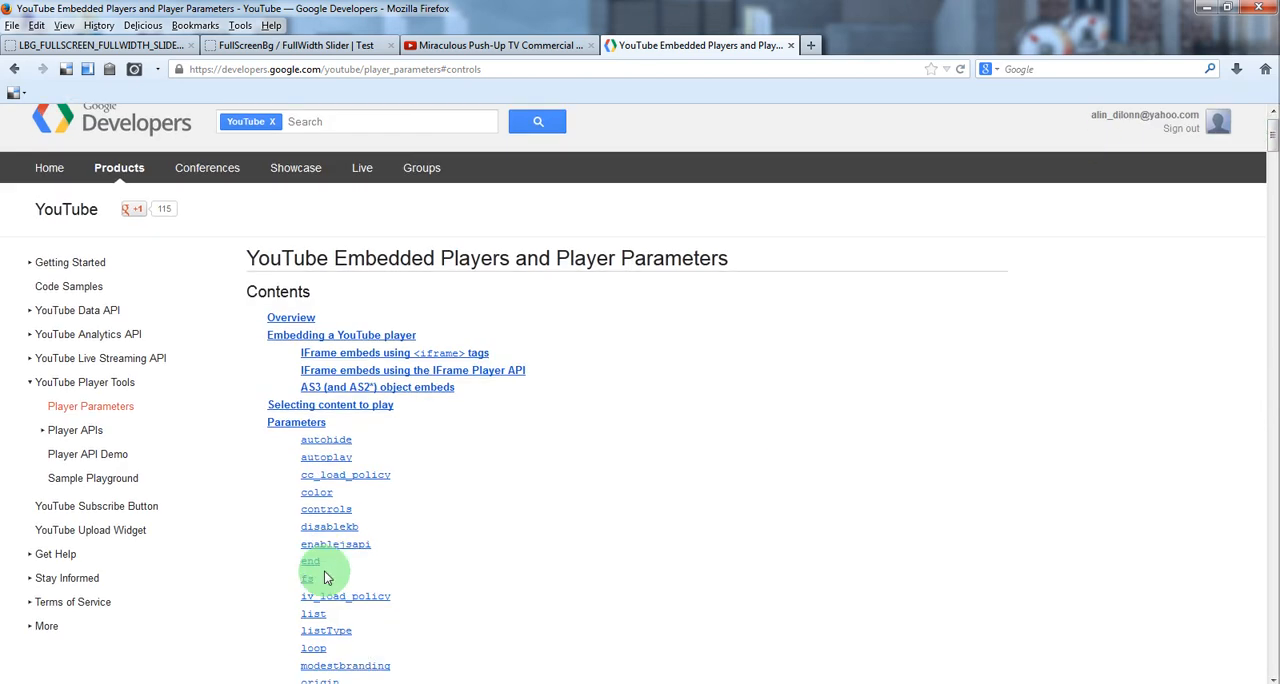
pyautogui.click(313, 648)
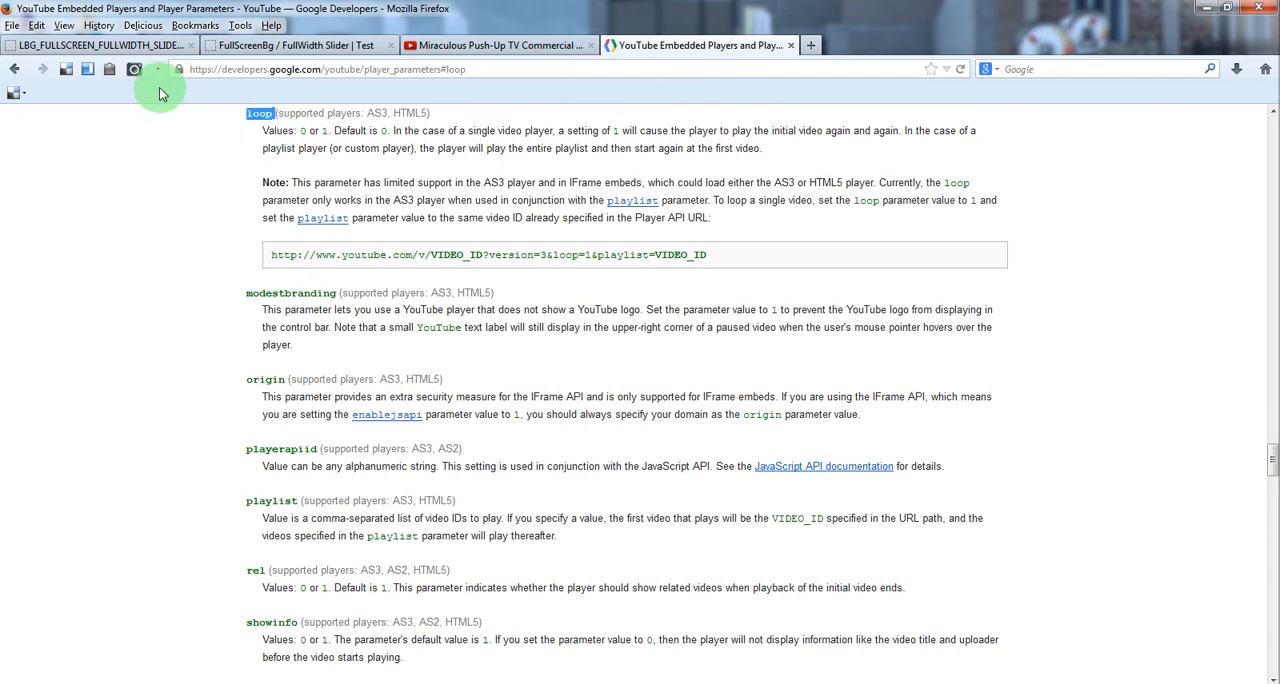
pyautogui.click(95, 45)
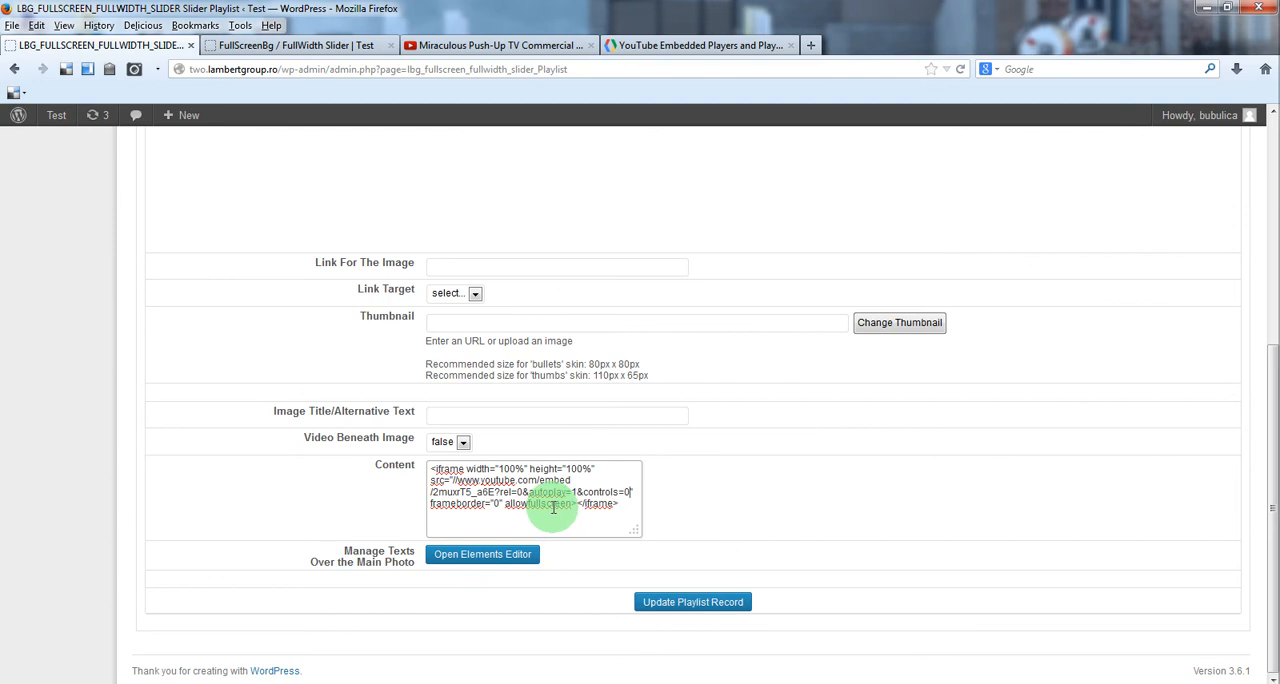
# Add &loop=1 with playlist=2muxrT5_a6E to the slide's embed src and update it.
pyautogui.write('&loop=1&playlist=')
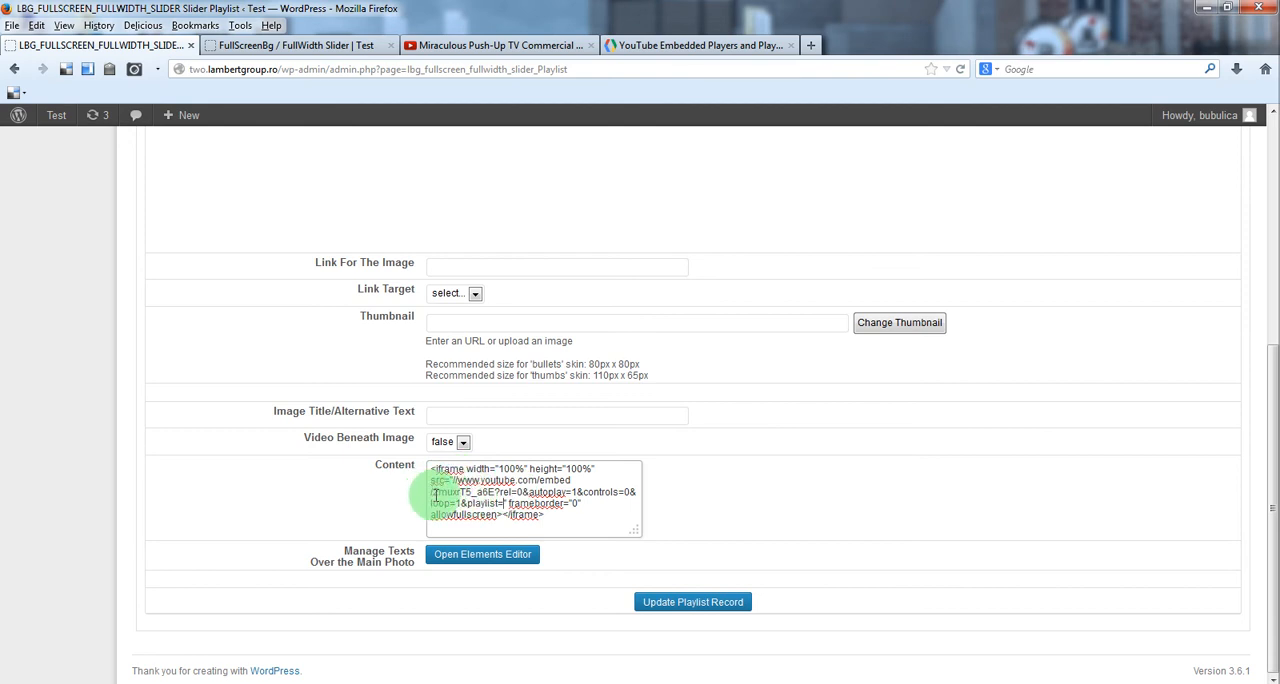
pyautogui.doubleClick(460, 491)
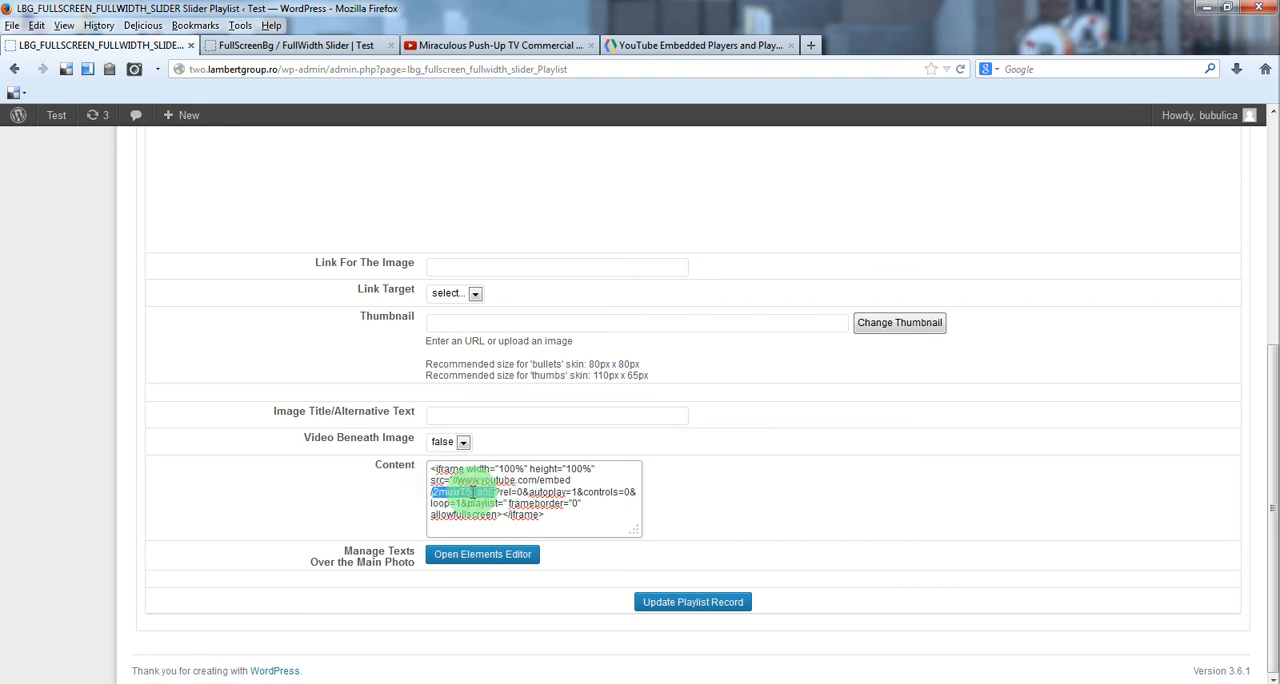
pyautogui.rightClick(465, 491)
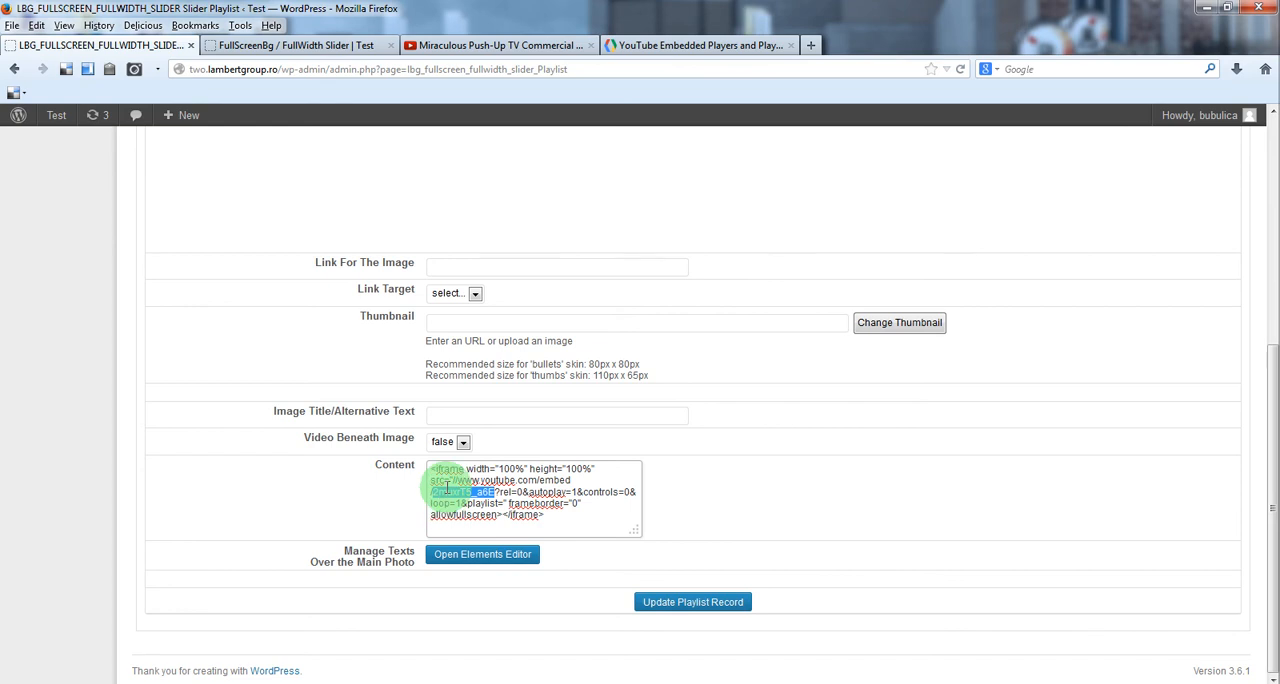
pyautogui.click(497, 45)
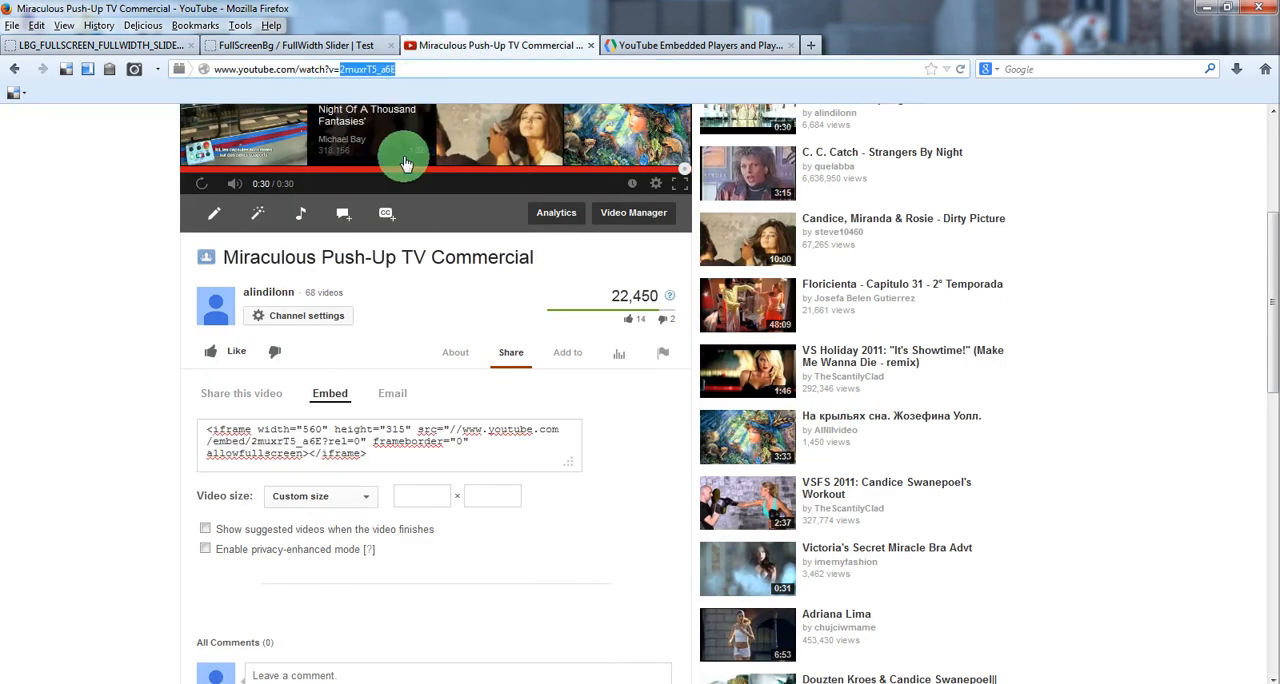
pyautogui.click(100, 45)
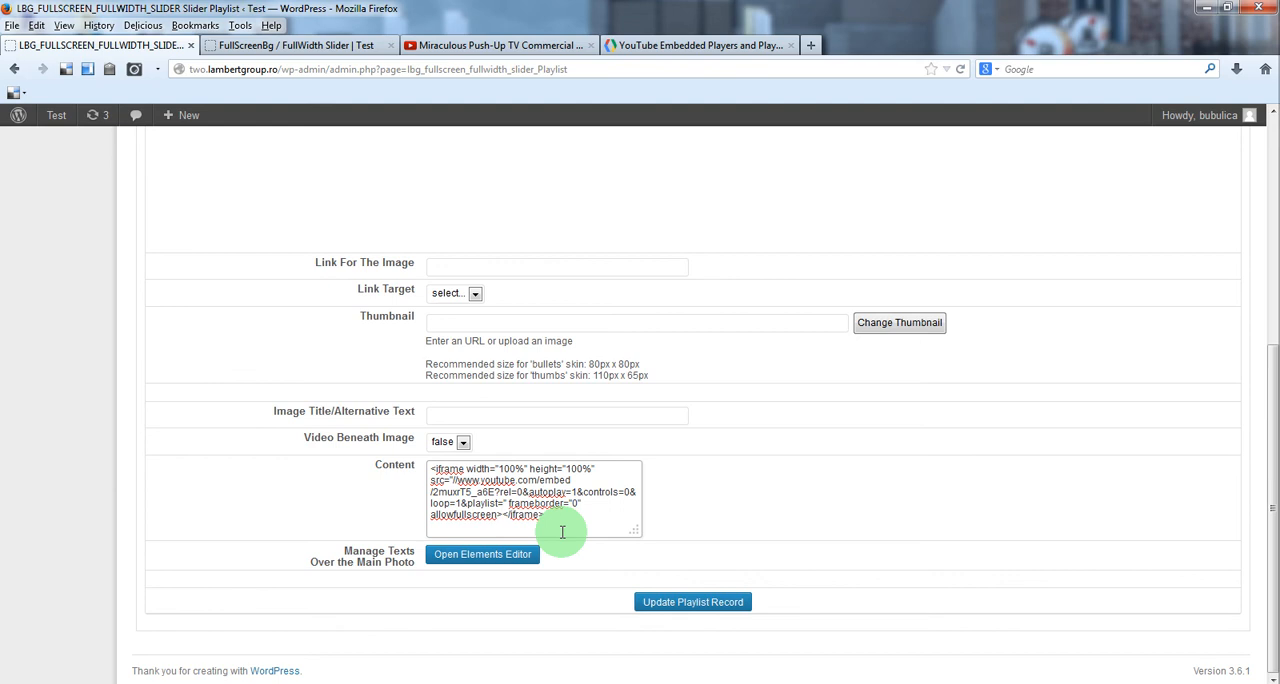
pyautogui.write('2muxrT5_a6E')
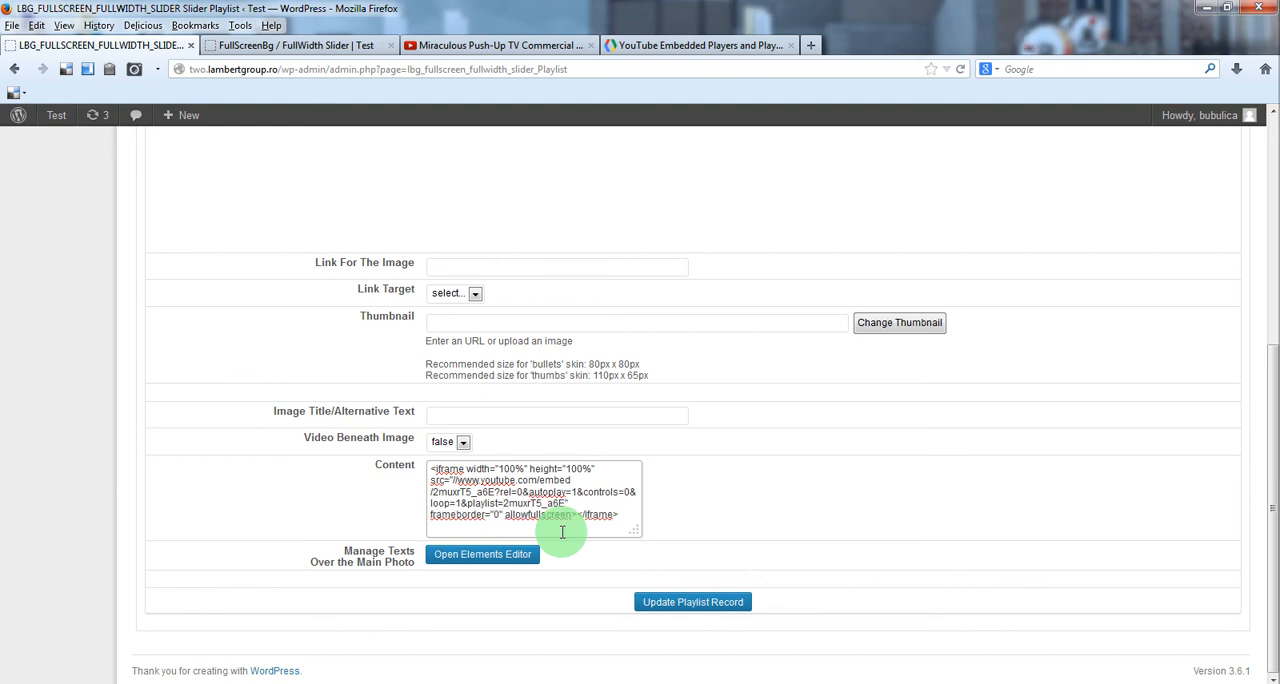
pyautogui.click(692, 601)
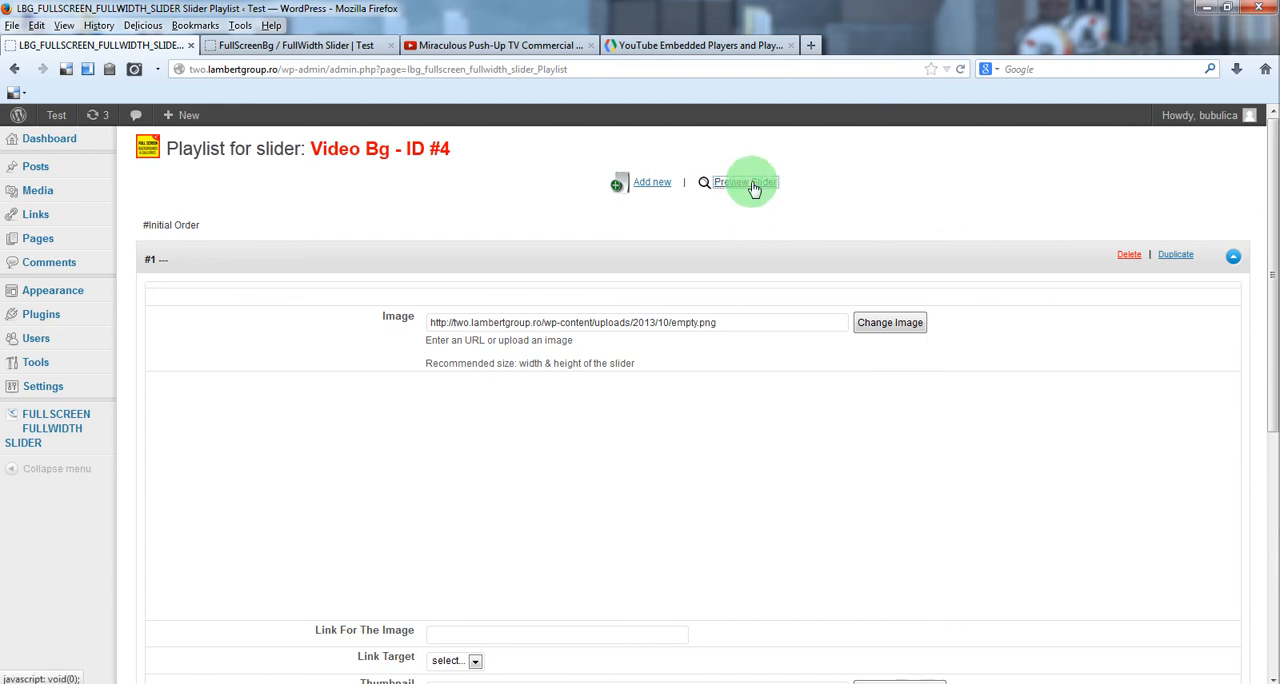
pyautogui.click(745, 182)
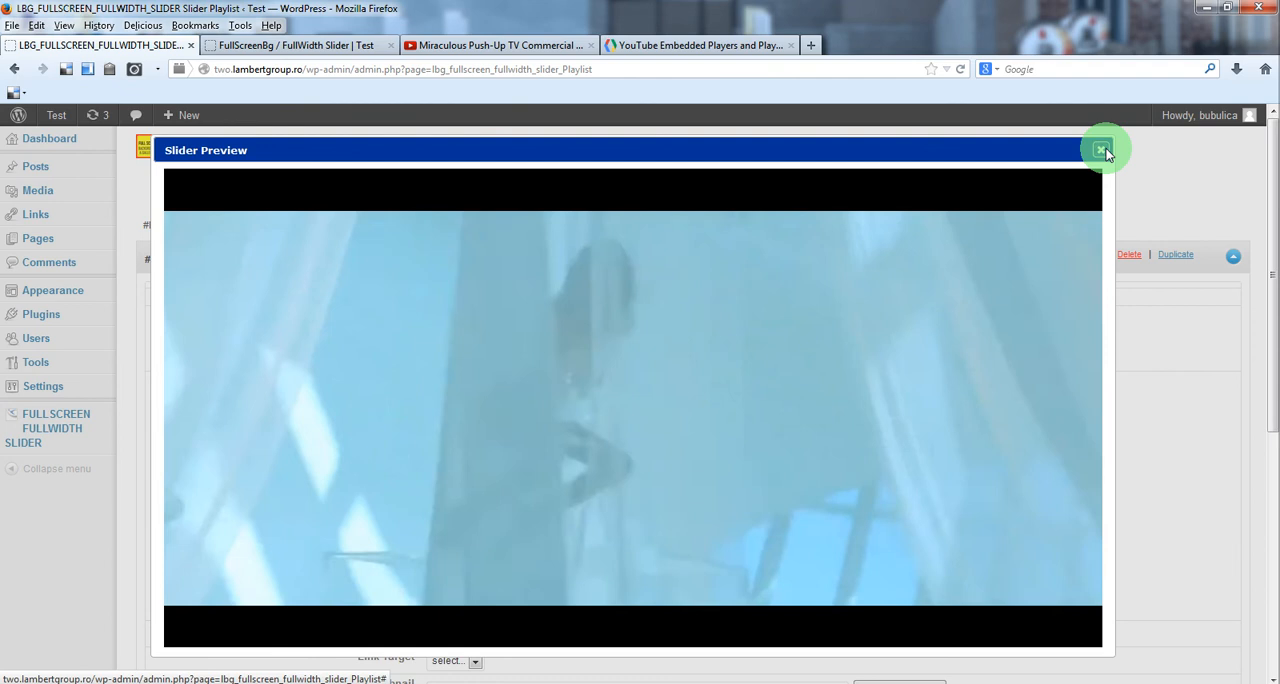
pyautogui.click(1104, 149)
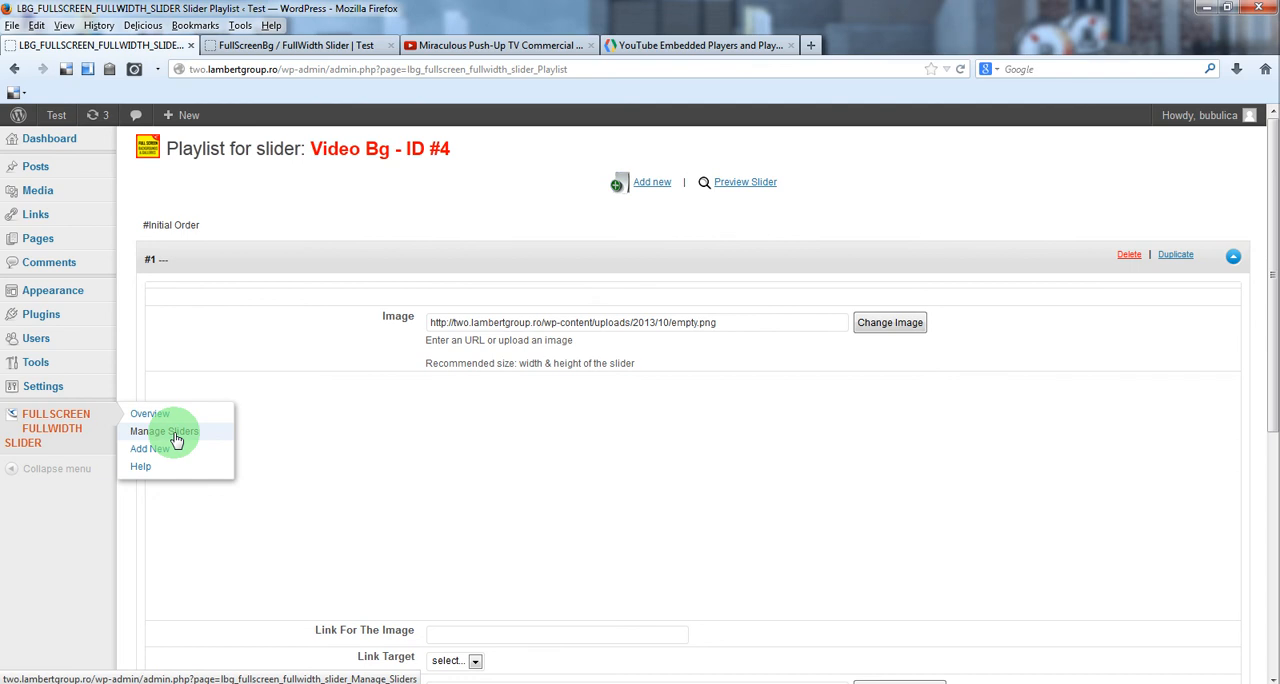
# Open Manage Sliders to find the Video Bg slider's header.php shortcode.
pyautogui.click(163, 431)
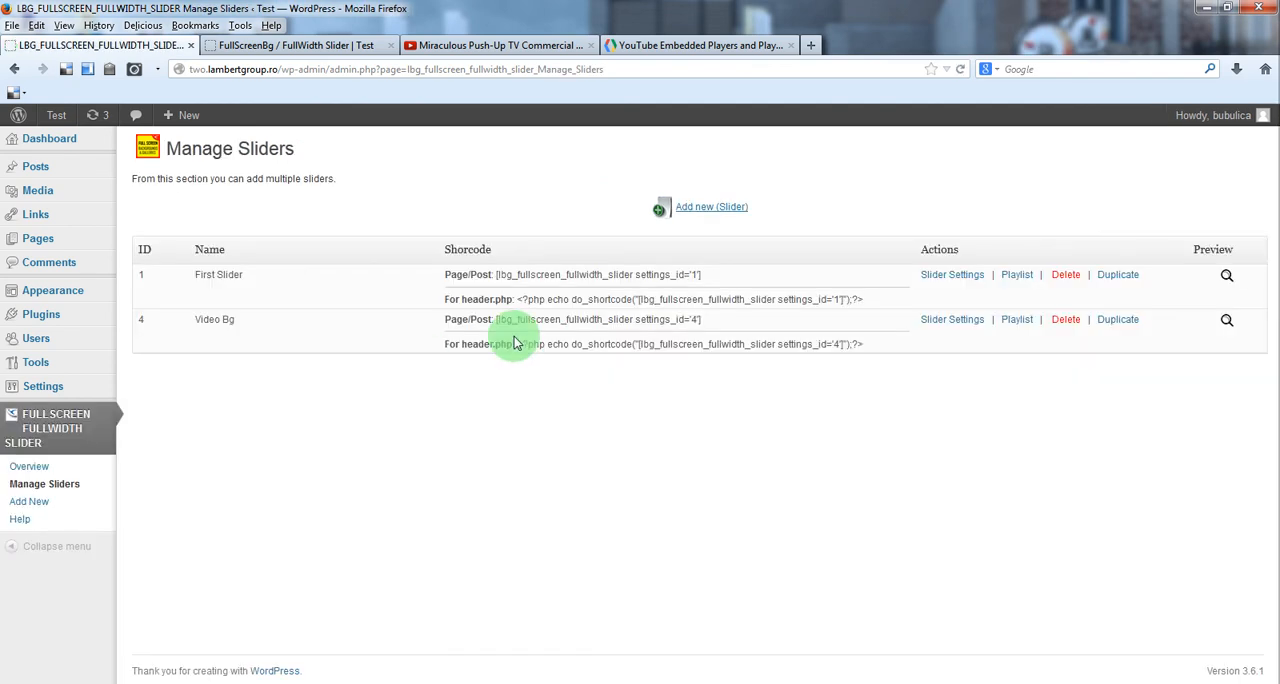
pyautogui.moveTo(525, 350)
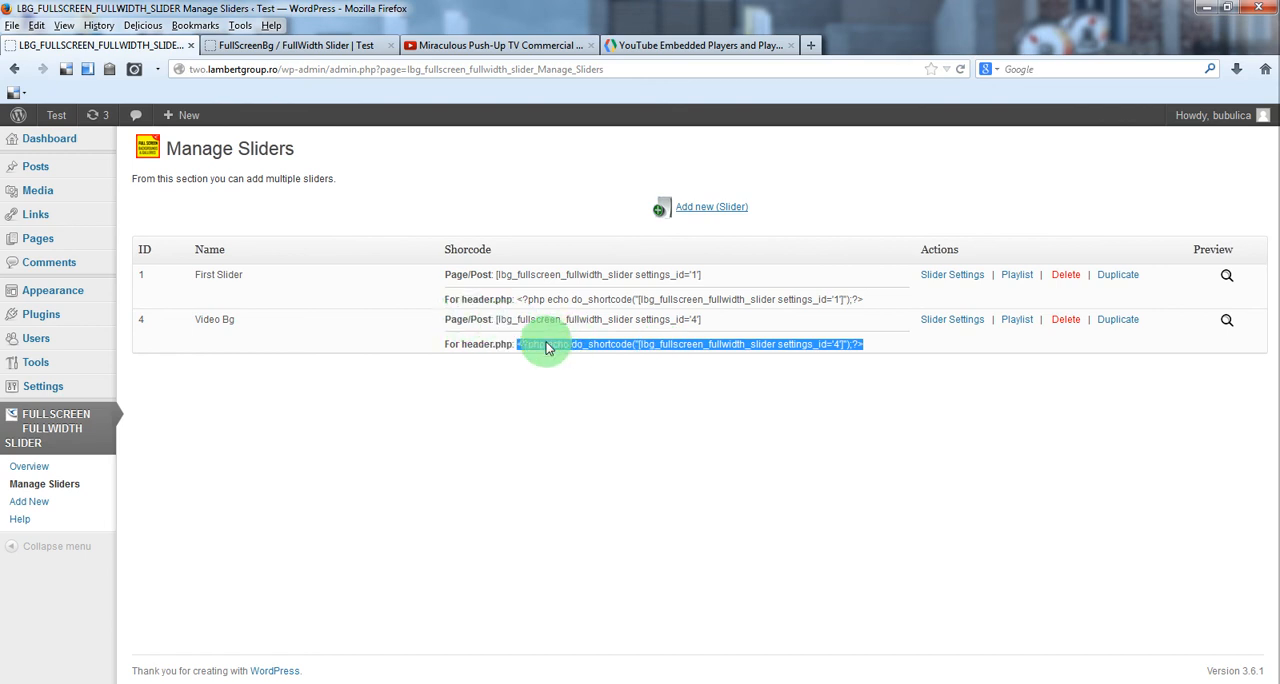
pyautogui.moveTo(45, 252)
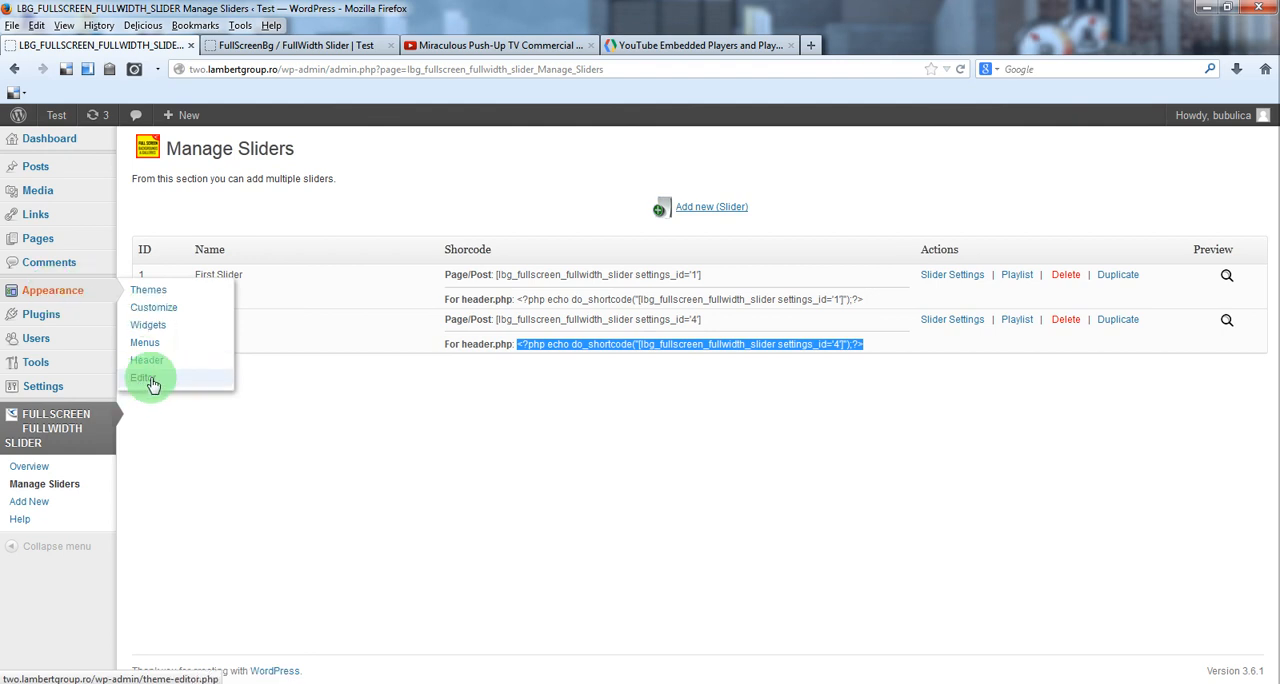
# Paste the do_shortcode line for settings_id 4 below <body> in header.php and save.
pyautogui.click(142, 377)
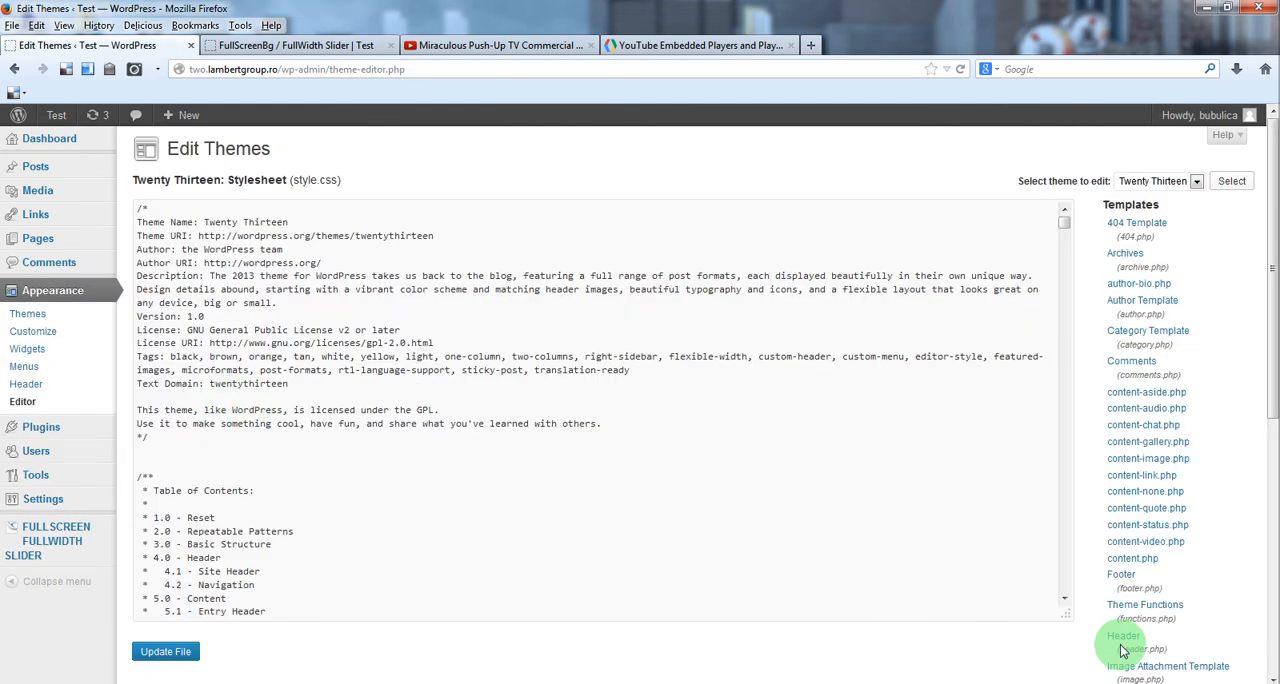
pyautogui.click(1123, 636)
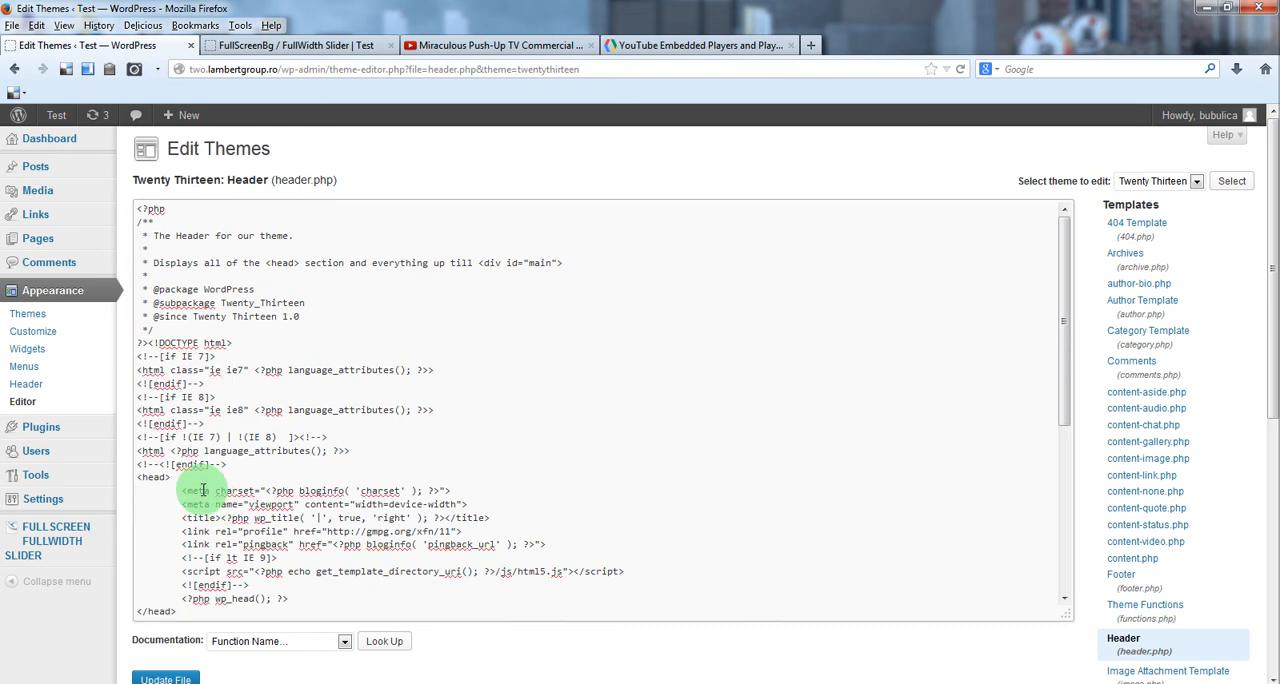
pyautogui.scroll(-3)
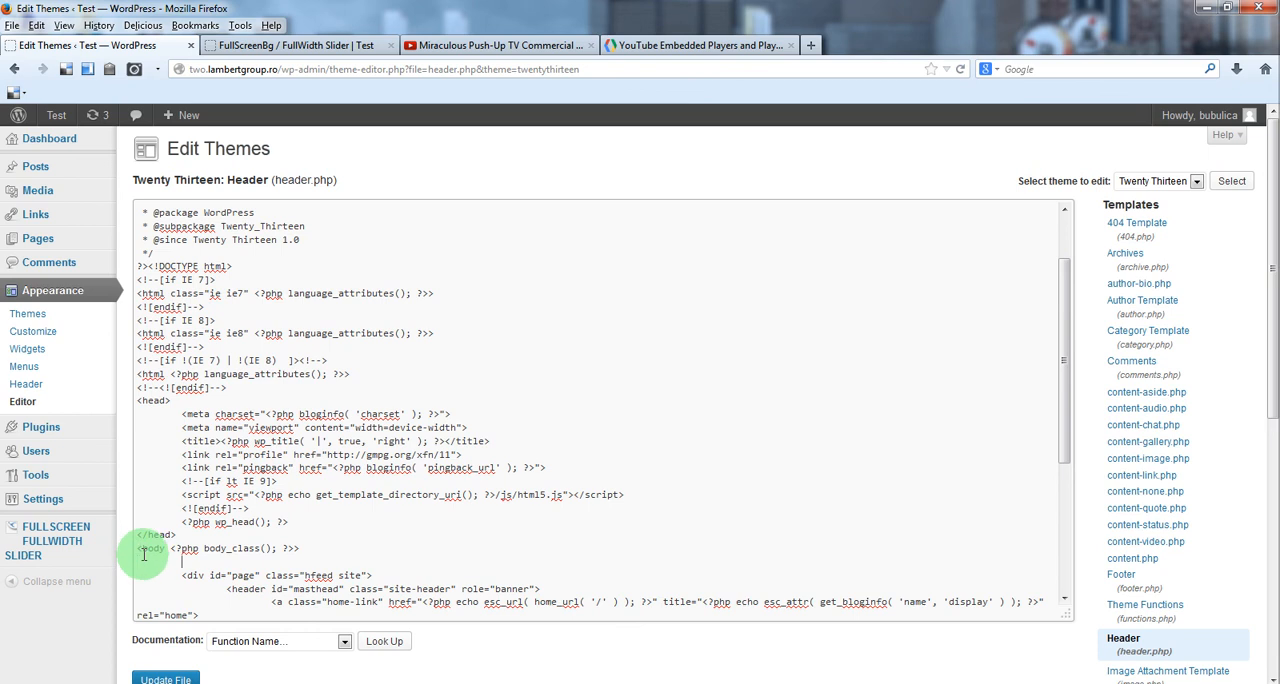
pyautogui.write('<?php echo do_shortcode("[lbg_fullscreen_fullwidth_slider settings_id=\'4\']");?>')
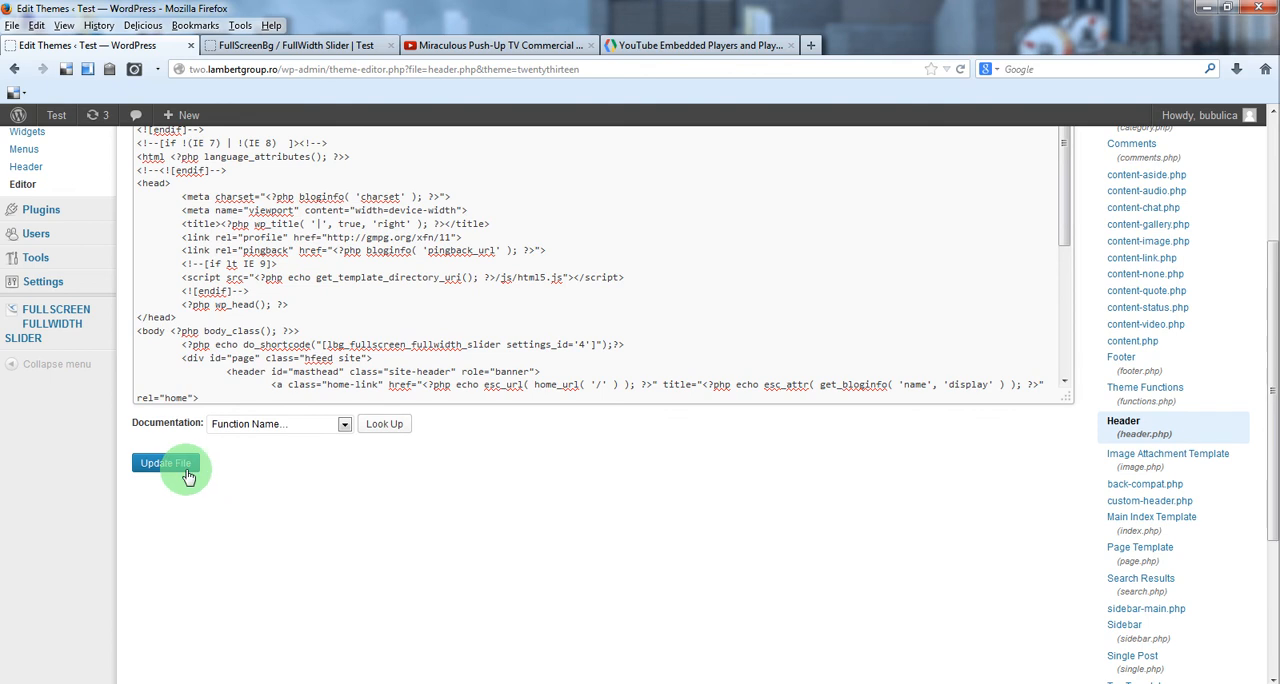
pyautogui.click(165, 463)
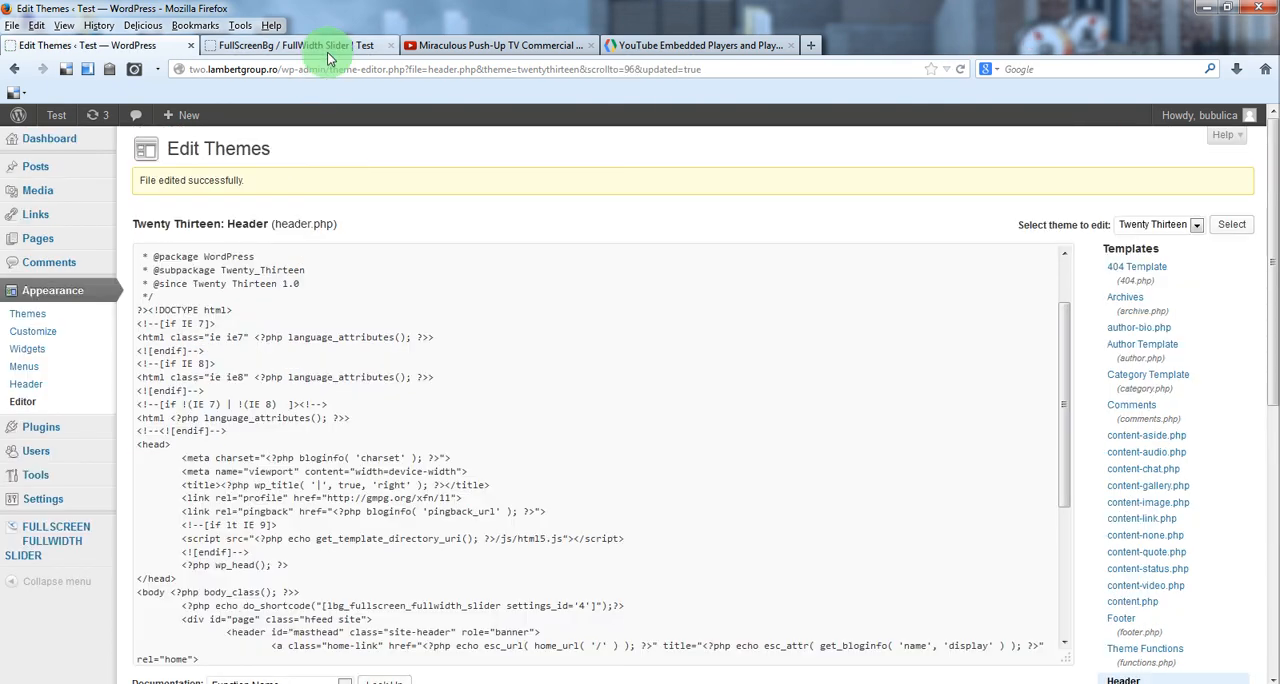
# Scroll the FullScreenBg / FullWidth Slider page to see the looping background video.
pyautogui.click(300, 45)
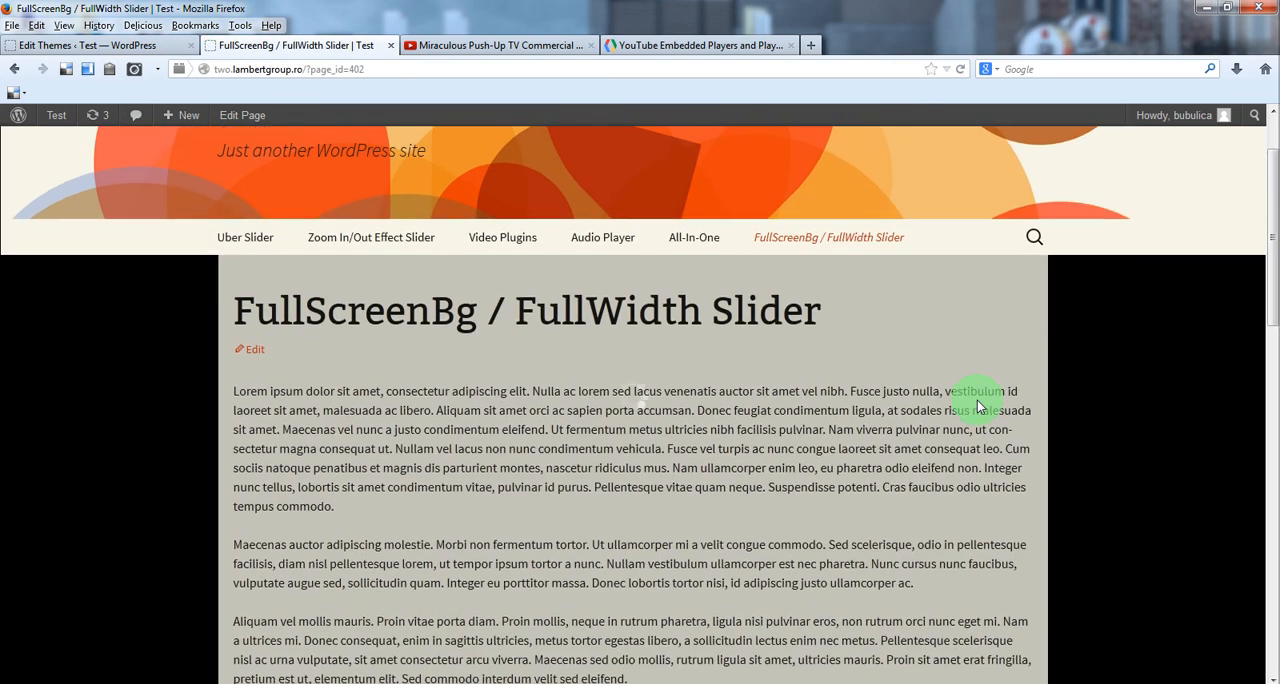
pyautogui.scroll(-3)
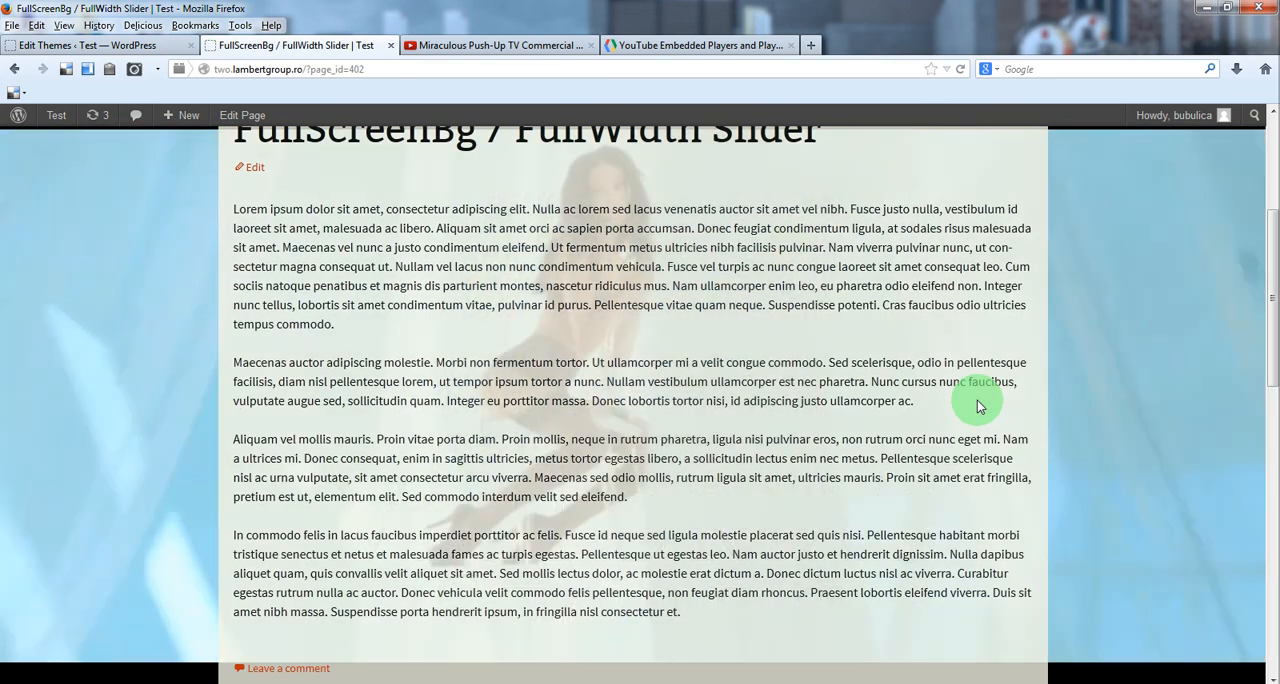